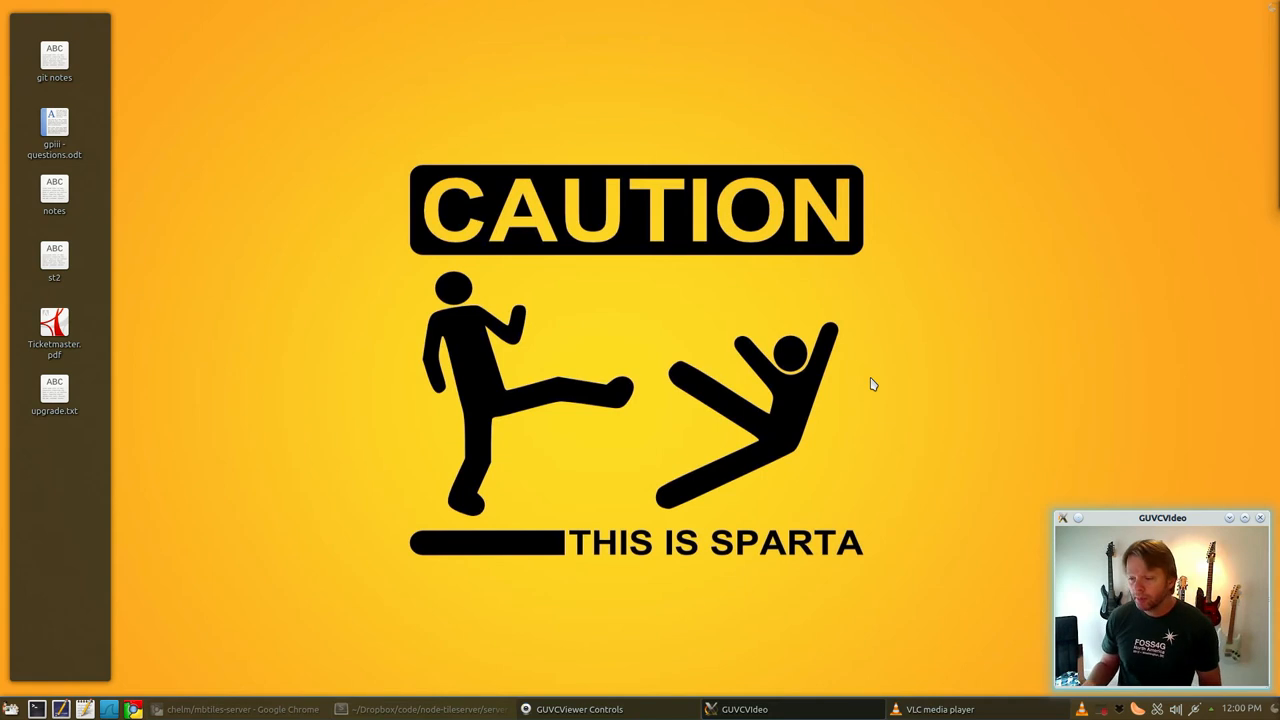
mouse_move(460, 628)
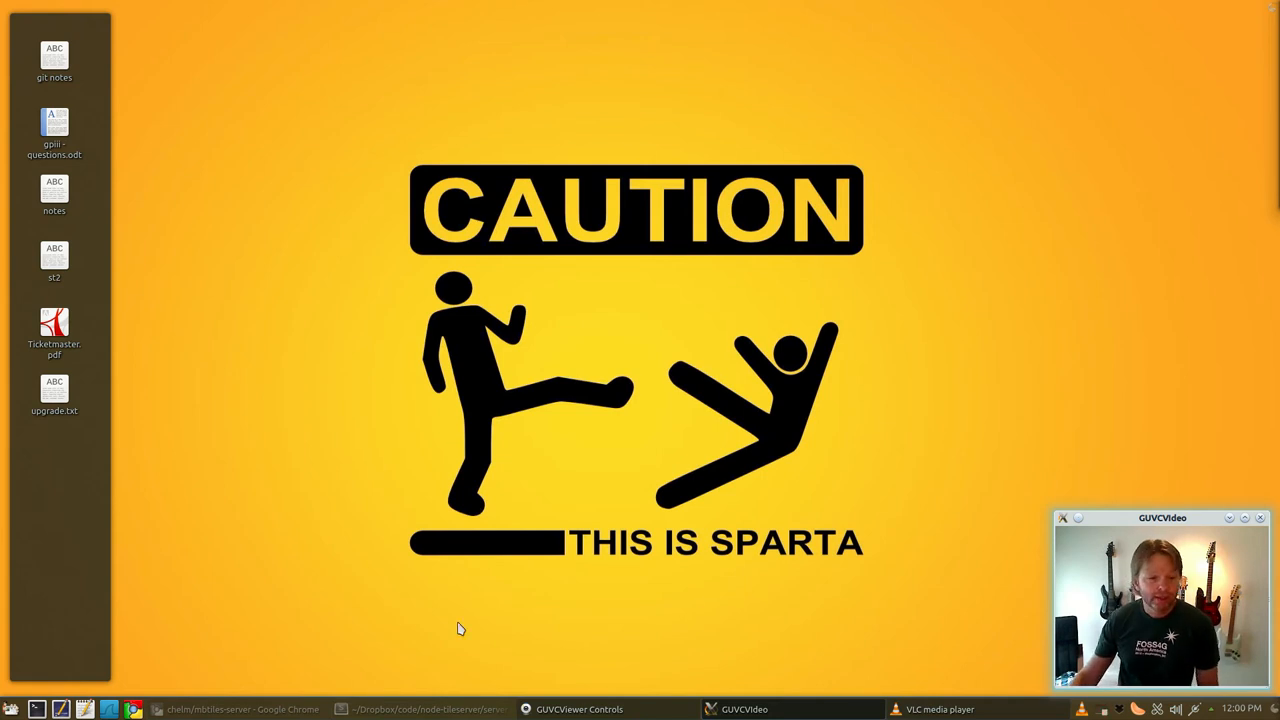
- Bring Chrome forward to the chelm/mbtiles-server GitHub repository page
left_click(230, 709)
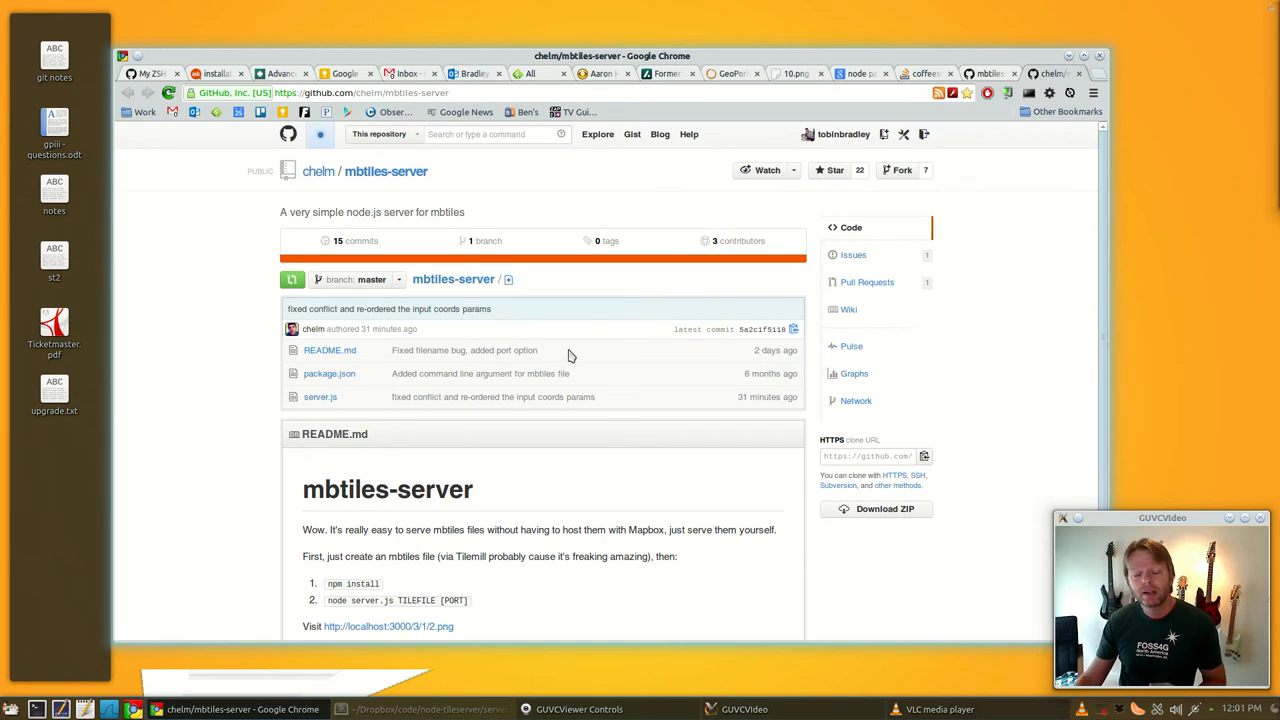
- Open the repository's server.js and scroll through its 49-line express and MBTiles serving code
scroll("down", 3)
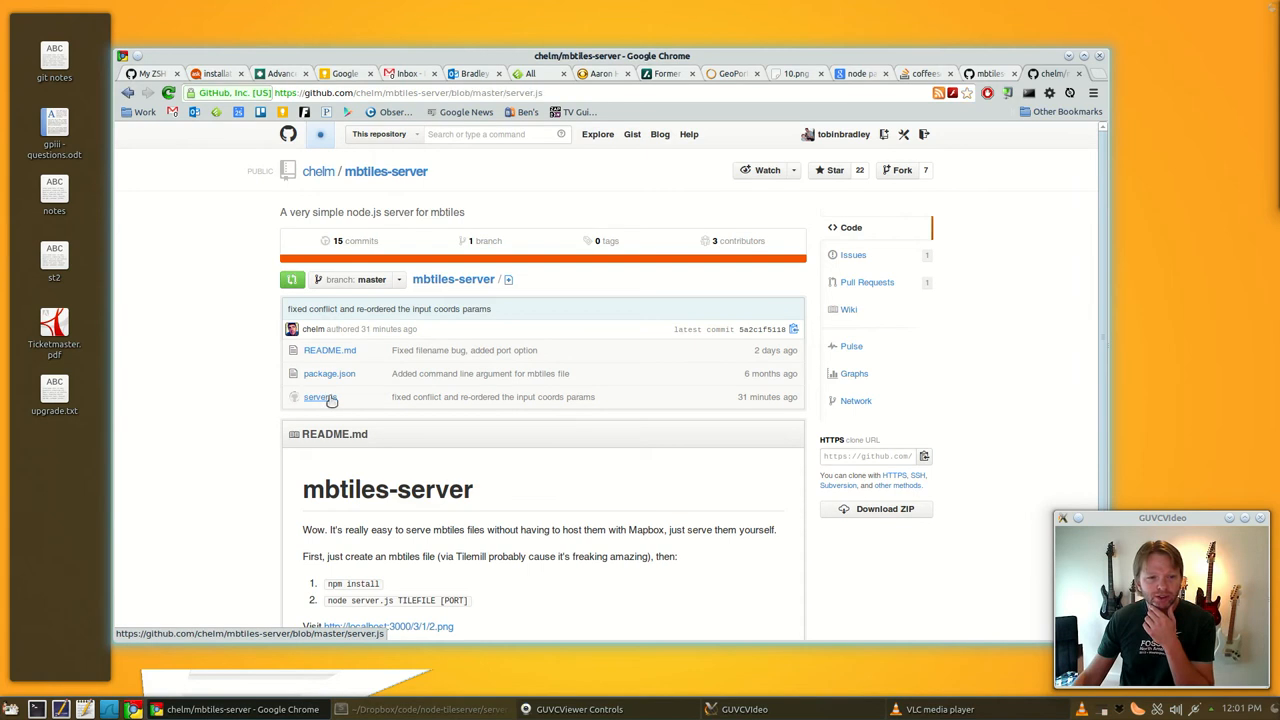
left_click(317, 397)
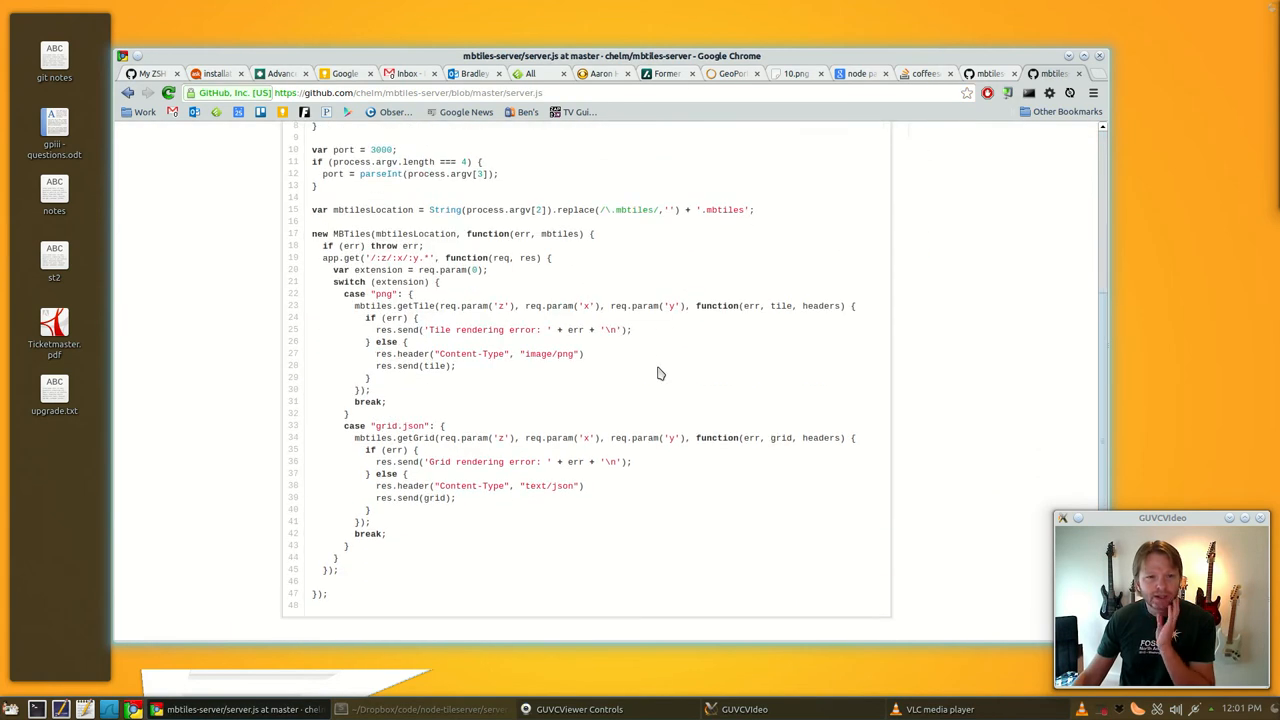
scroll("up", 3)
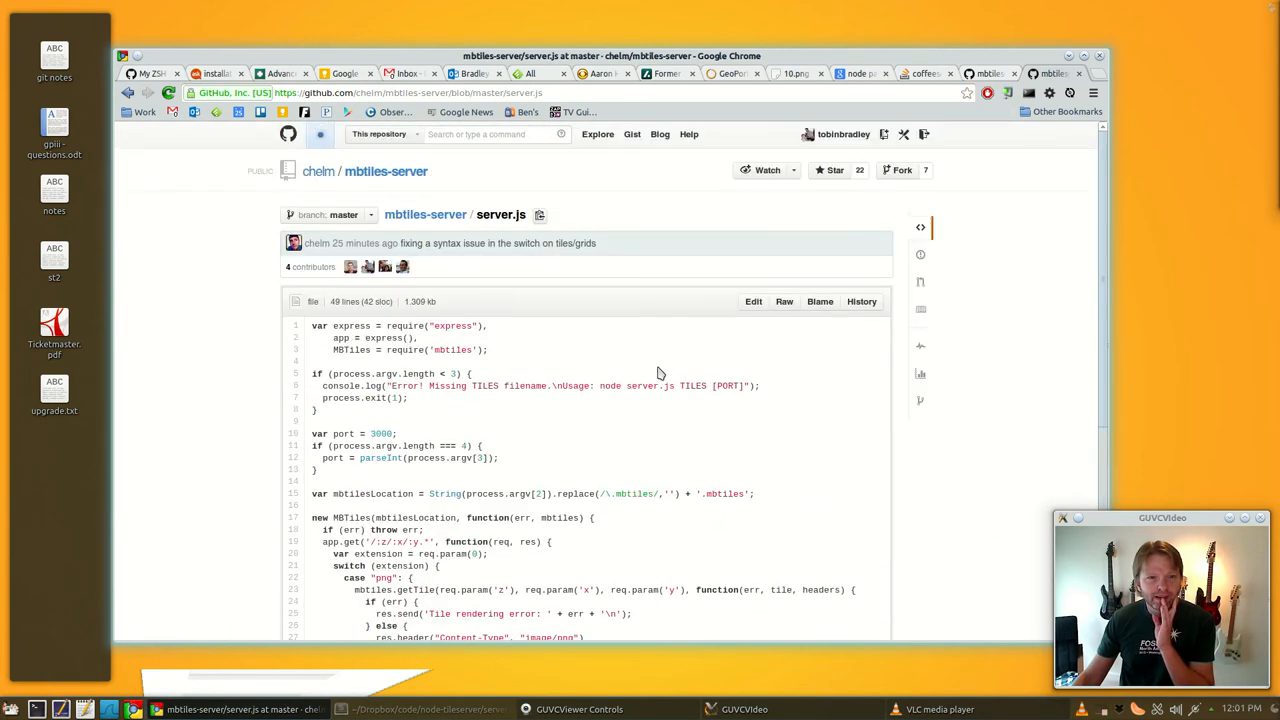
scroll("down", 3)
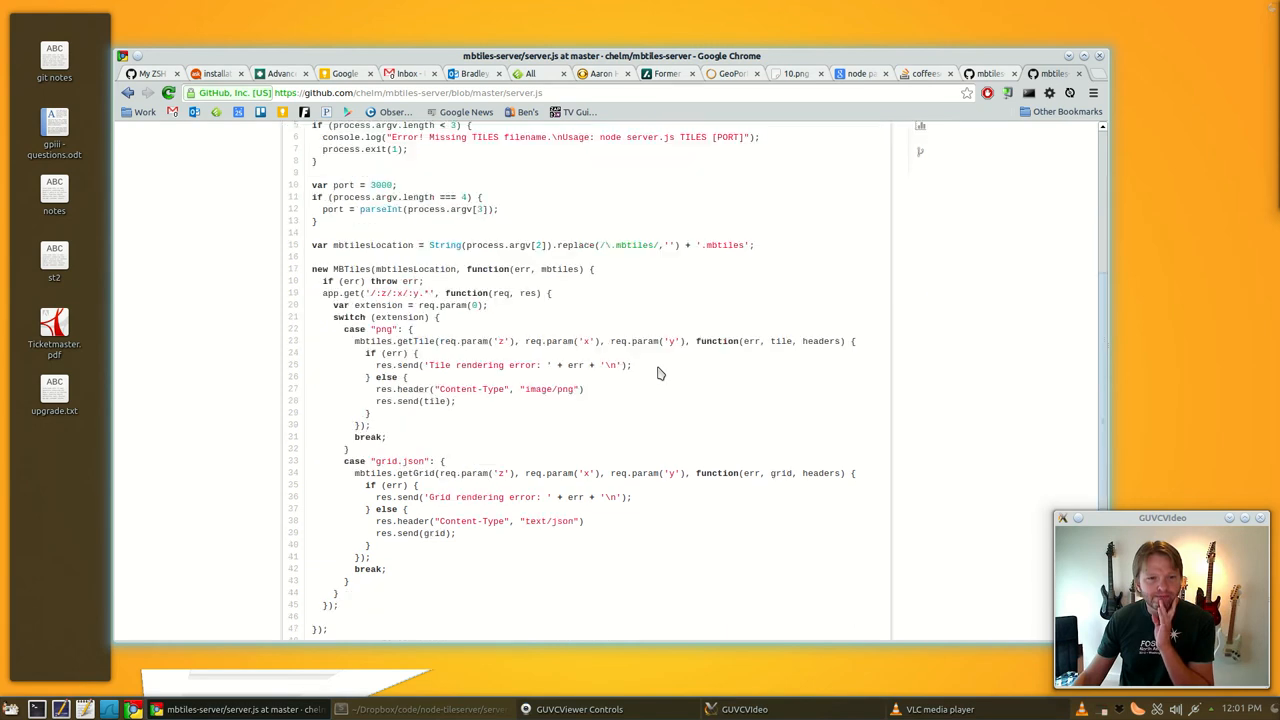
scroll("down", 3)
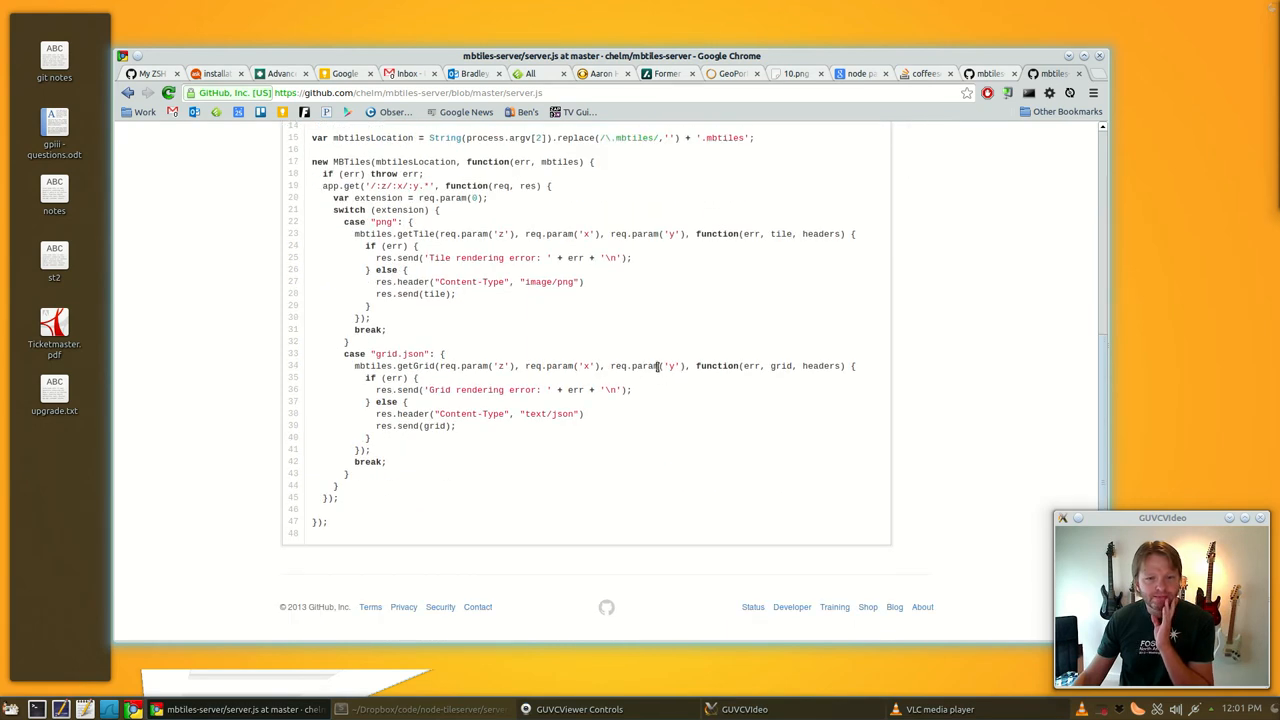
scroll("up", 3)
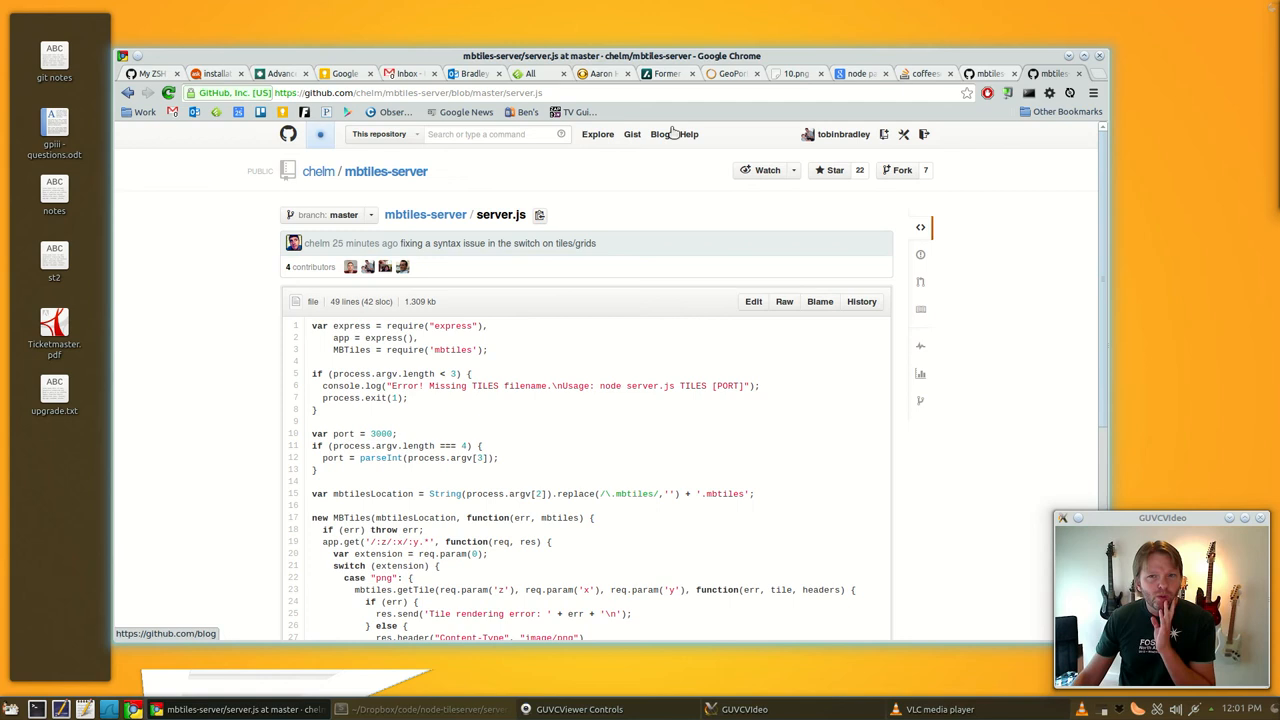
mouse_move(1062, 87)
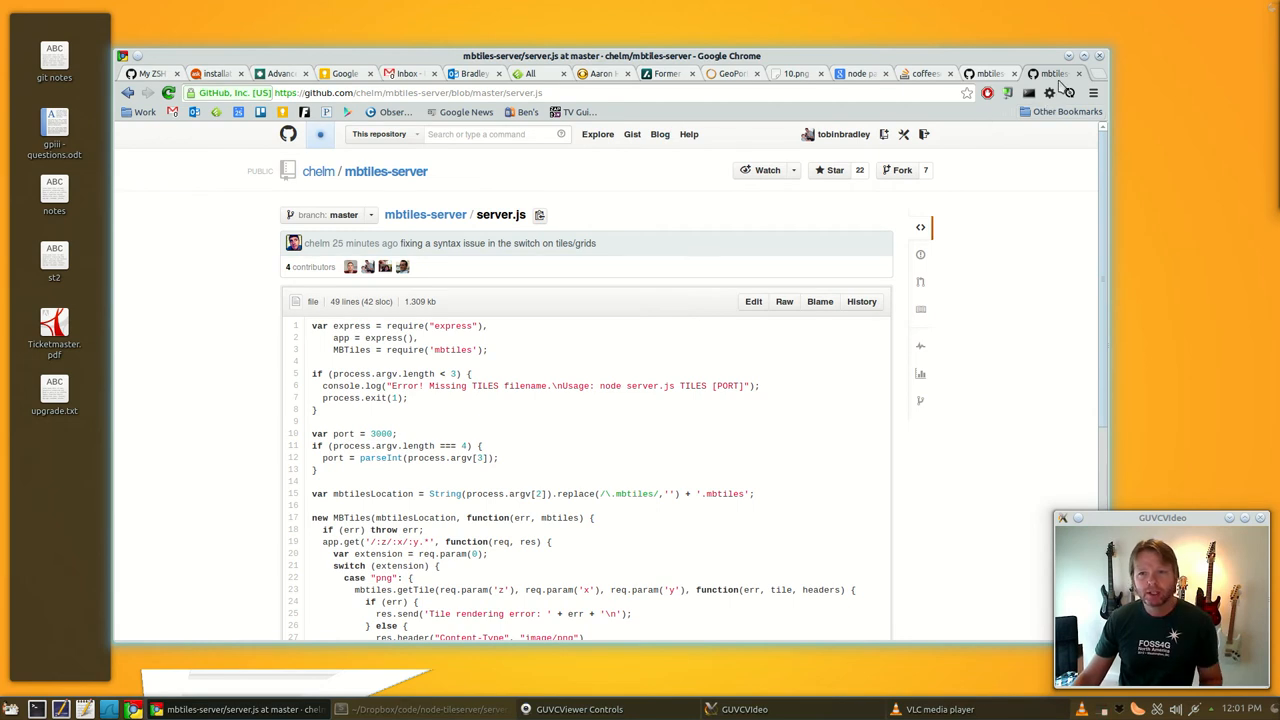
mouse_move(1055, 74)
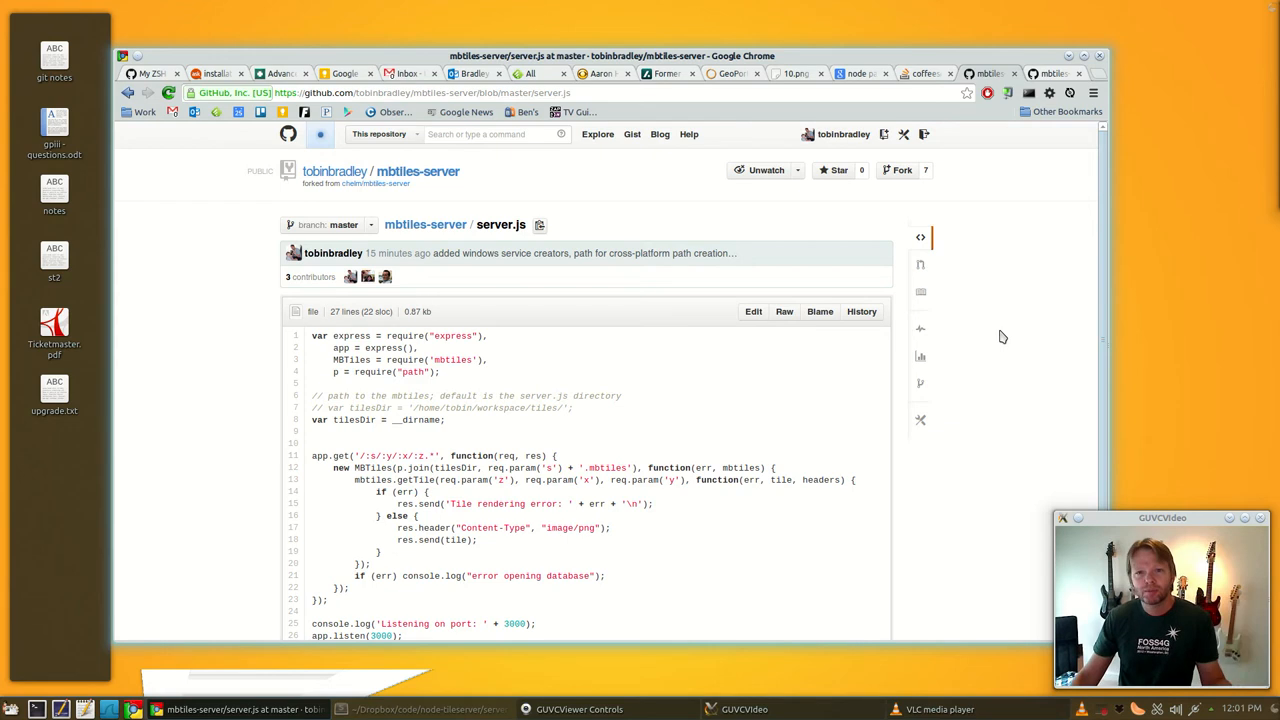
mouse_move(1002, 332)
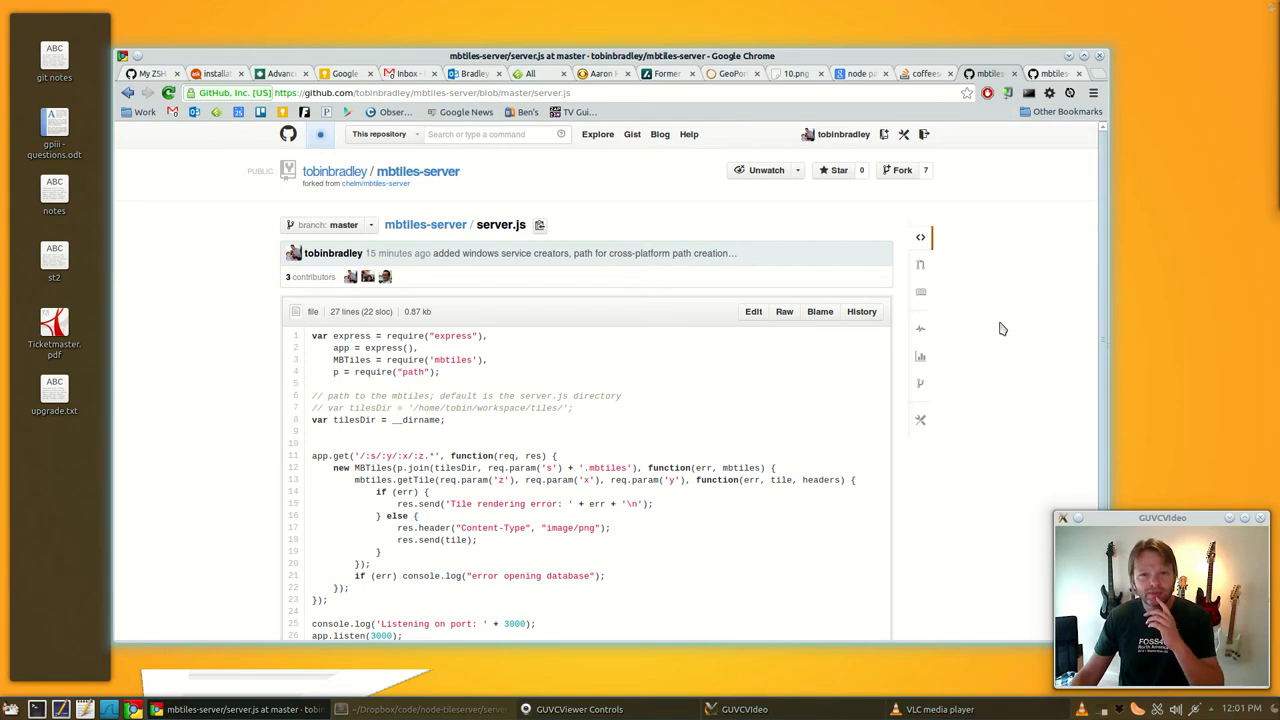
mouse_move(733, 381)
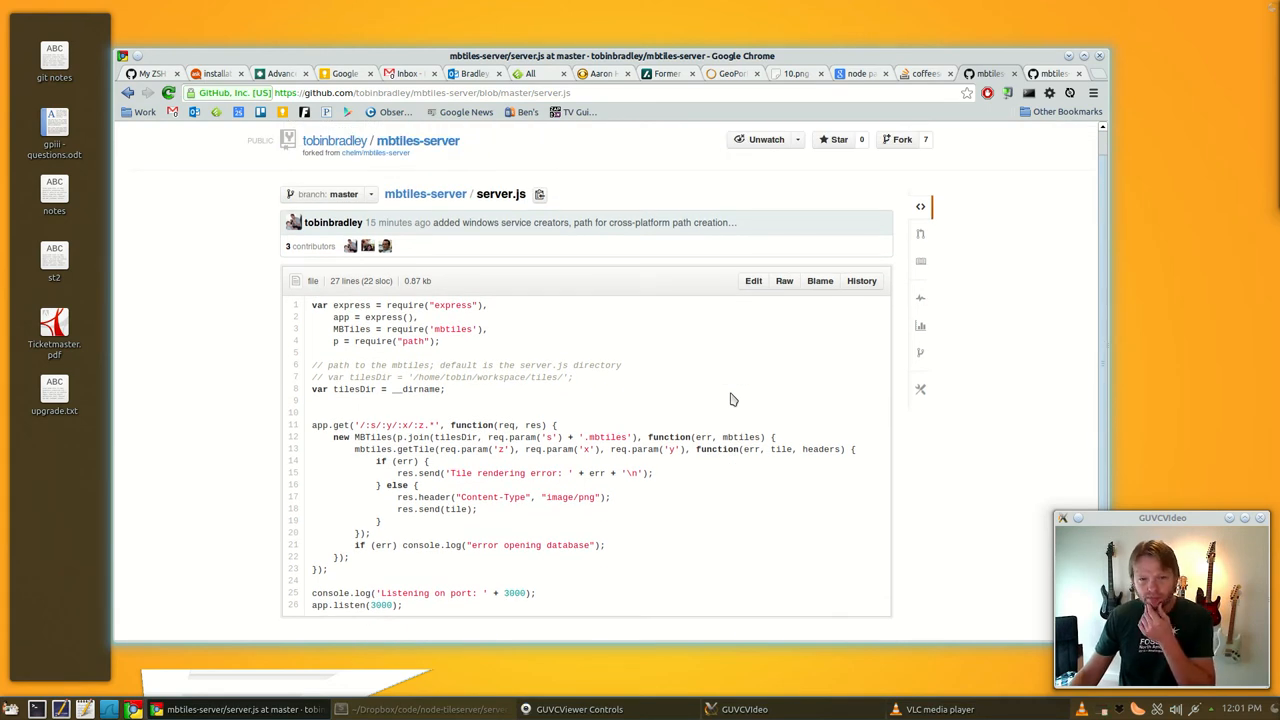
- Scroll up and down through the forked mbtiles-server's shorter server.js code
scroll("up", 3)
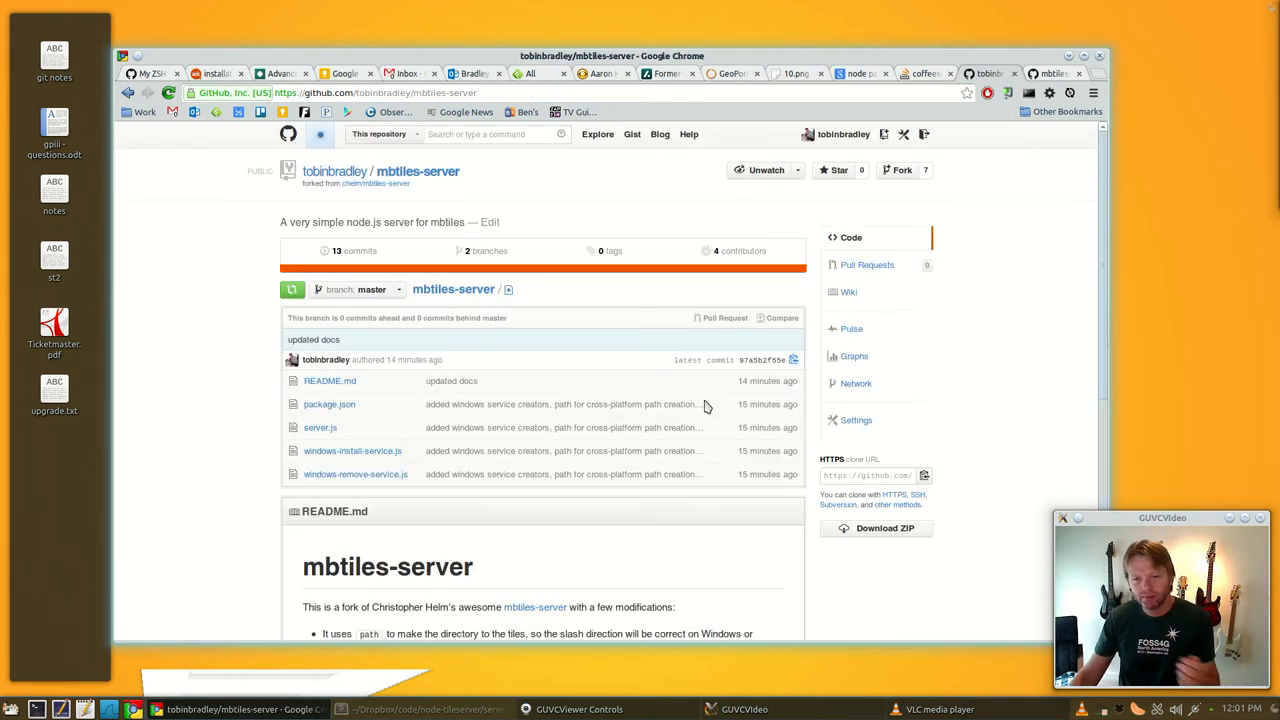
scroll("down", 3)
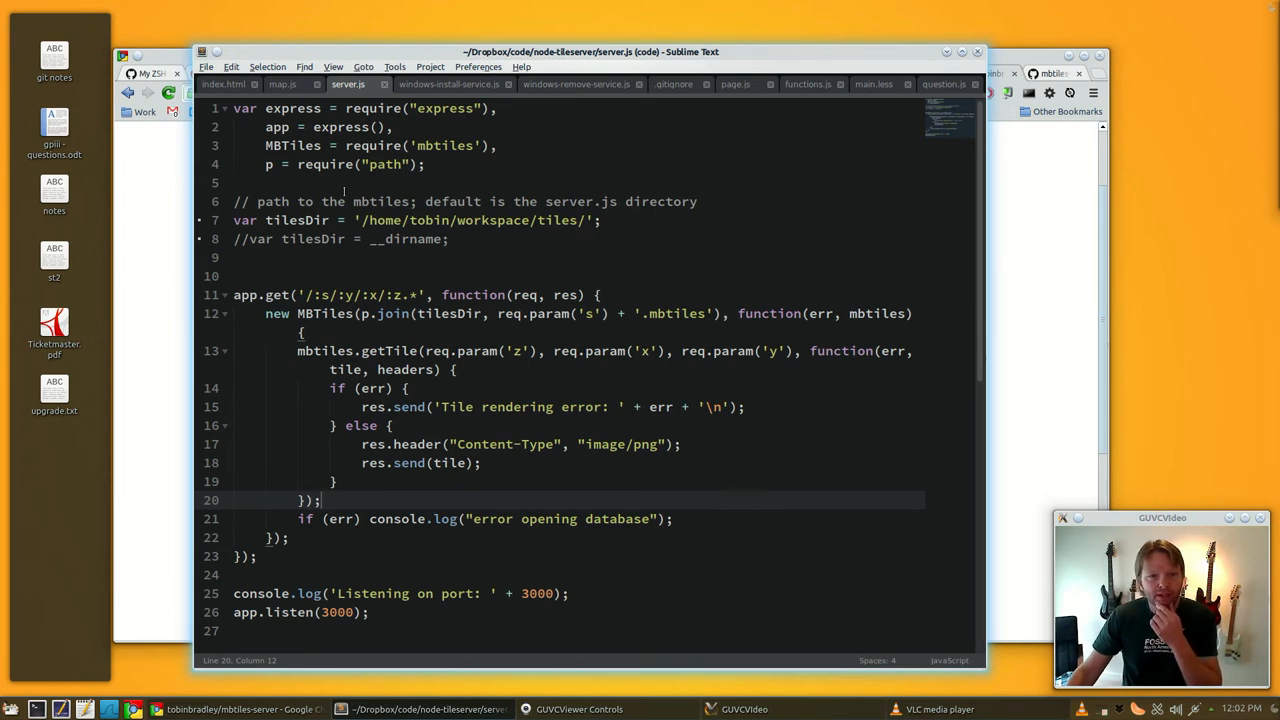
- Highlight the y route parameter, the express module and every MBTiles use in server.js
double_click(430, 220)
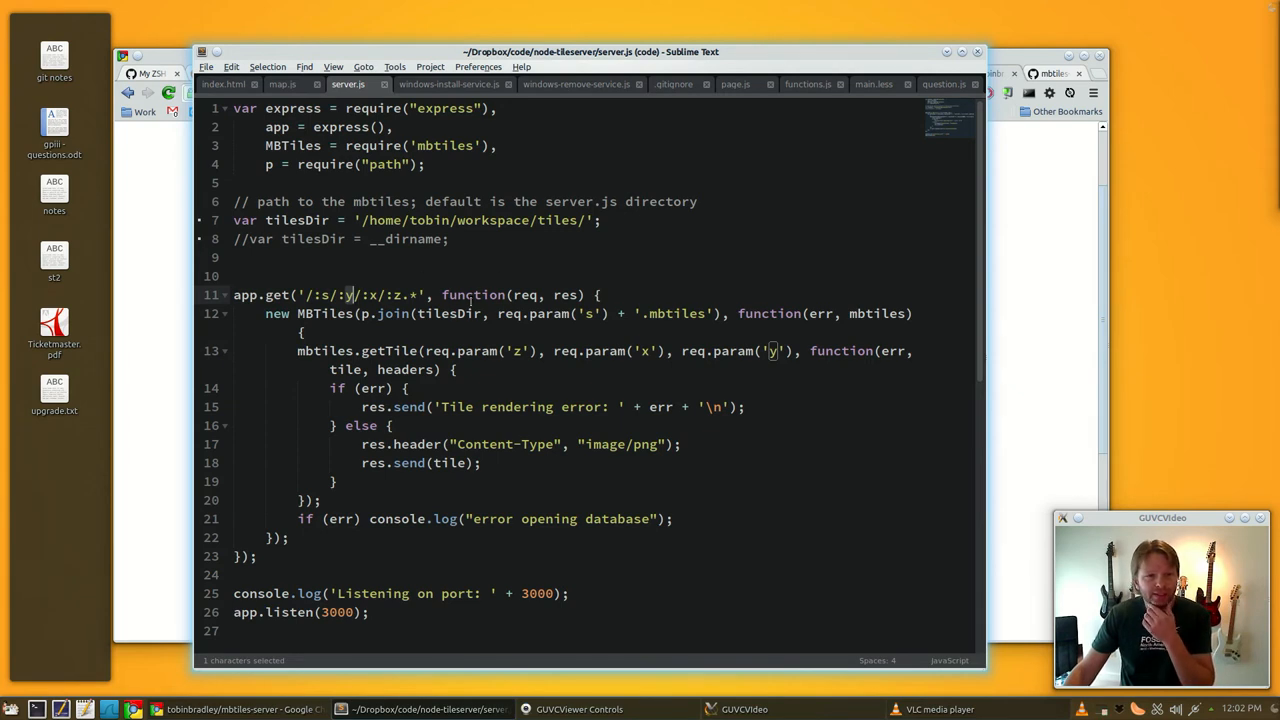
double_click(393, 313)
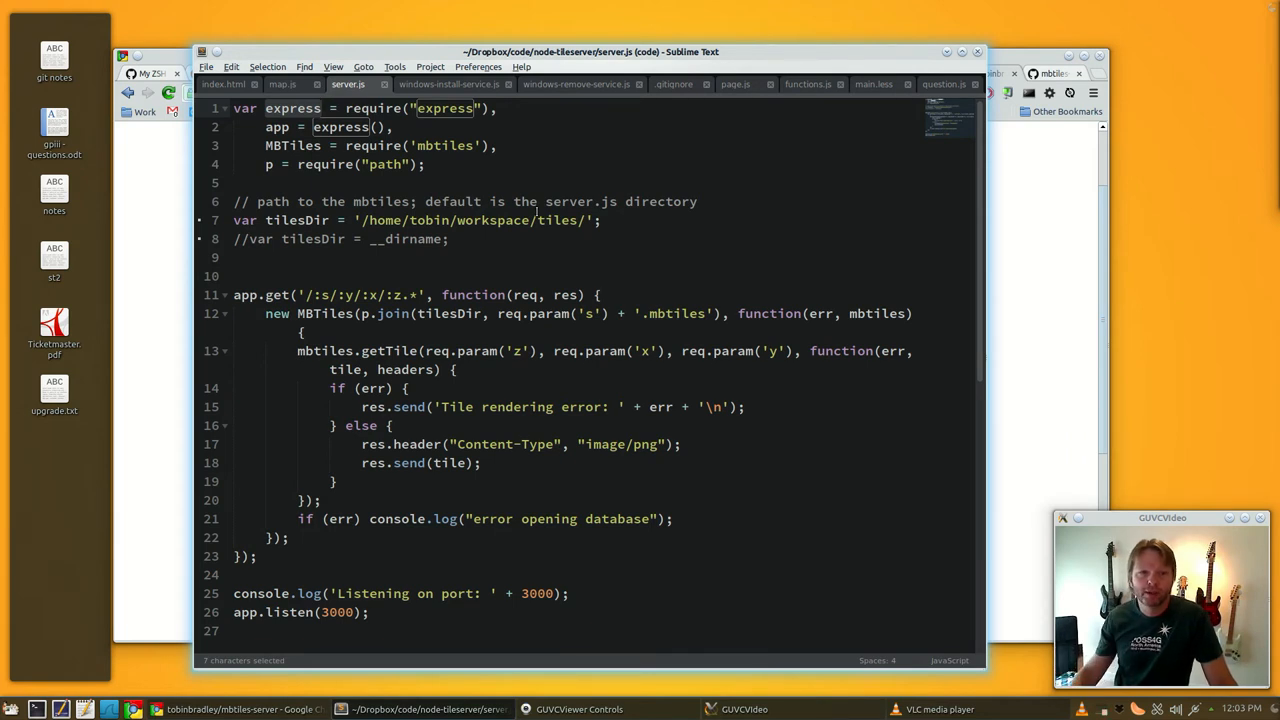
left_click(280, 127)
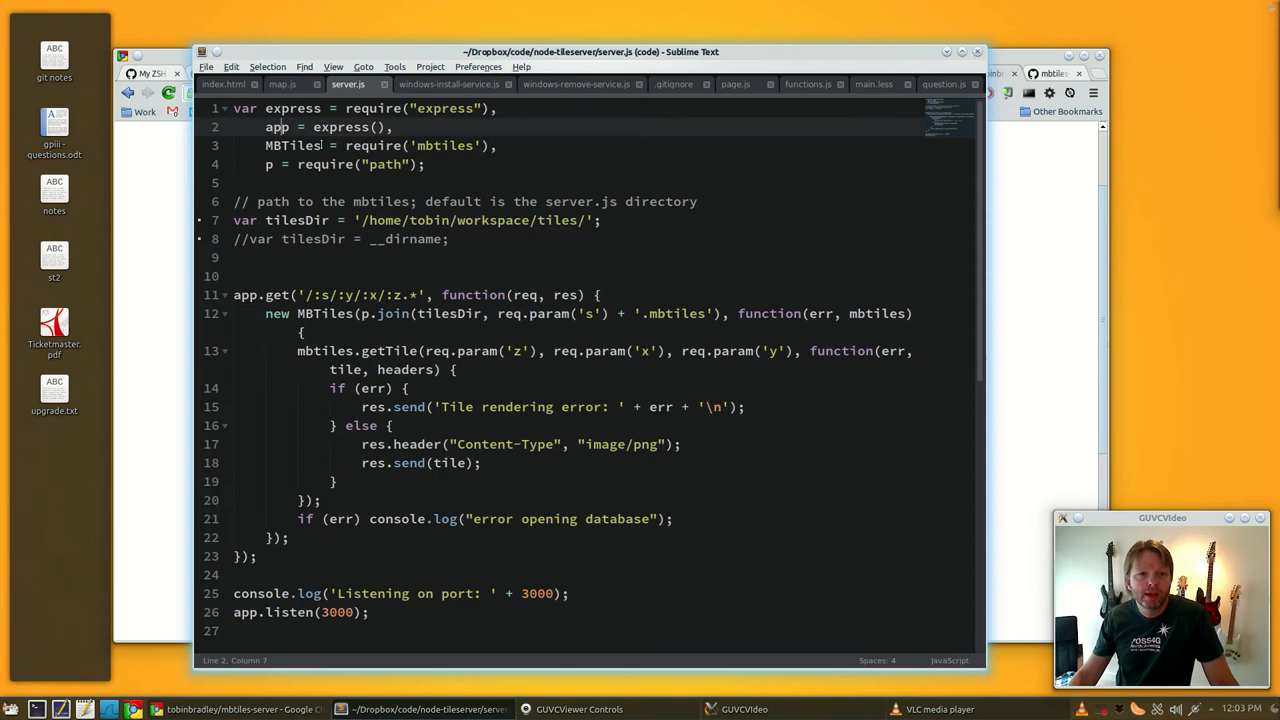
double_click(291, 145)
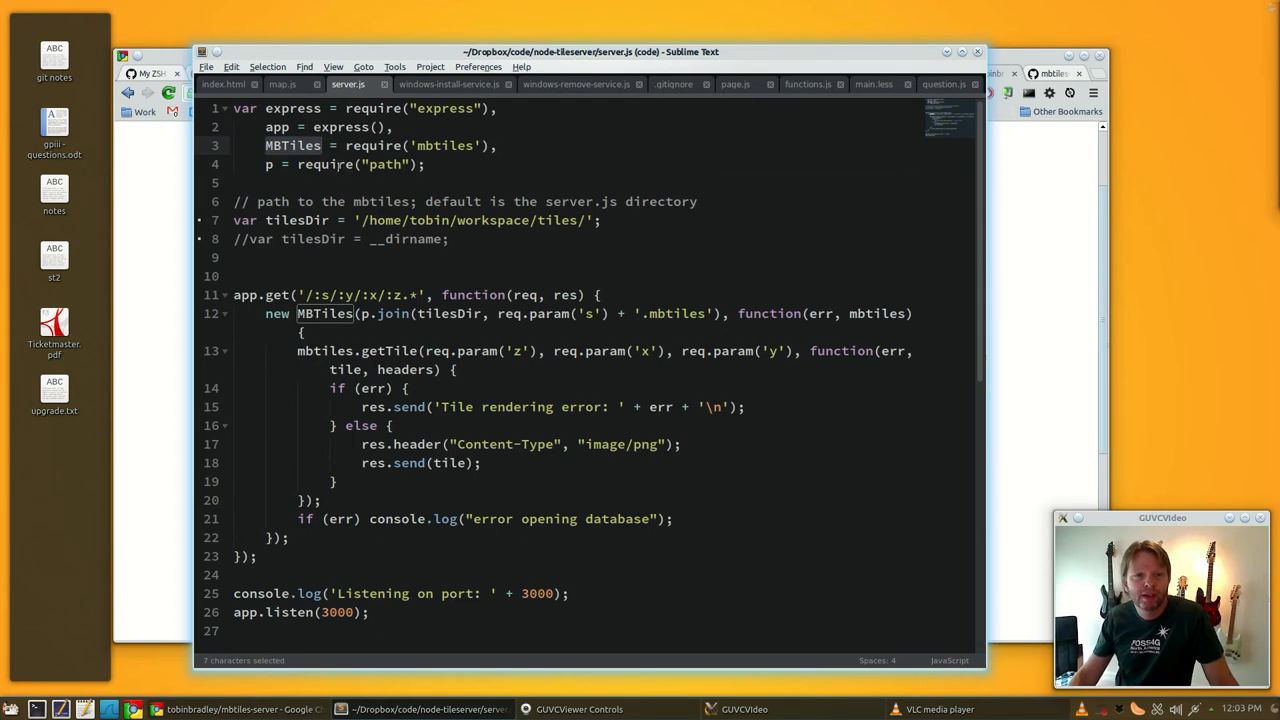
- Point out the tiles path comment and tilesDir declaration, then open map.js
left_click(400, 201)
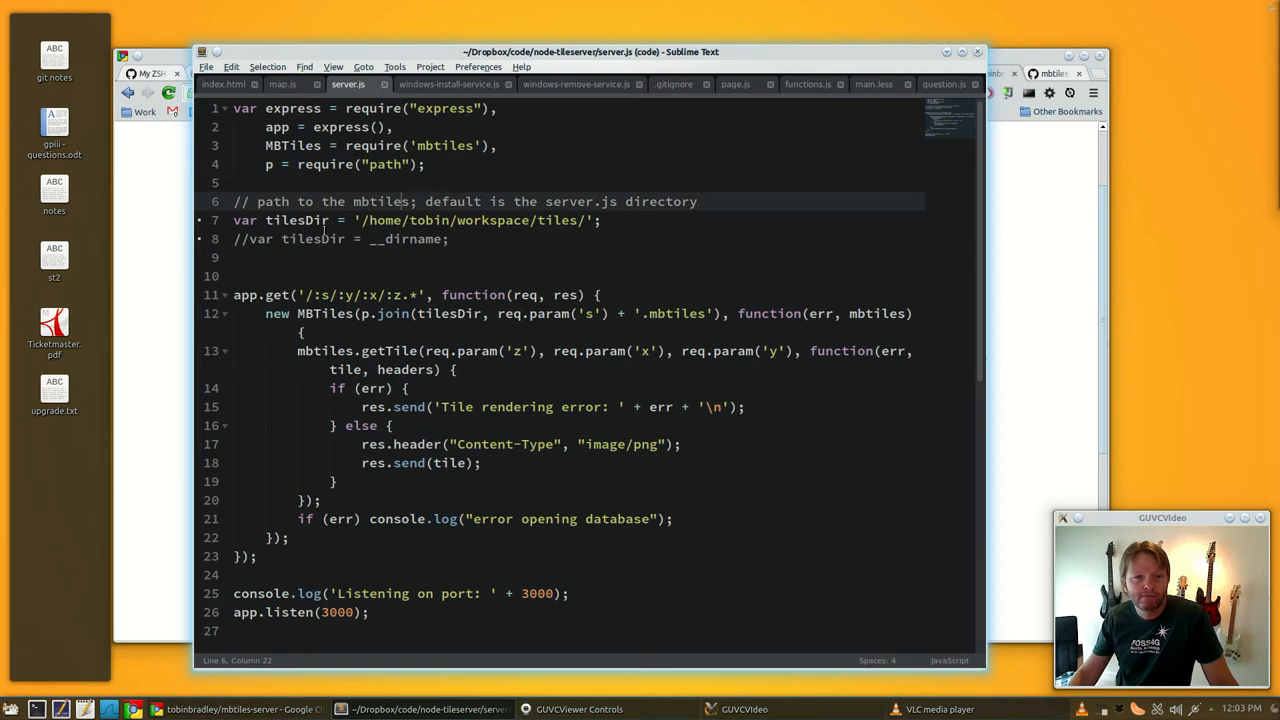
left_click(314, 220)
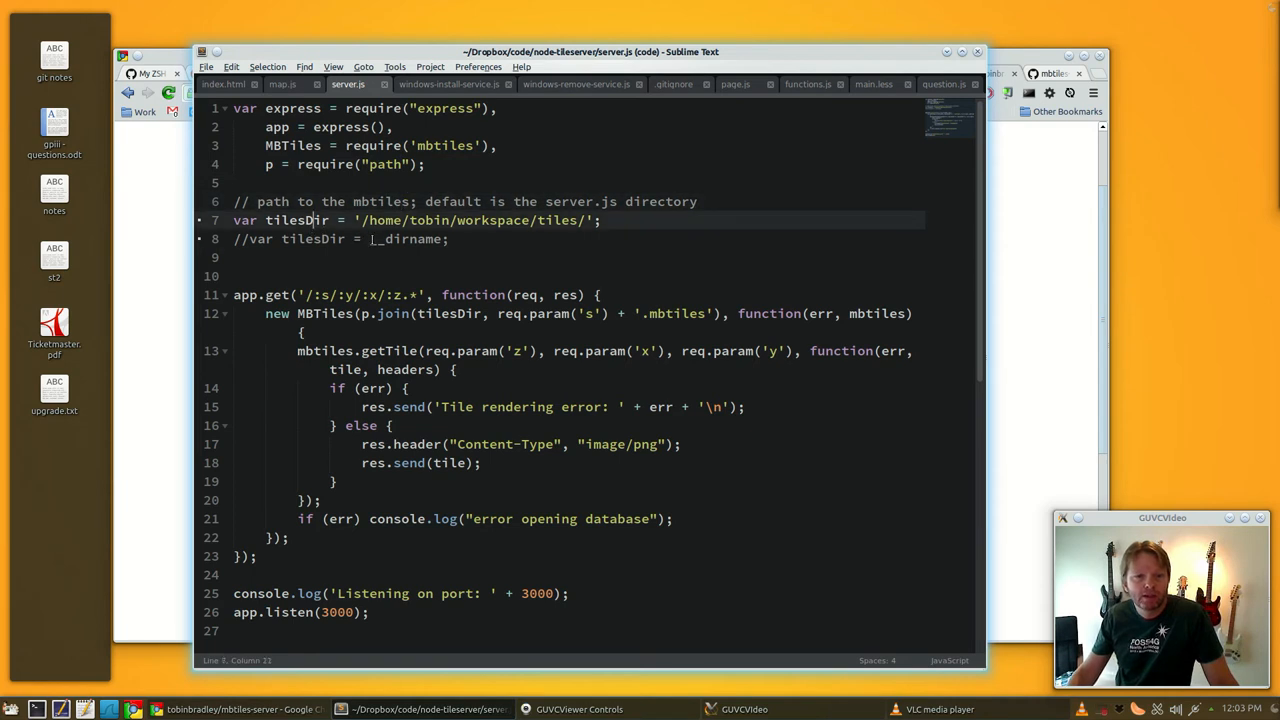
double_click(407, 238)
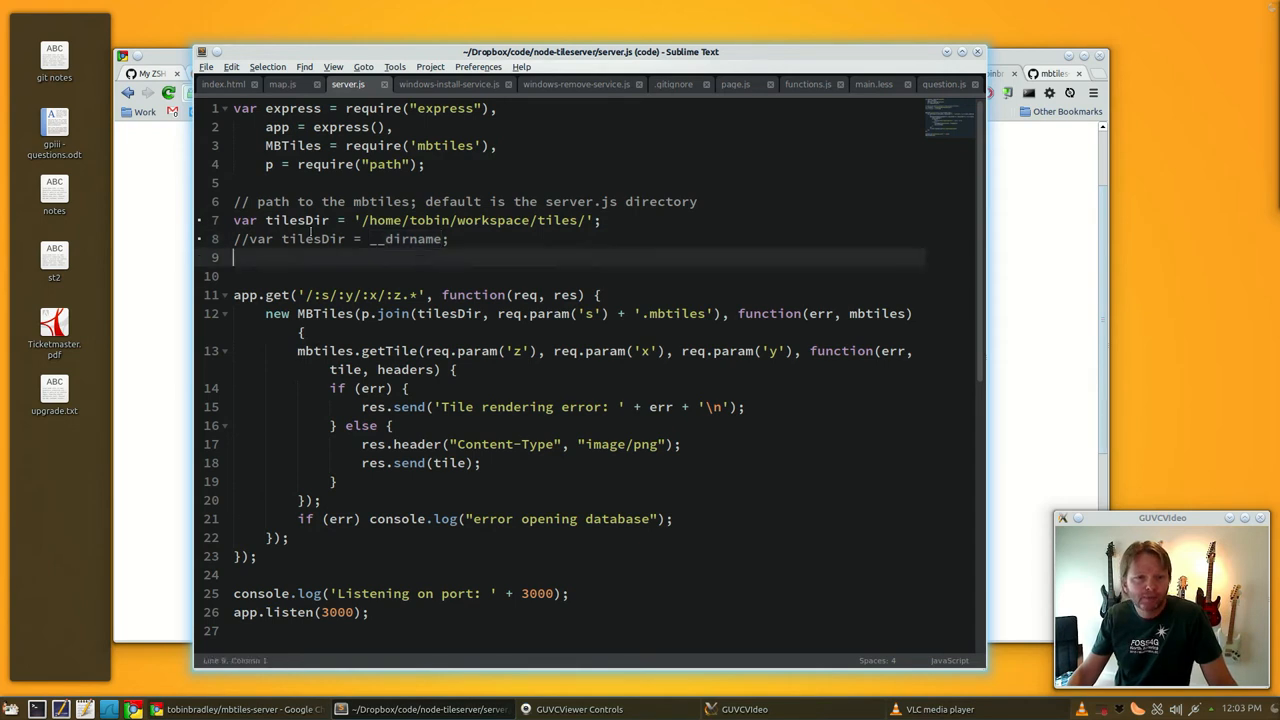
left_click(294, 220)
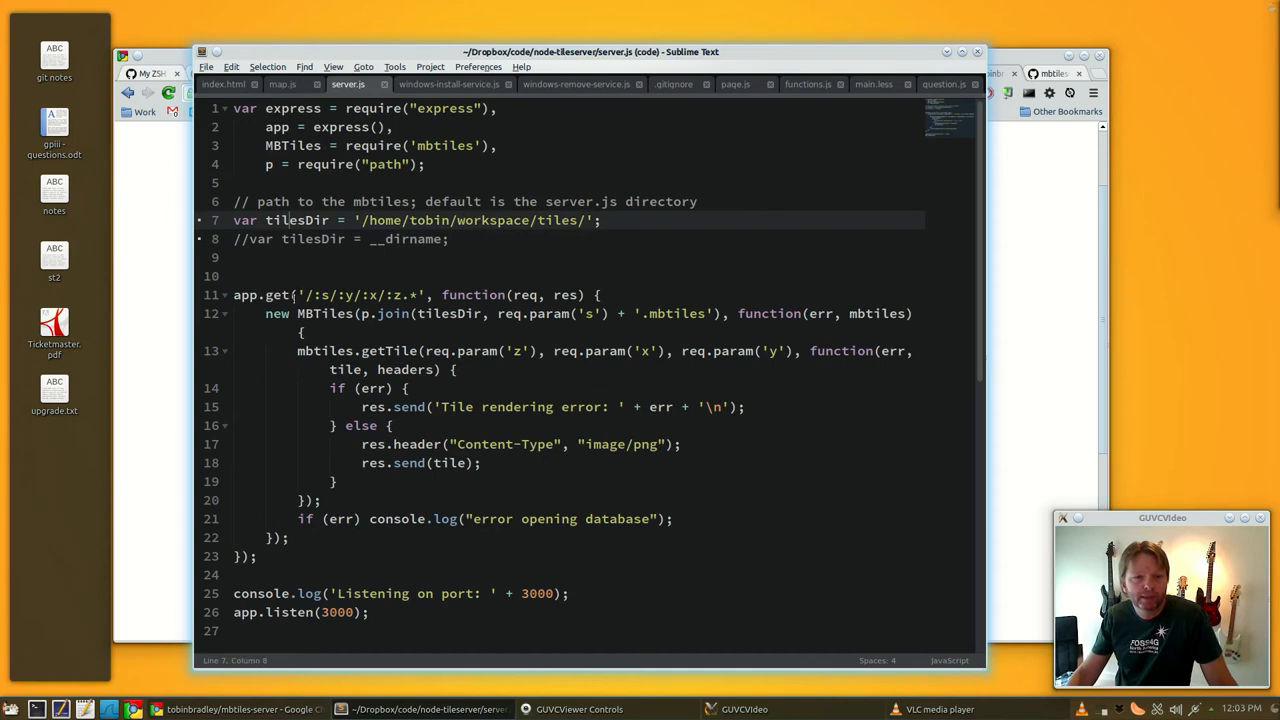
double_click(277, 127)
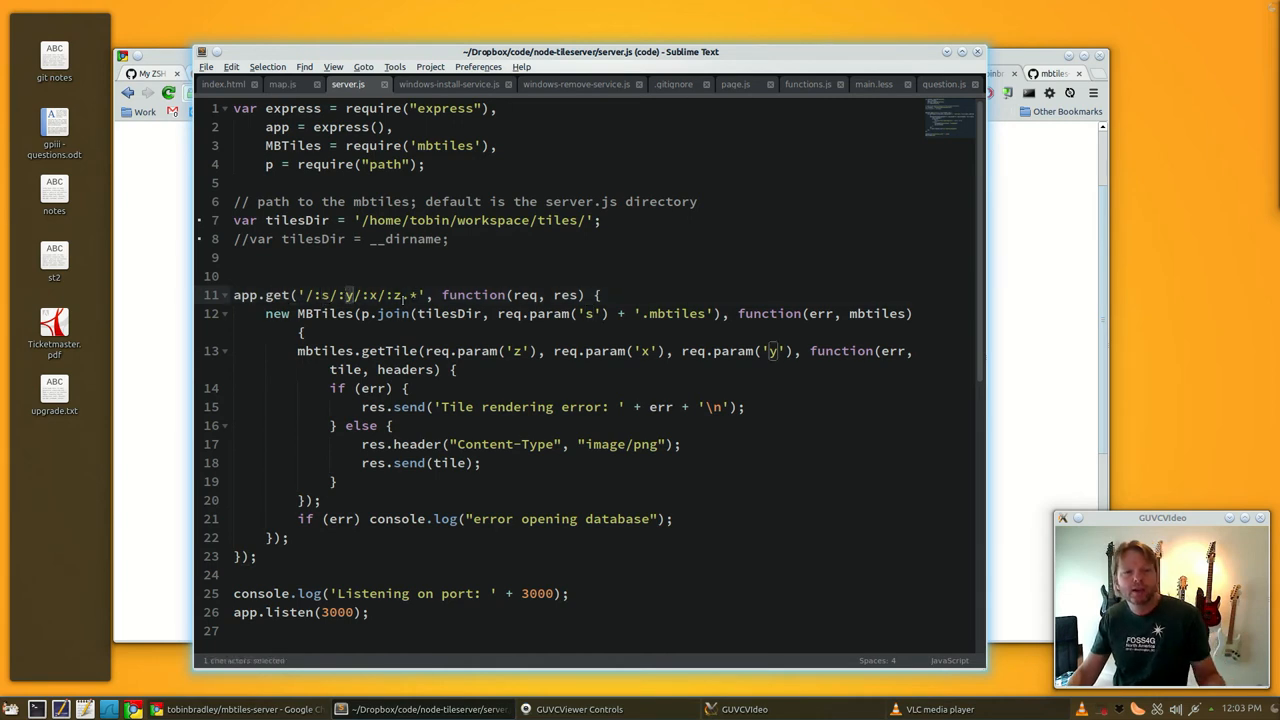
left_click(380, 295)
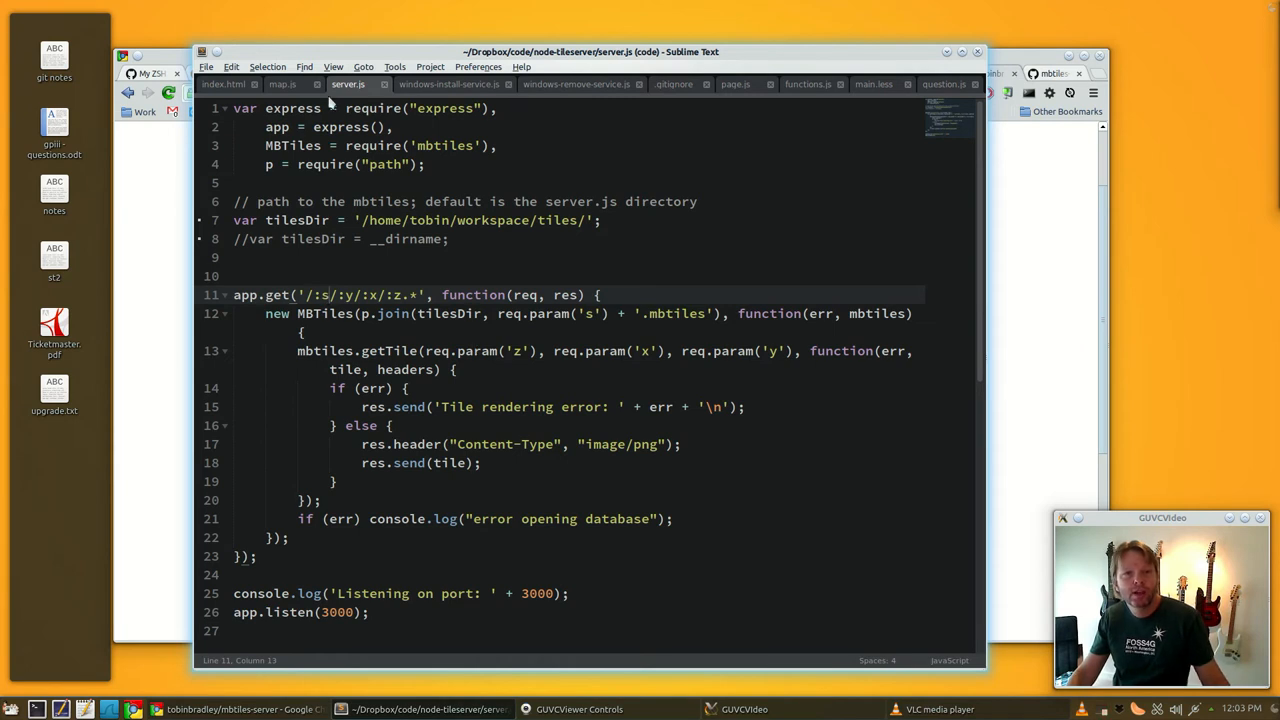
left_click(282, 84)
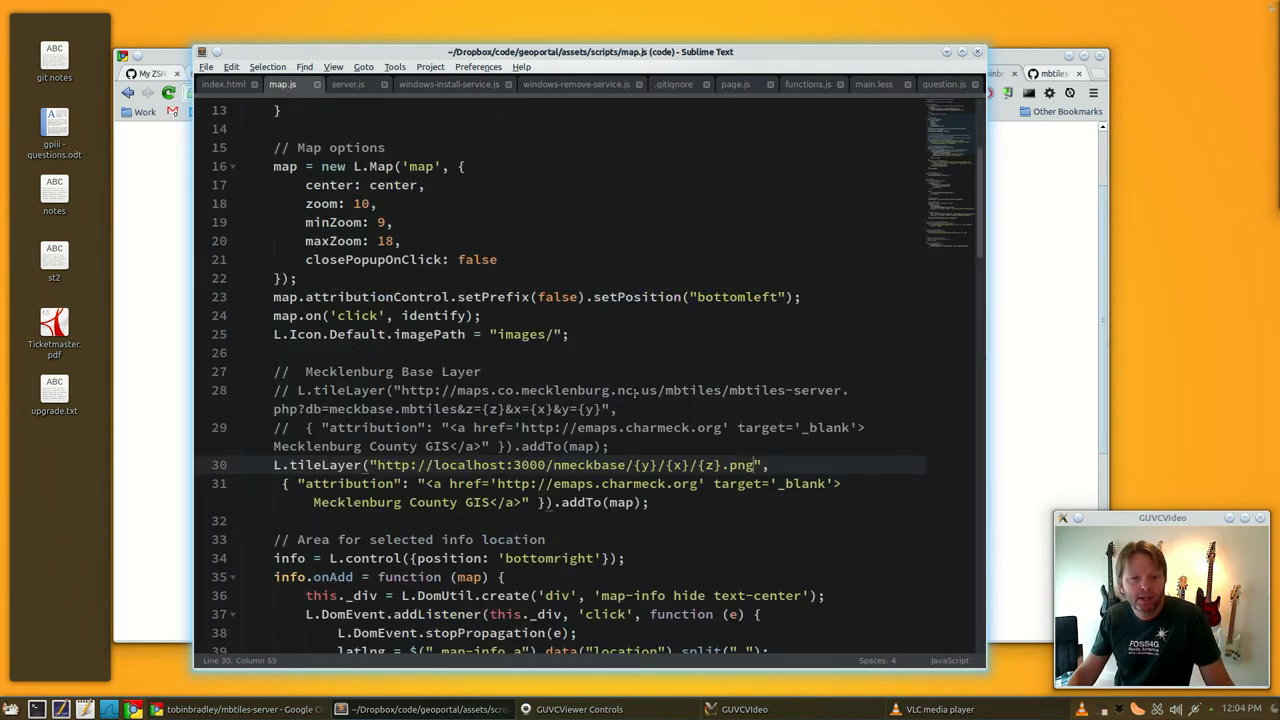
- Check the png extension in map.js's tile URL, then view server.js's /:s/:y/:x/:z.* route
scroll("down", 3)
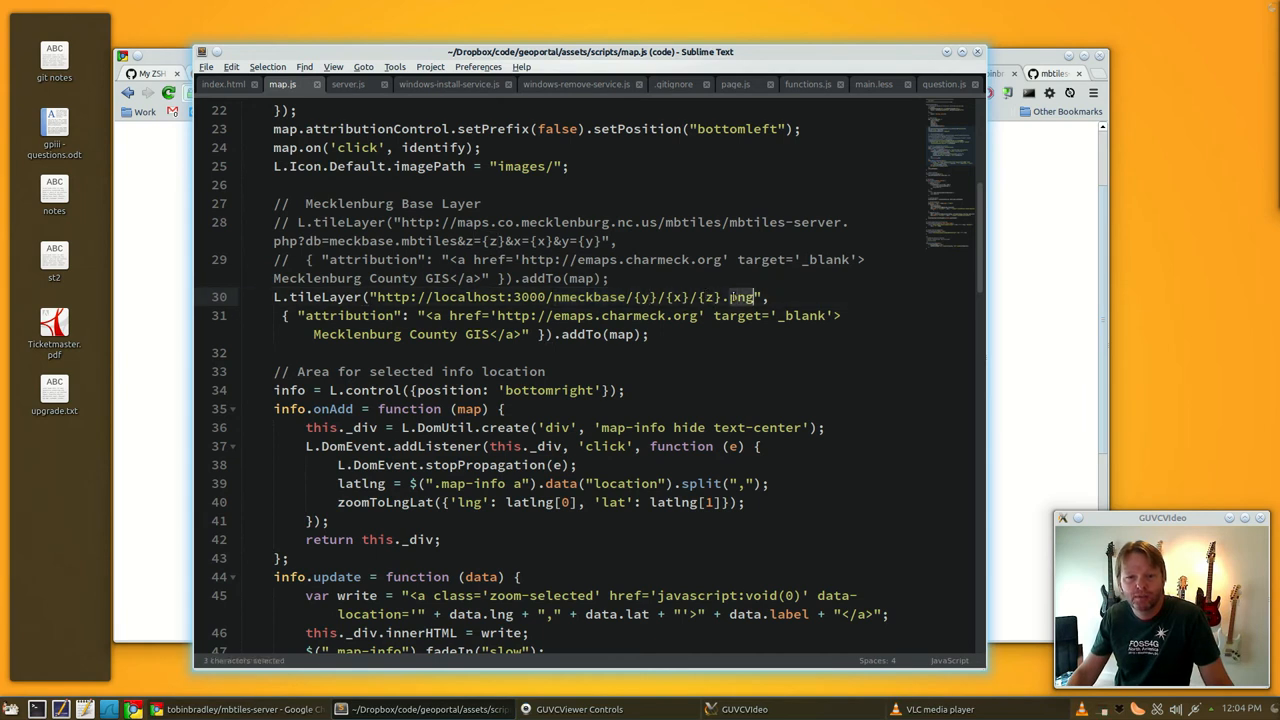
left_click(348, 83)
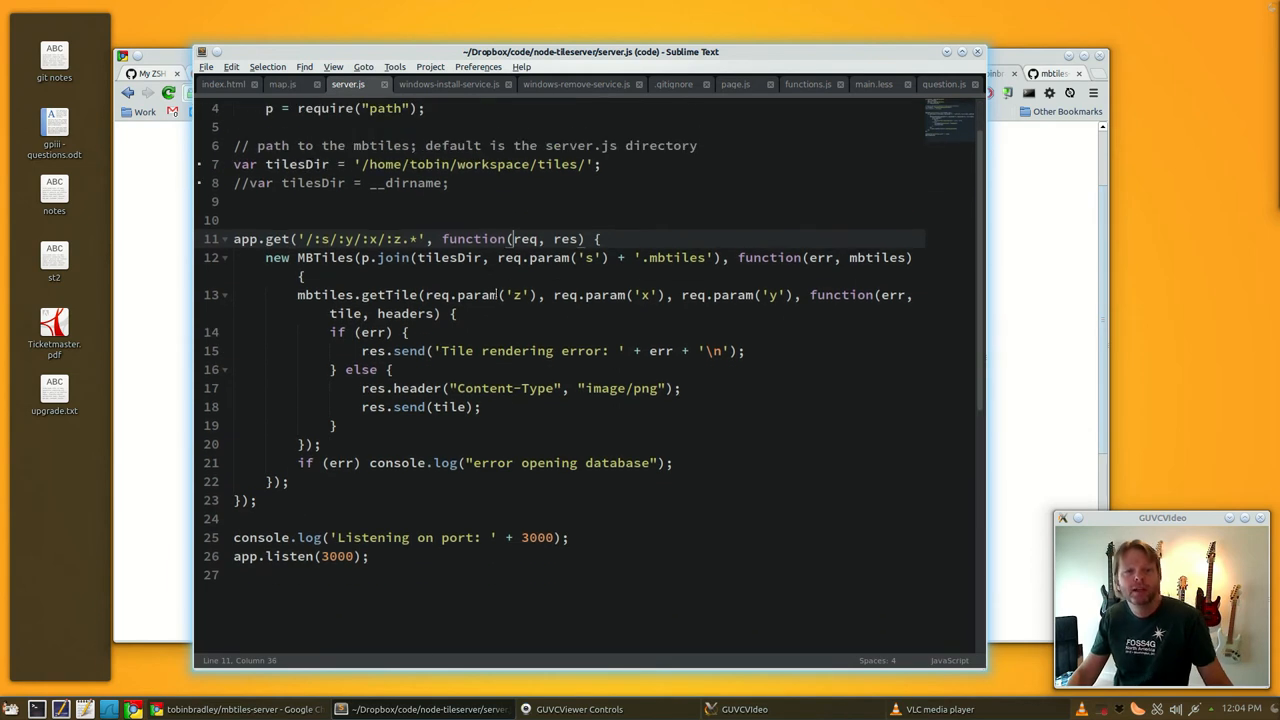
left_click_drag(511, 239, 570, 257)
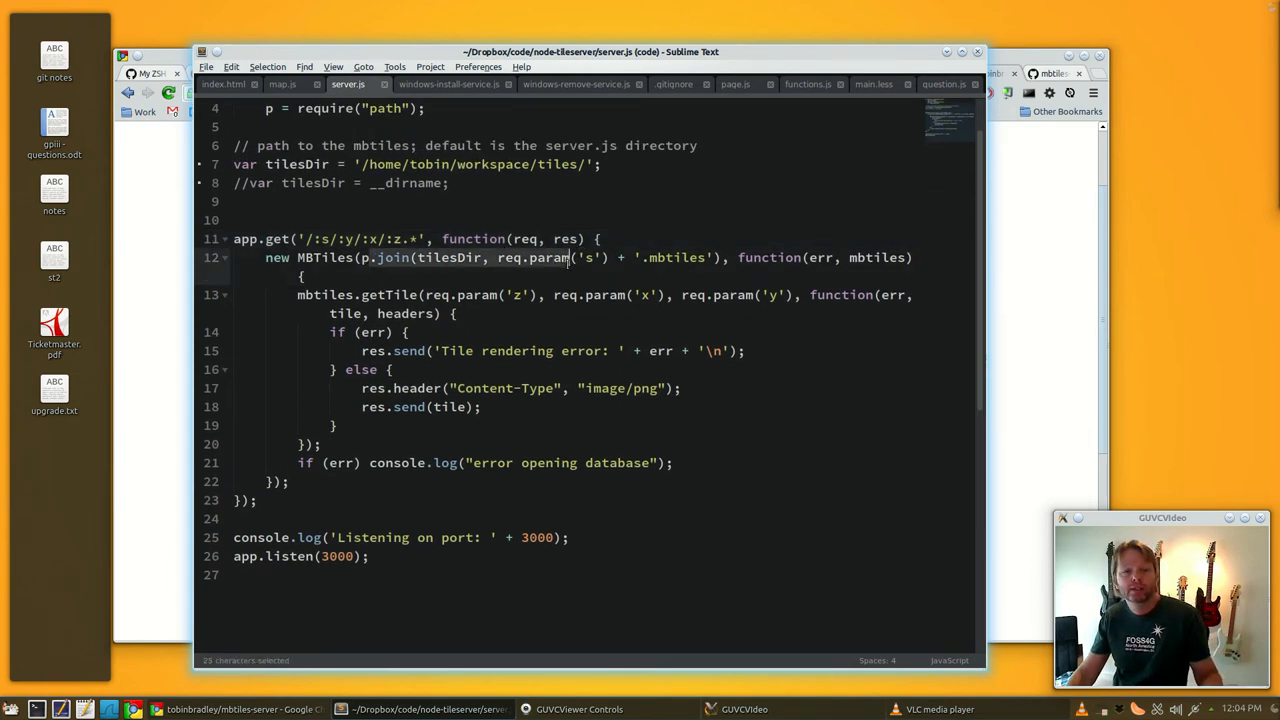
left_click_drag(575, 257, 715, 257)
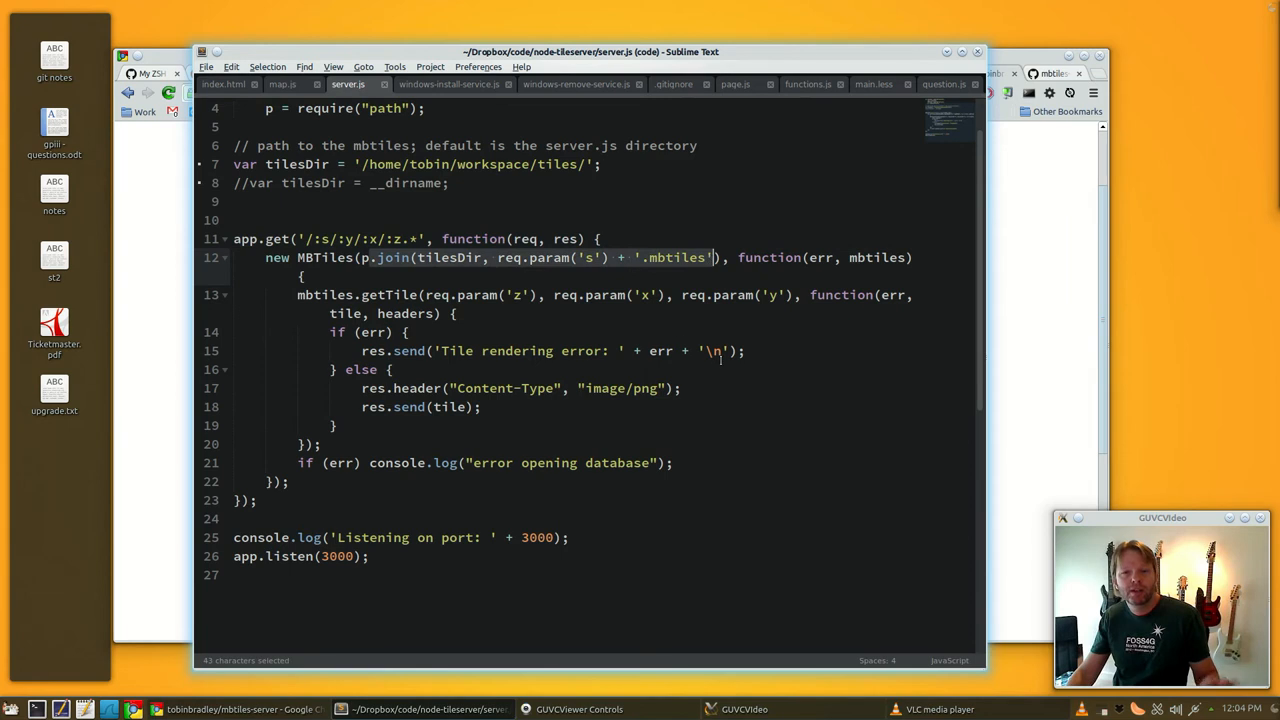
left_click(407, 332)
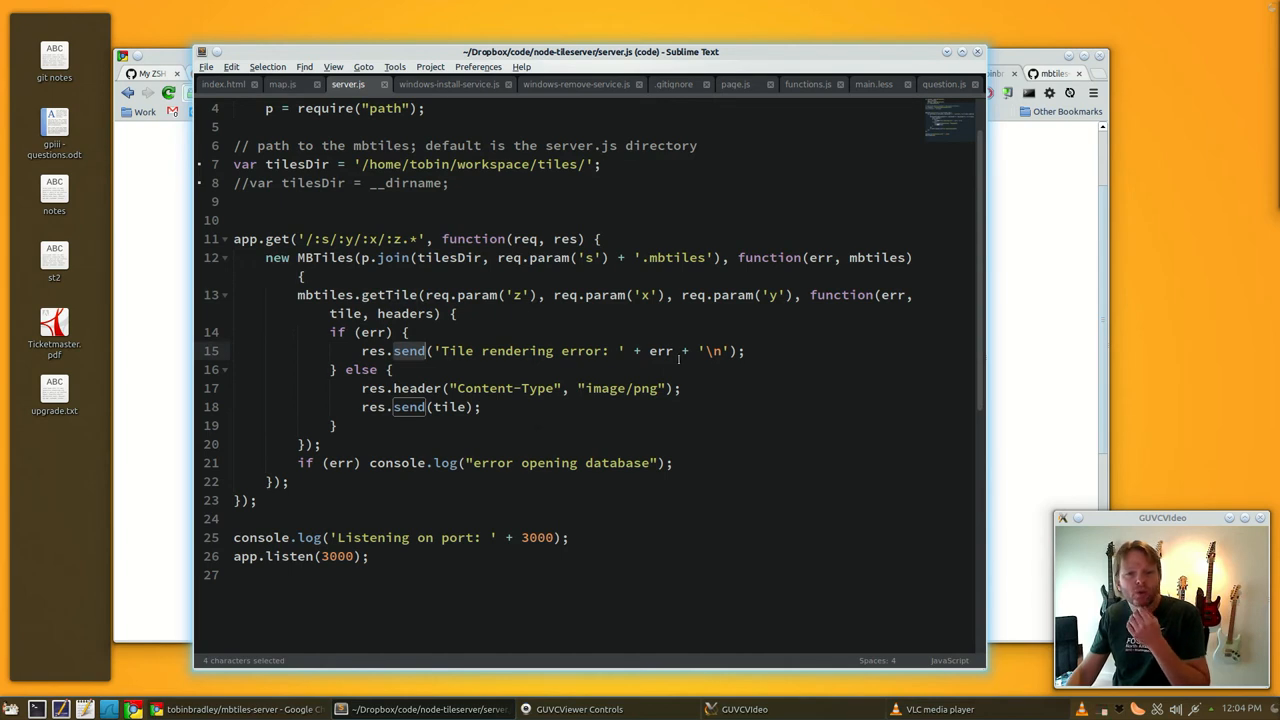
mouse_move(483, 398)
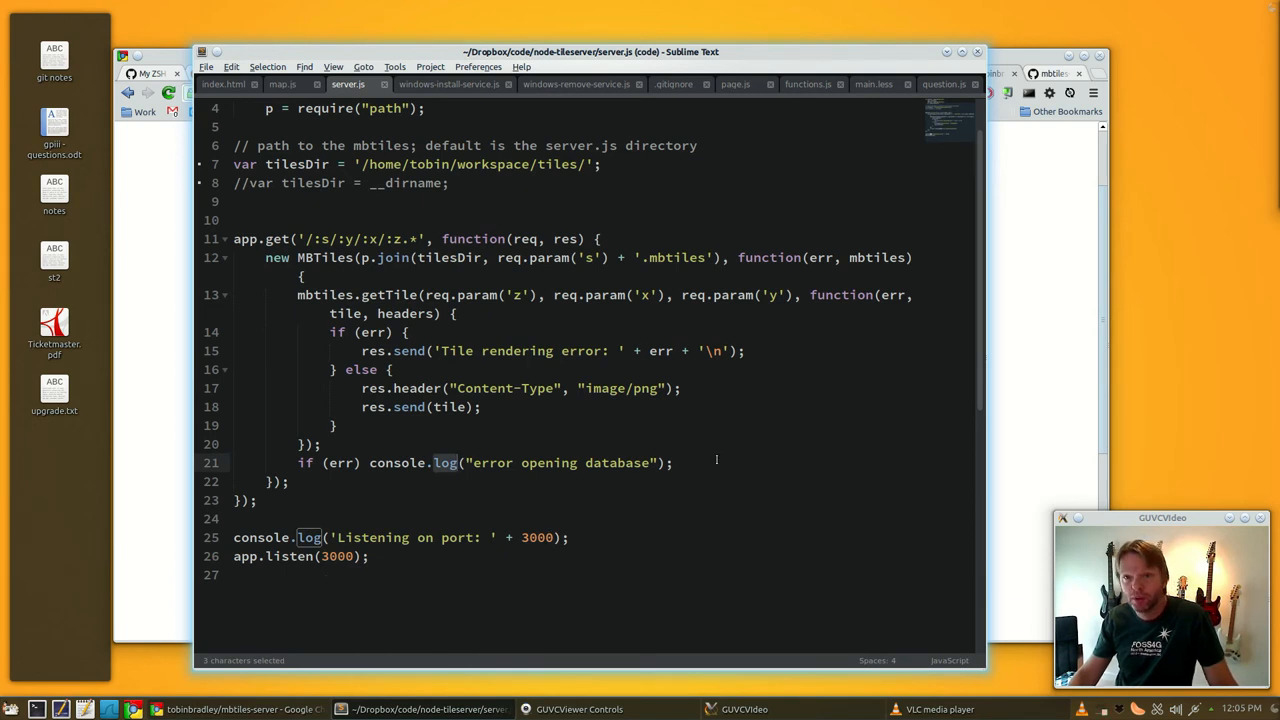
left_click(338, 425)
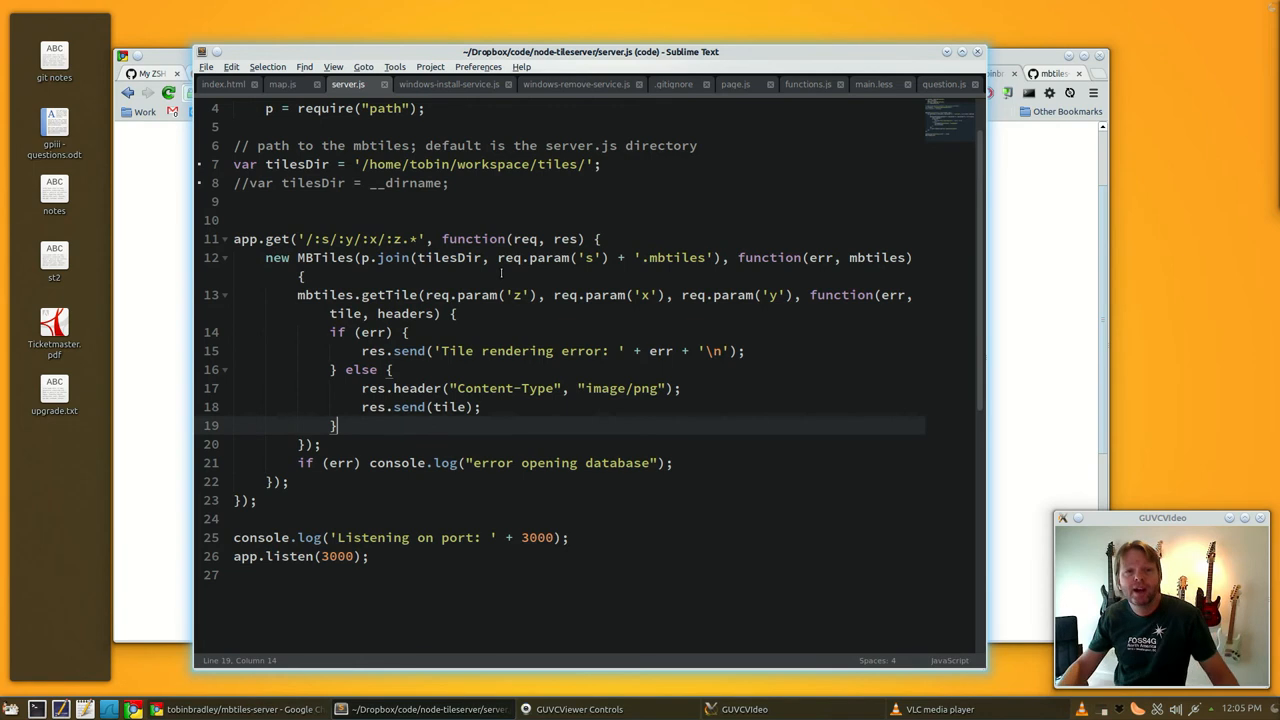
scroll("up", 3)
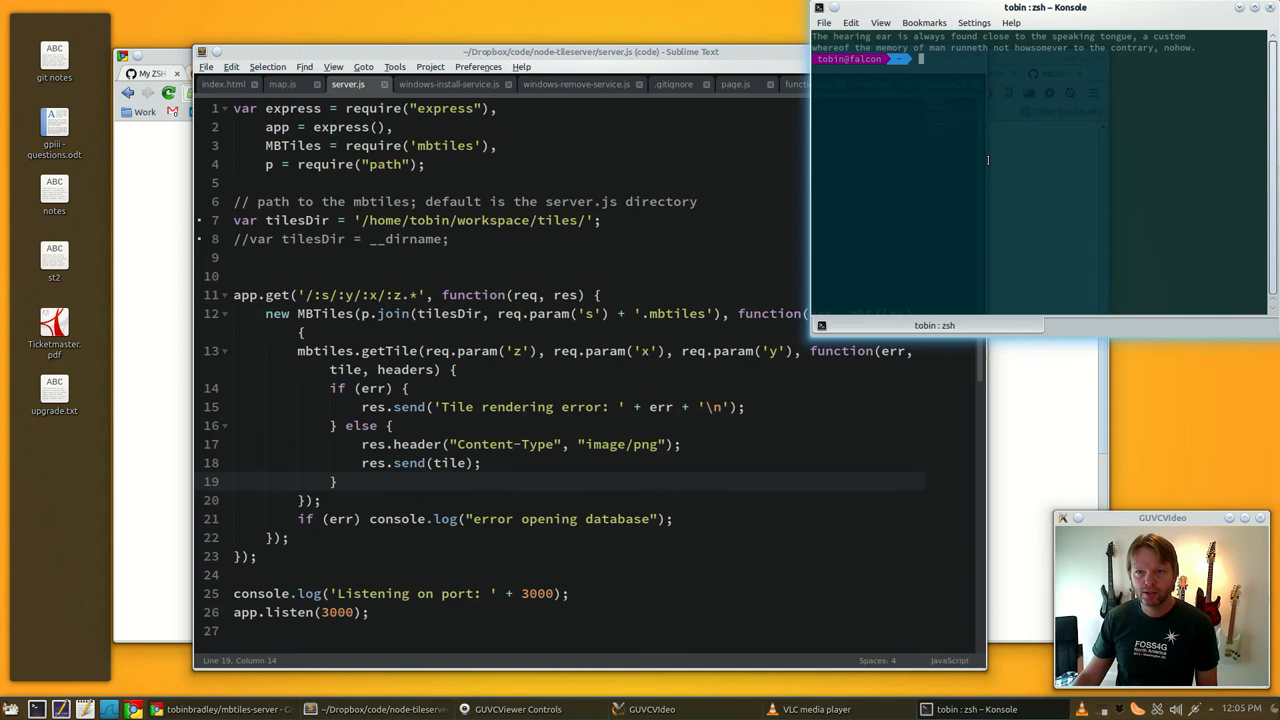
- Run node server.js from the Dropbox/code/node-tileserver folder in Konsole
type("cd")
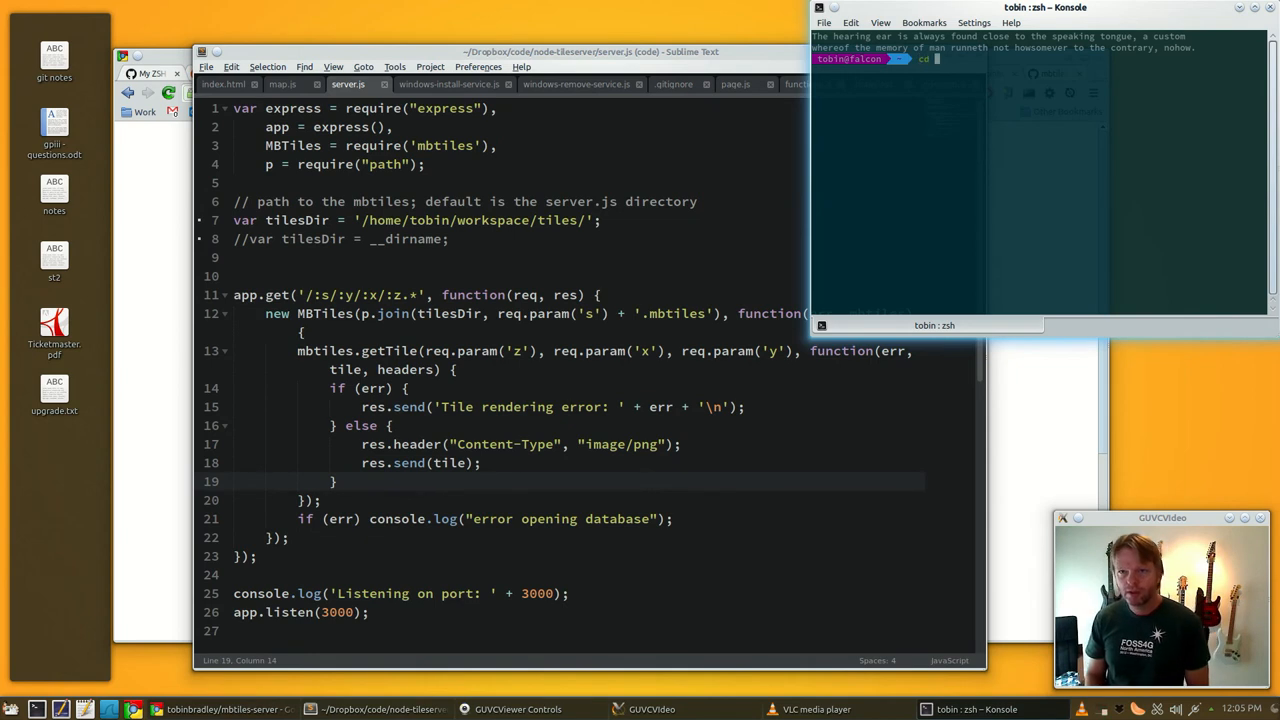
type("Dropbox/code/")
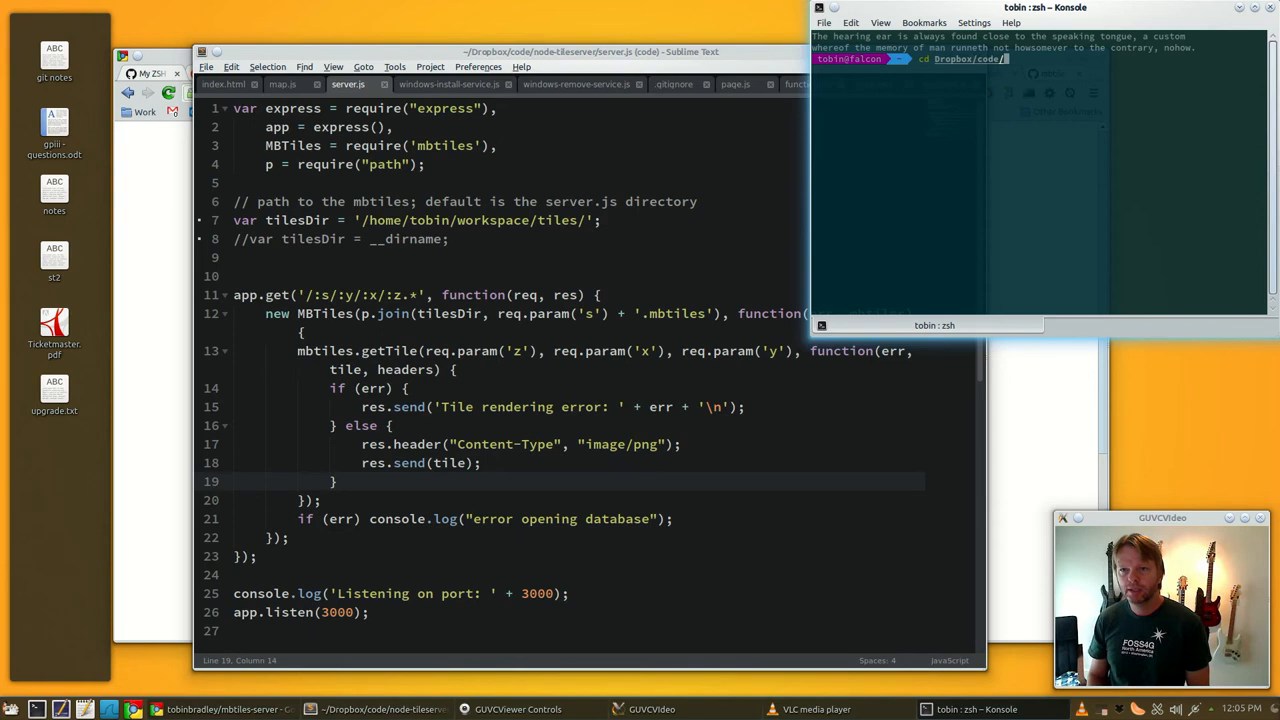
key("Return")
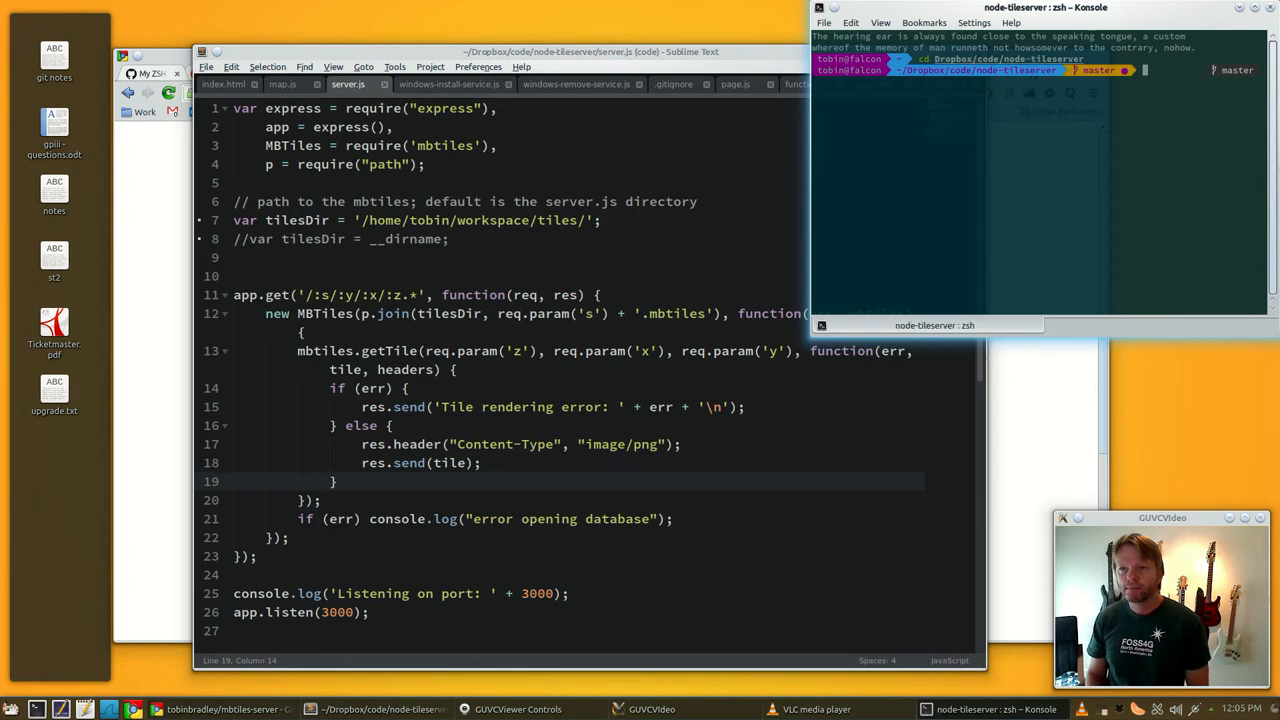
key("Return")
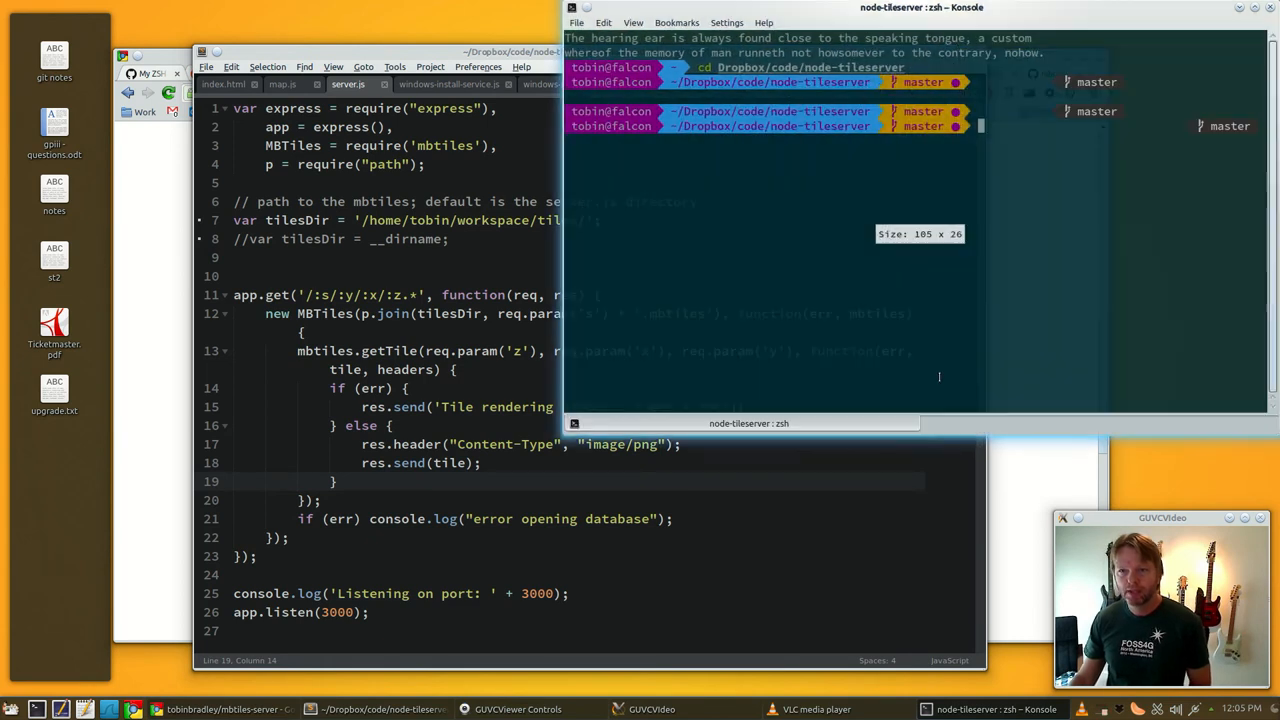
type("node")
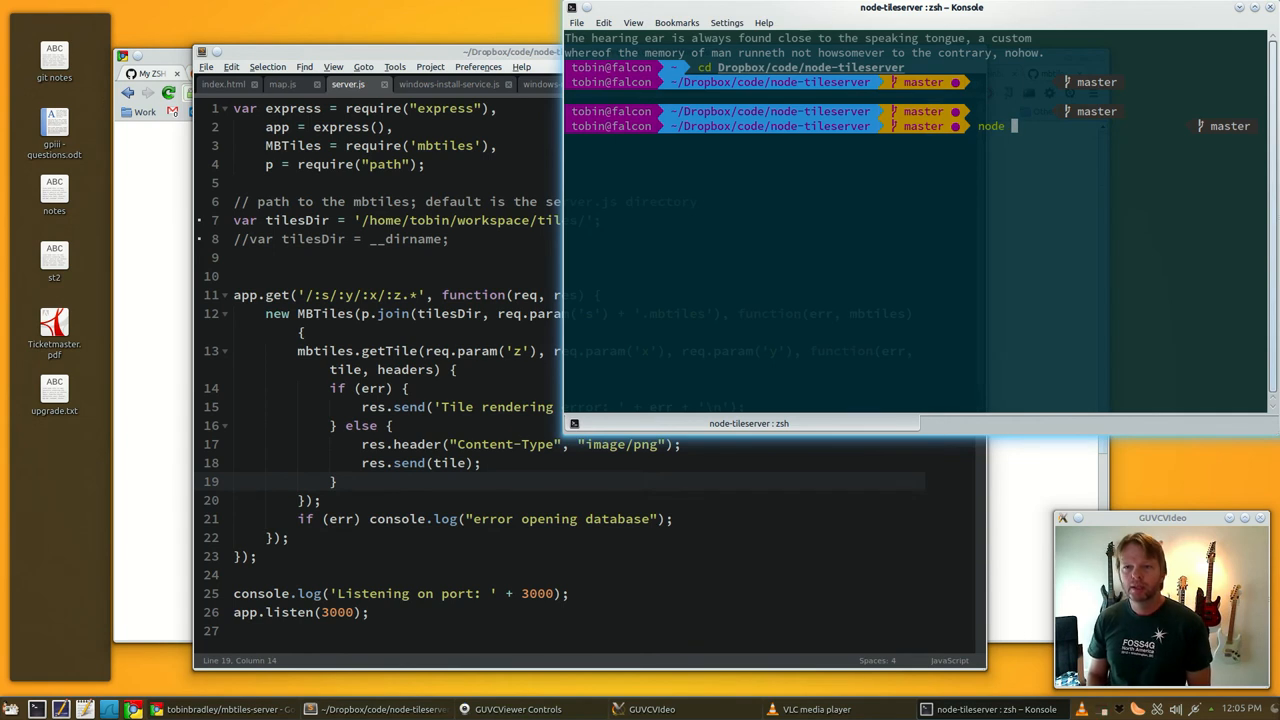
type("server.js")
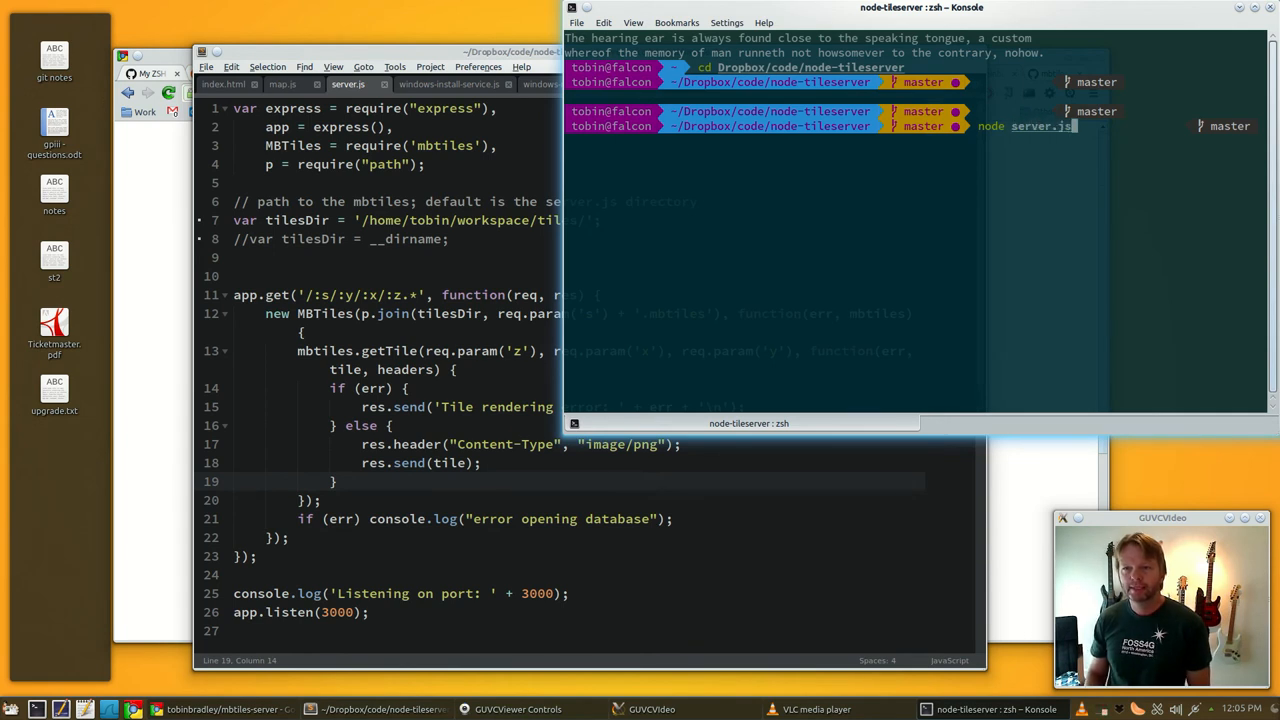
key("Return")
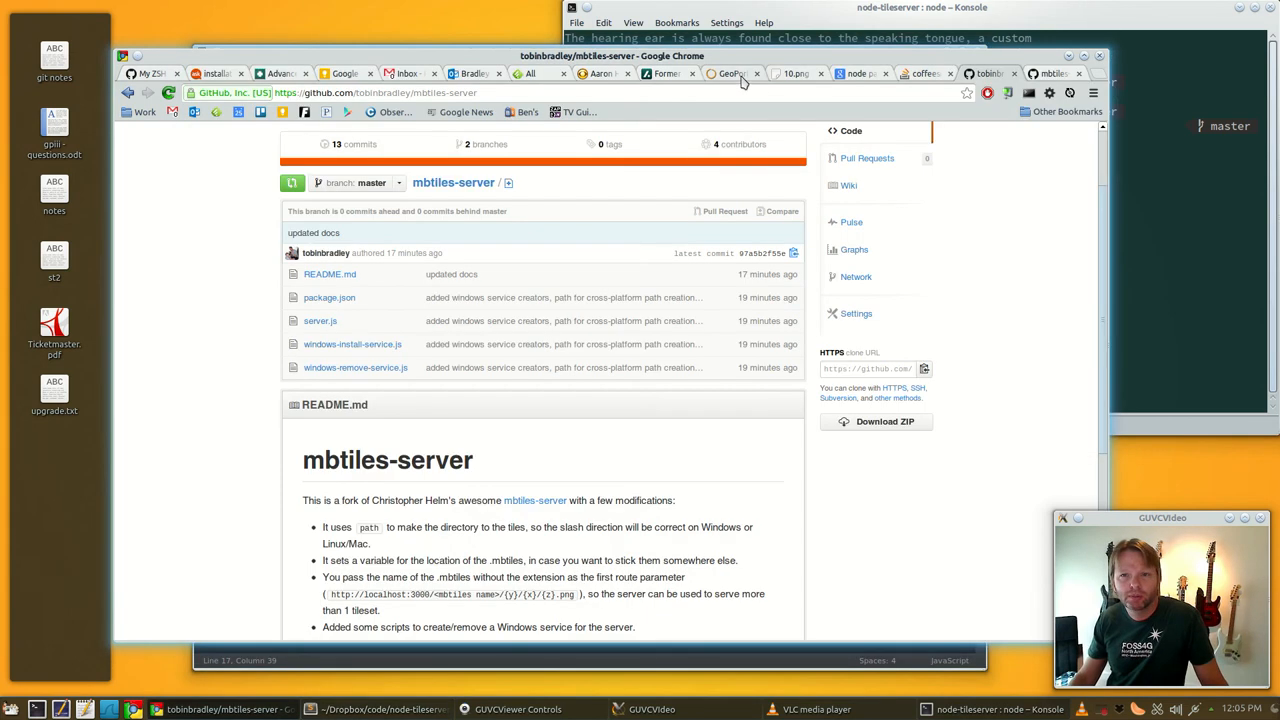
- Zoom the GeoPortal map near Harrisburg Rd, then bring forward the server terminal on port 3000
left_click(730, 73)
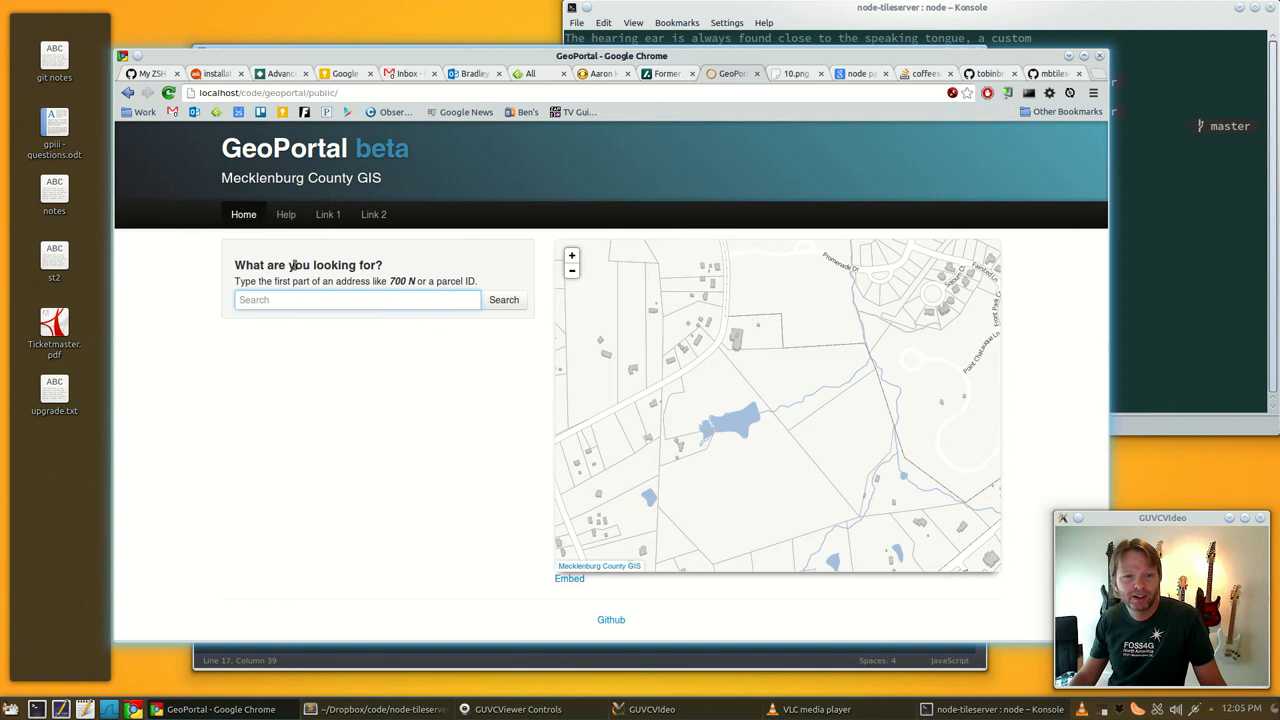
left_click(168, 92)
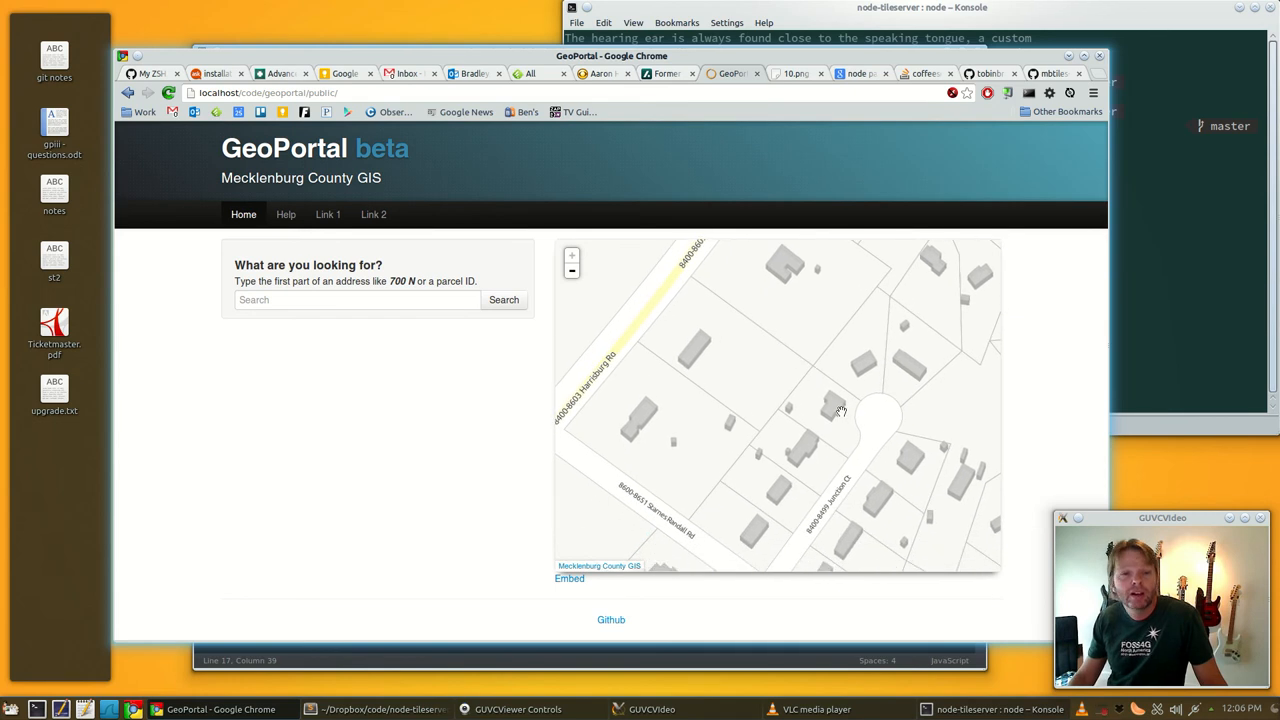
mouse_move(805, 413)
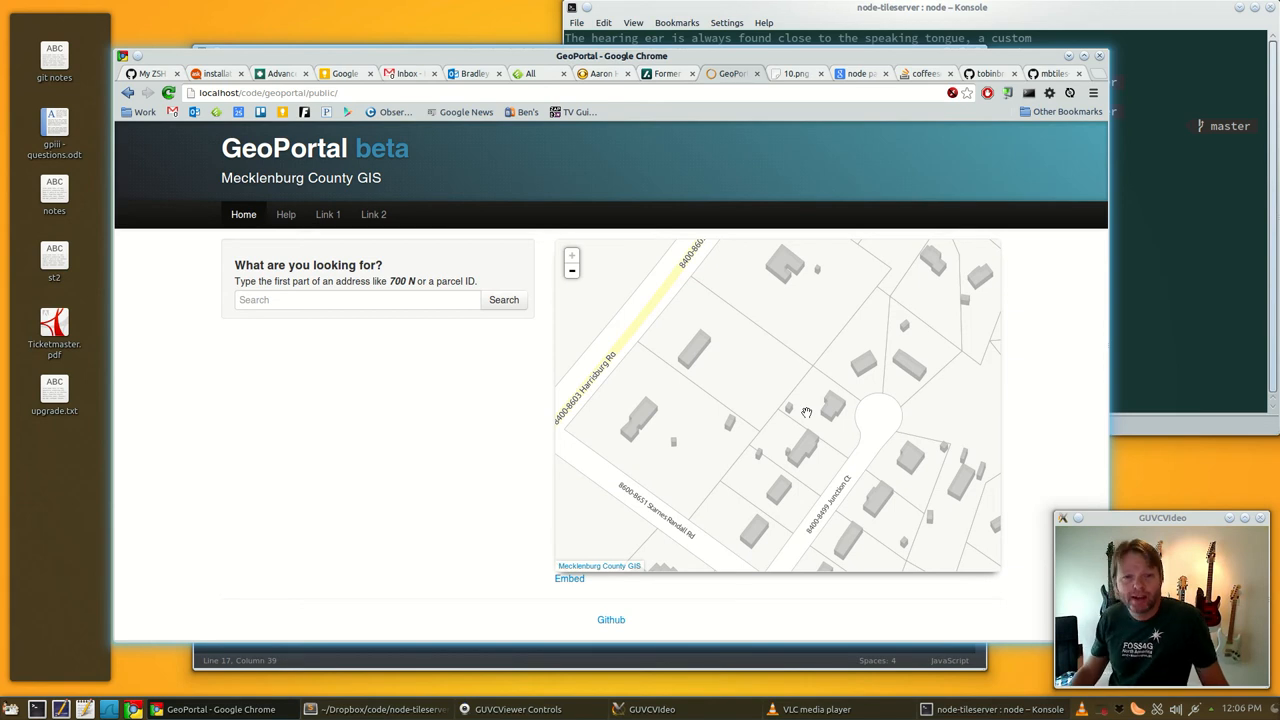
left_click(920, 7)
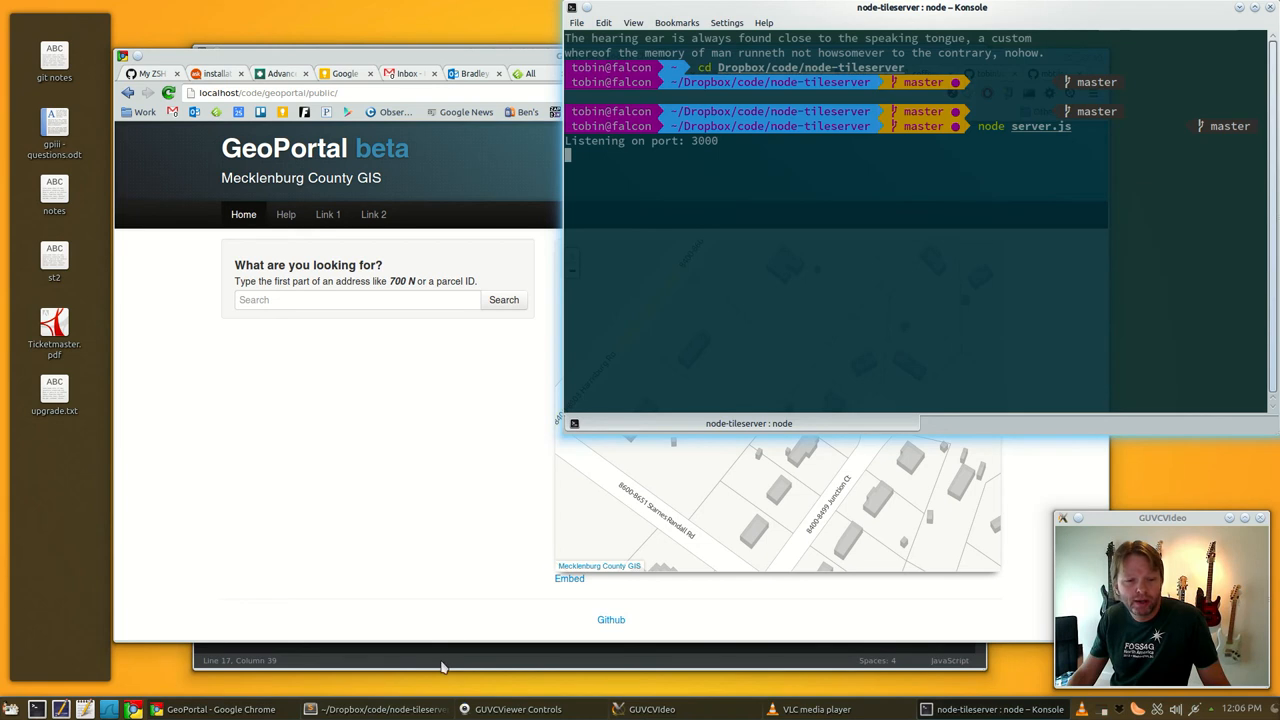
- View windows-install-service.js in Sublime Text, then return to Chrome's node-windows search results
left_click(383, 709)
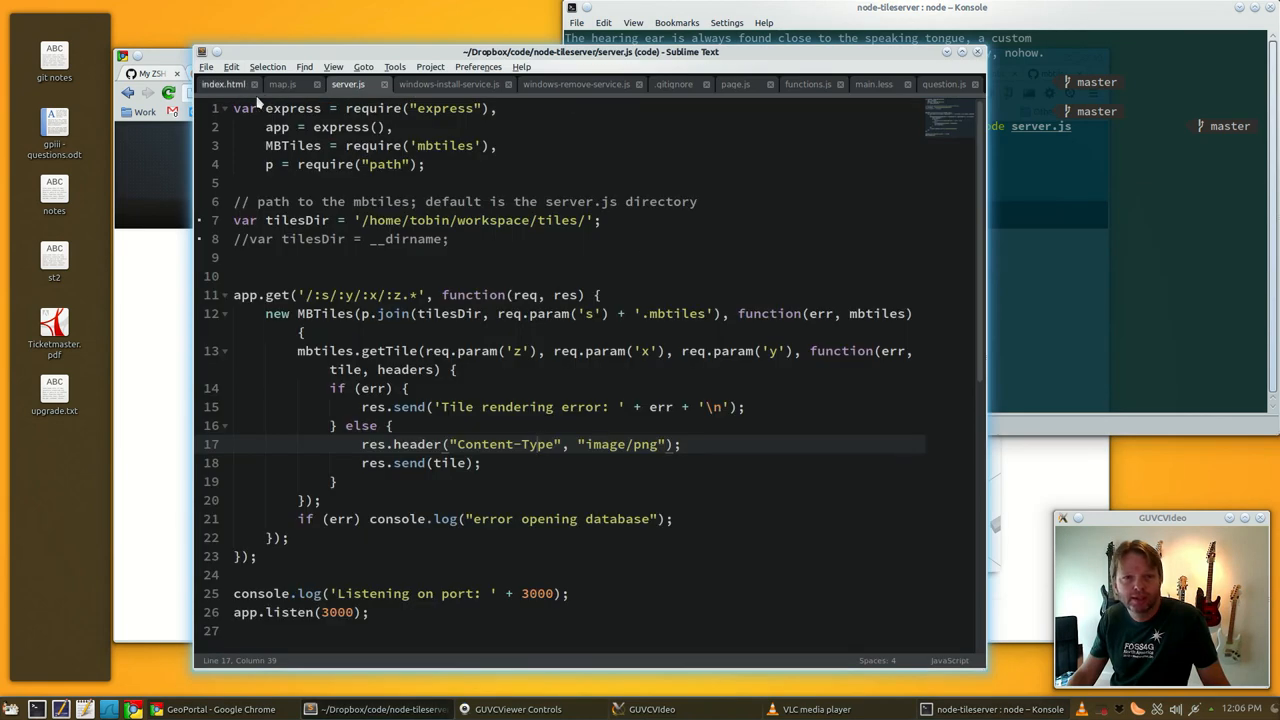
left_click(448, 84)
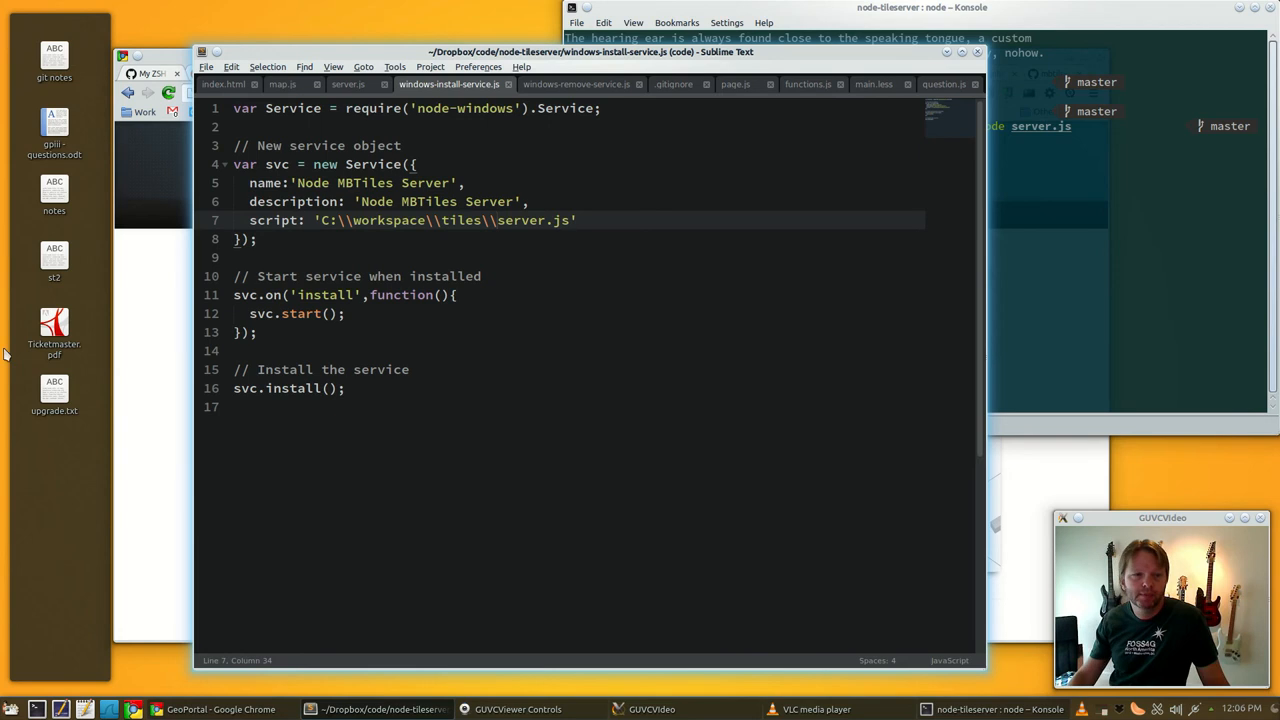
left_click(220, 709)
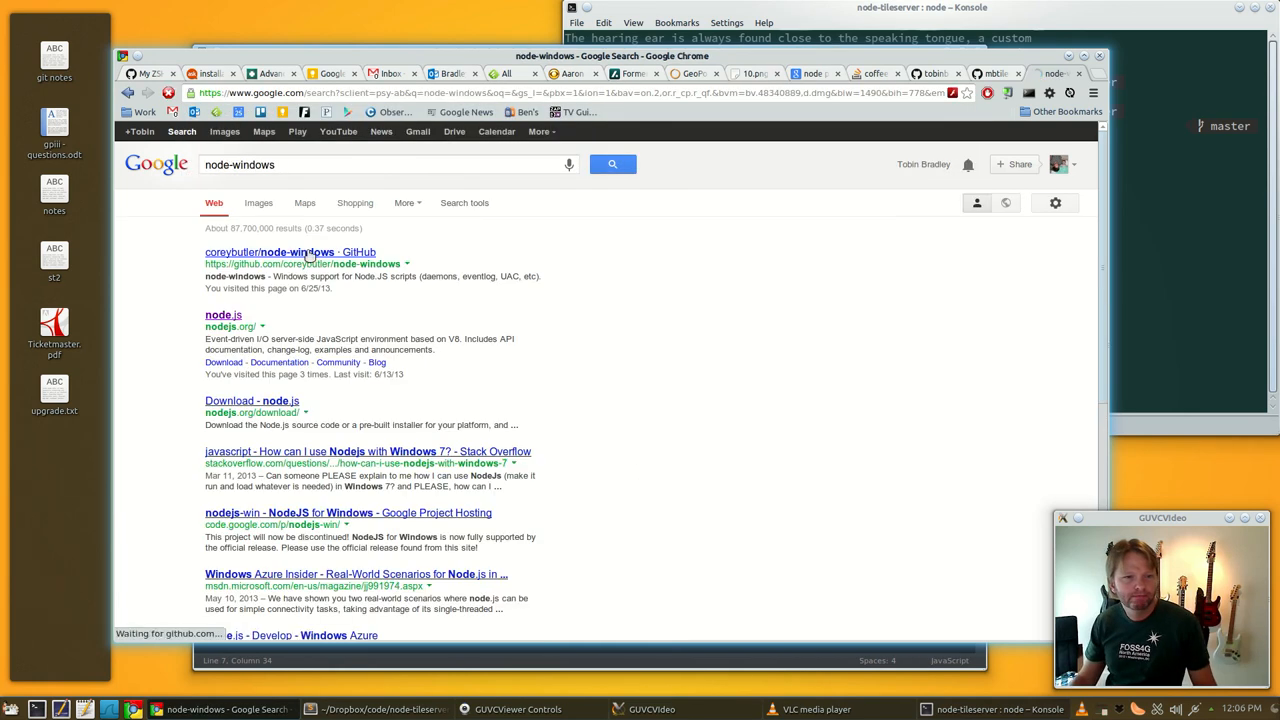
- Open the node-windows GitHub page and read its README down to 'Cleaning Up: Uninstall a Service'
left_click(268, 252)
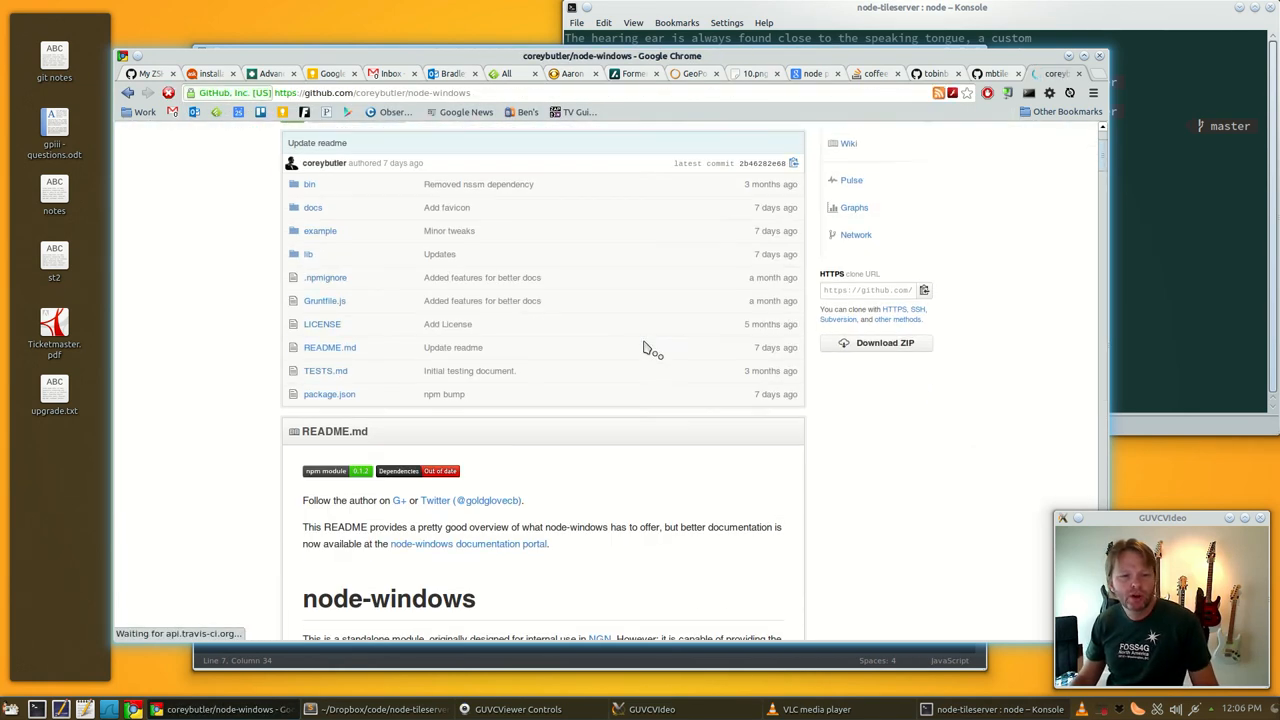
scroll("down", 3)
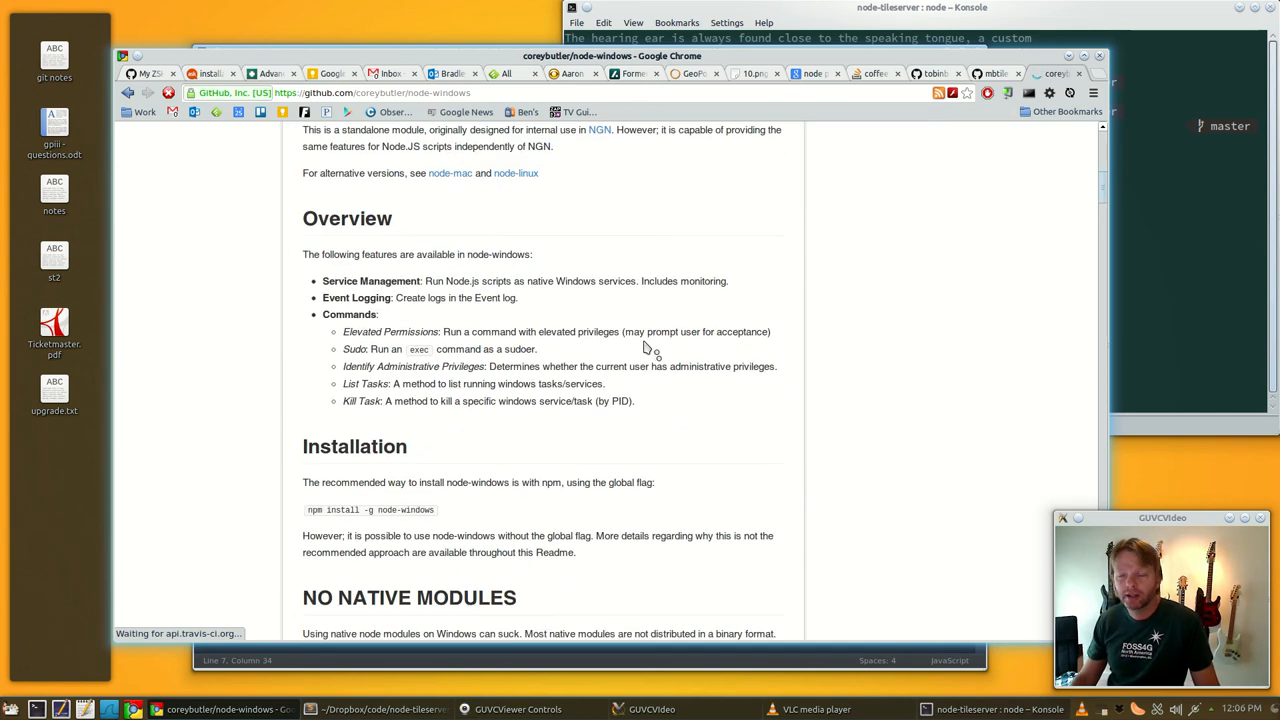
scroll("down", 3)
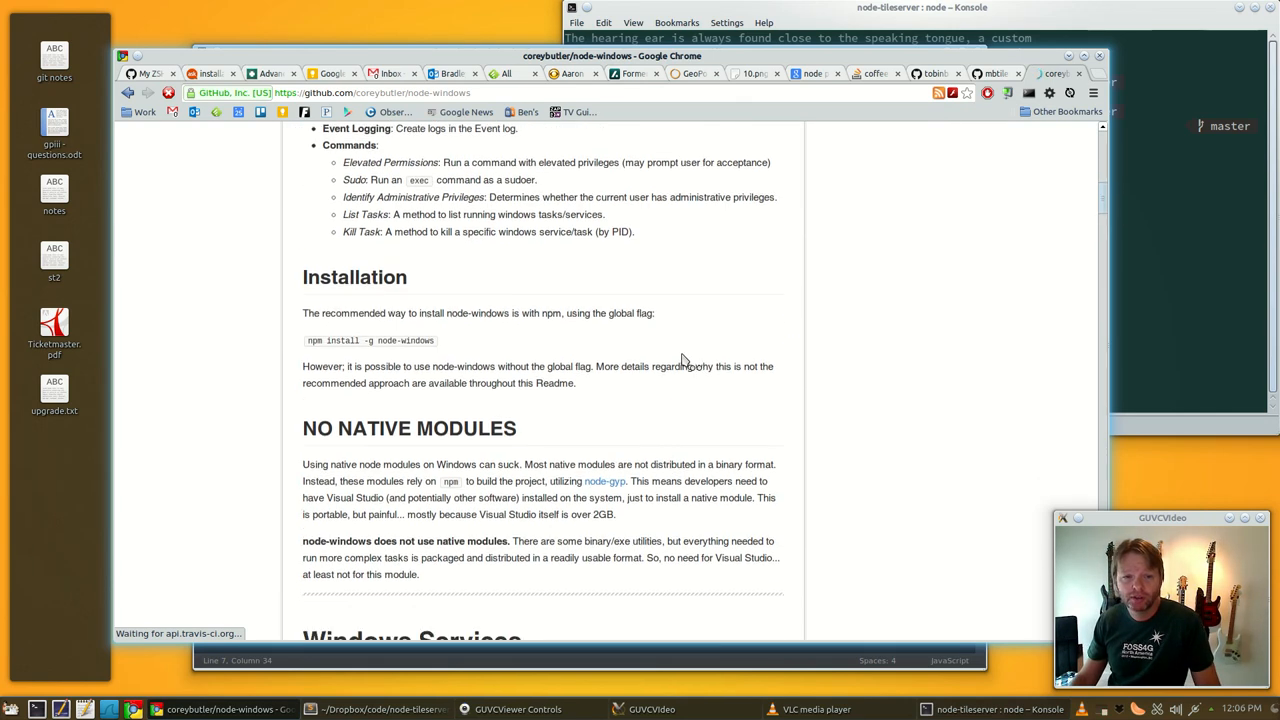
scroll("down", 3)
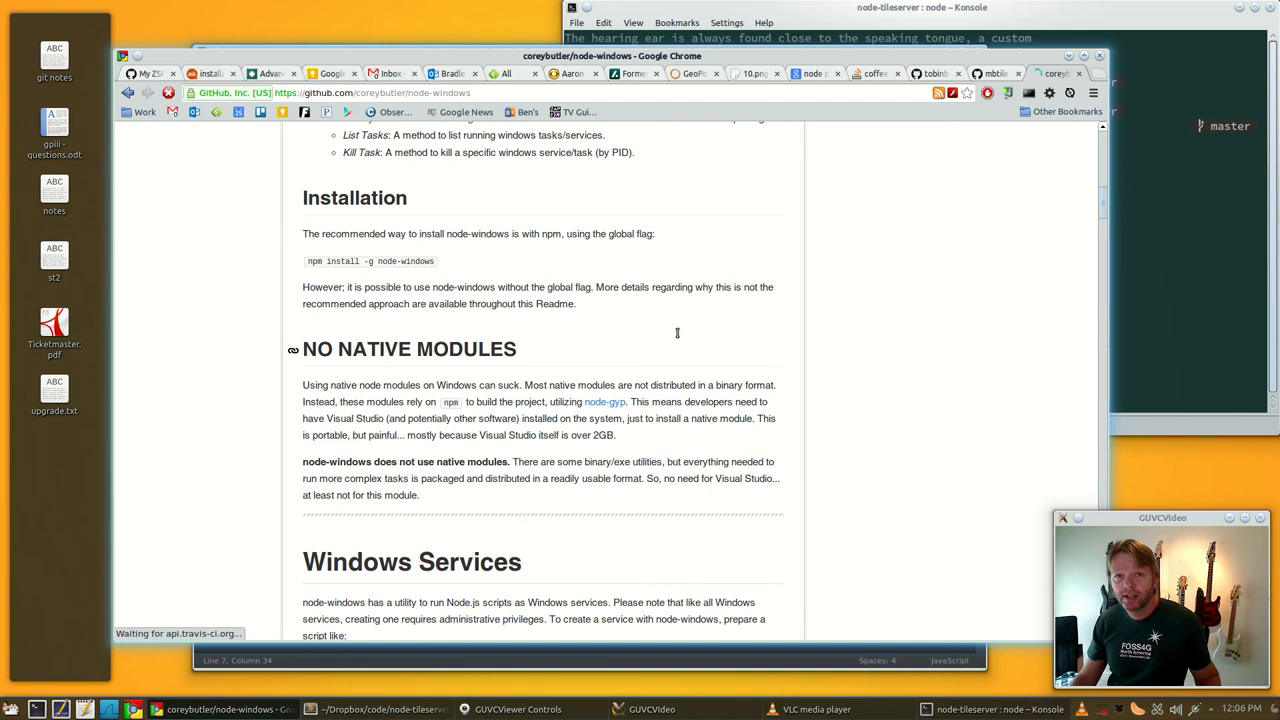
scroll("down", 3)
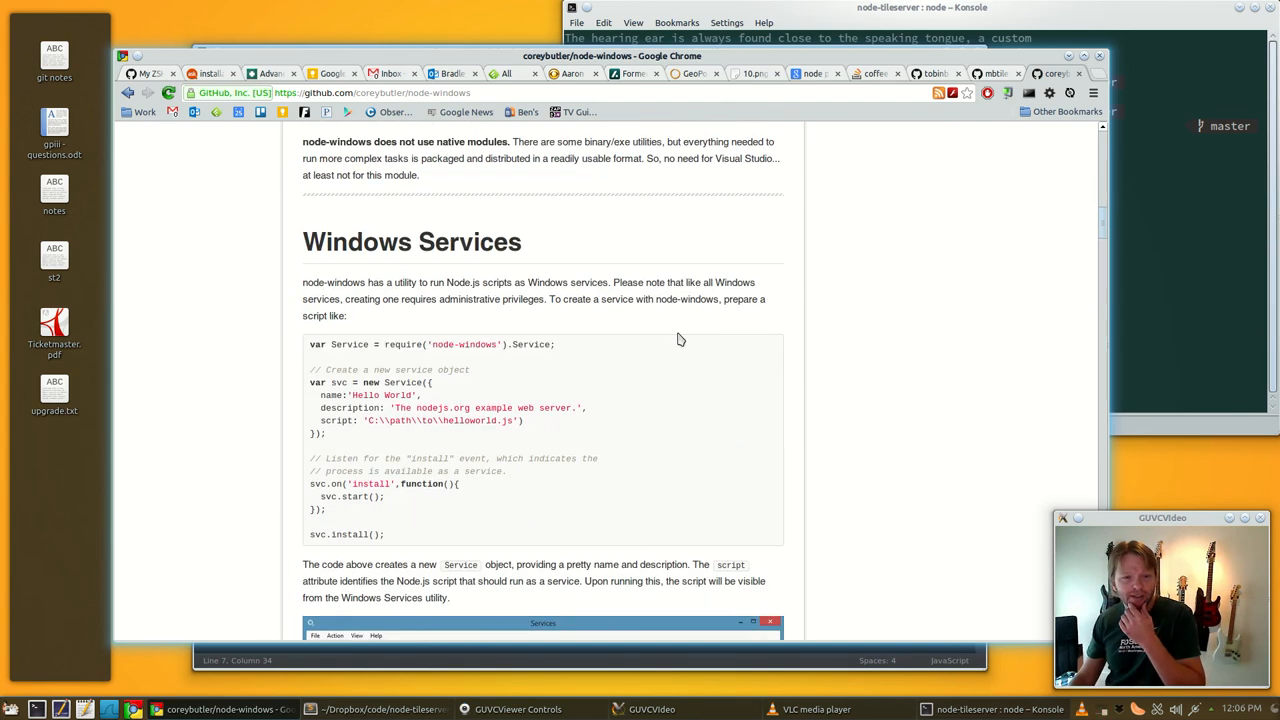
scroll("down", 3)
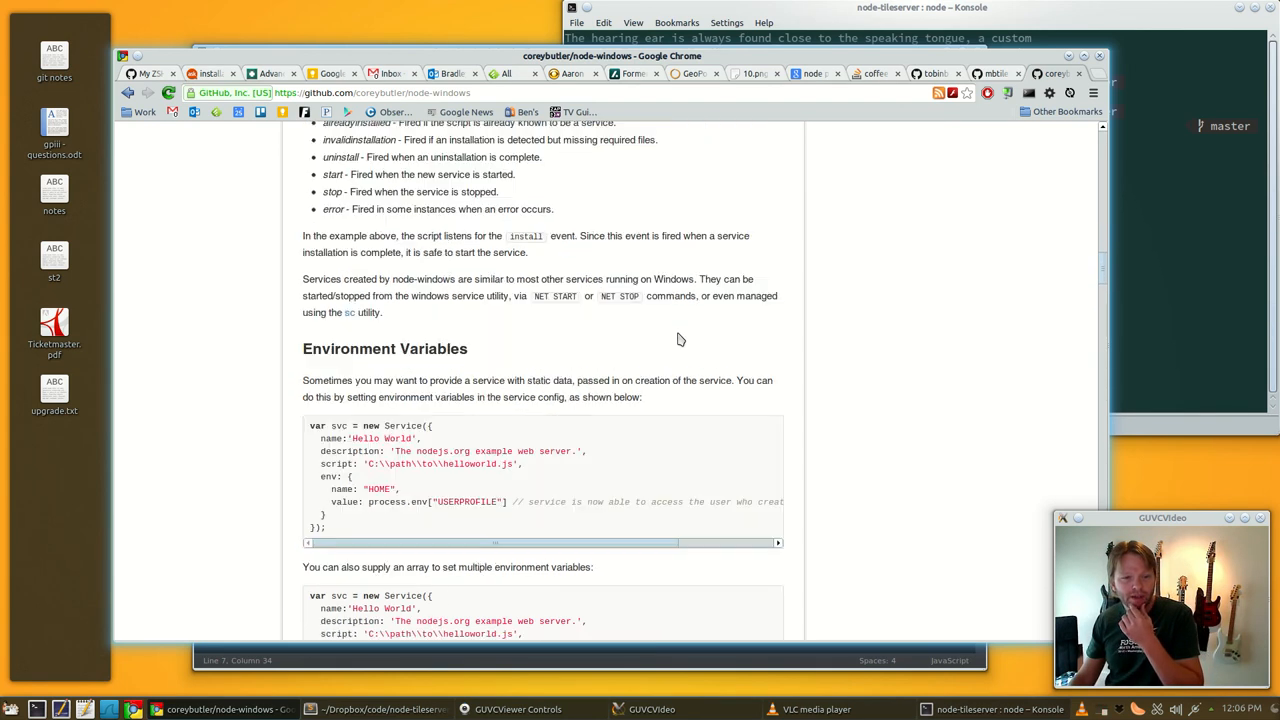
scroll("down", 3)
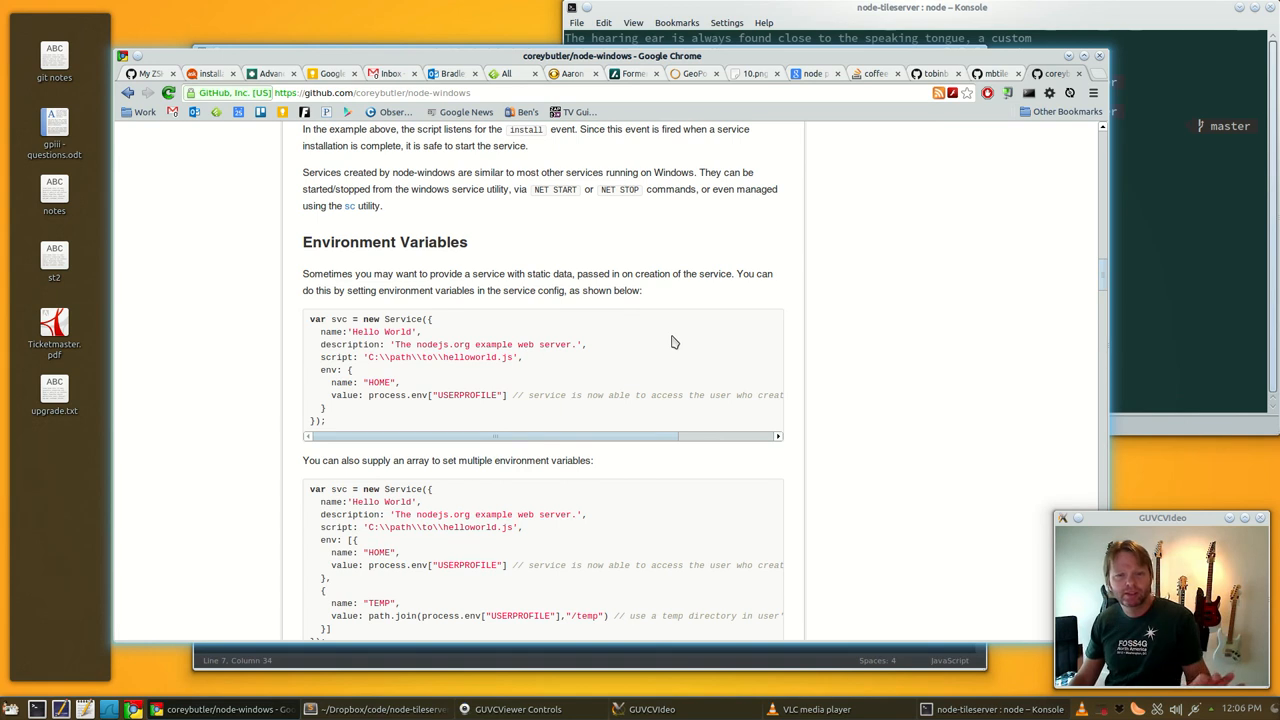
scroll("down", 3)
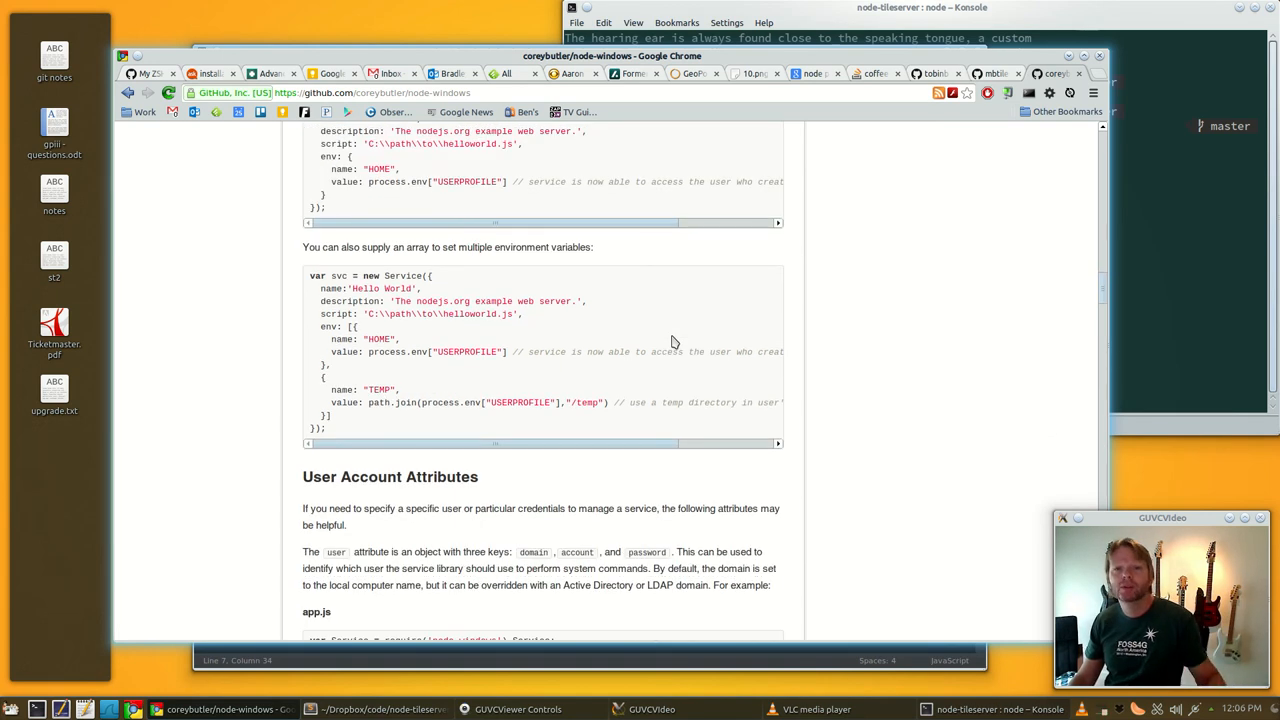
scroll("down", 3)
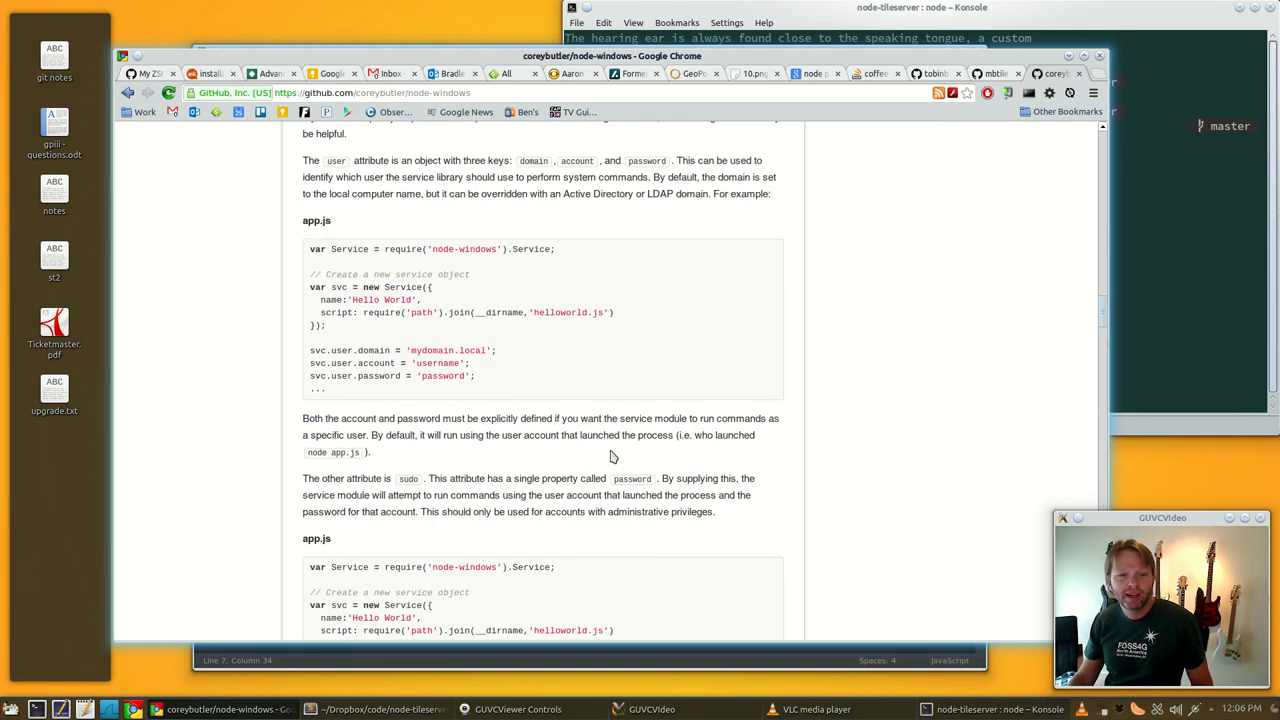
scroll("down", 3)
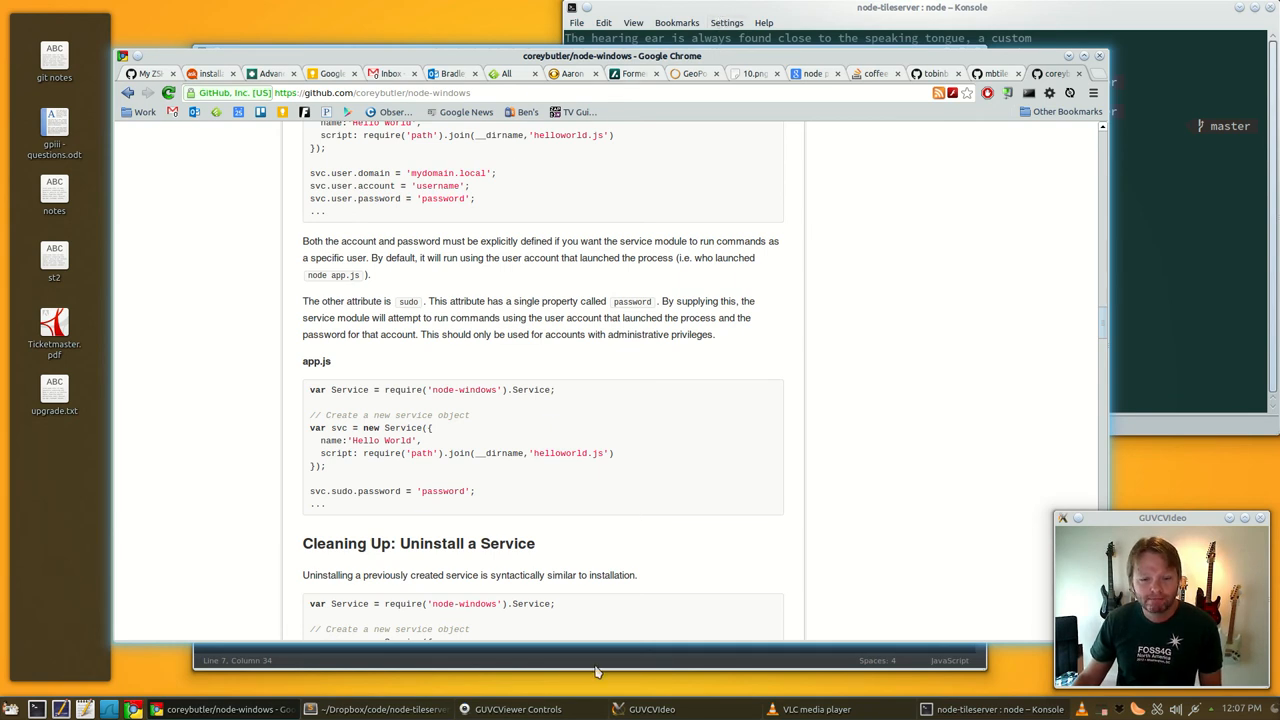
left_click(375, 709)
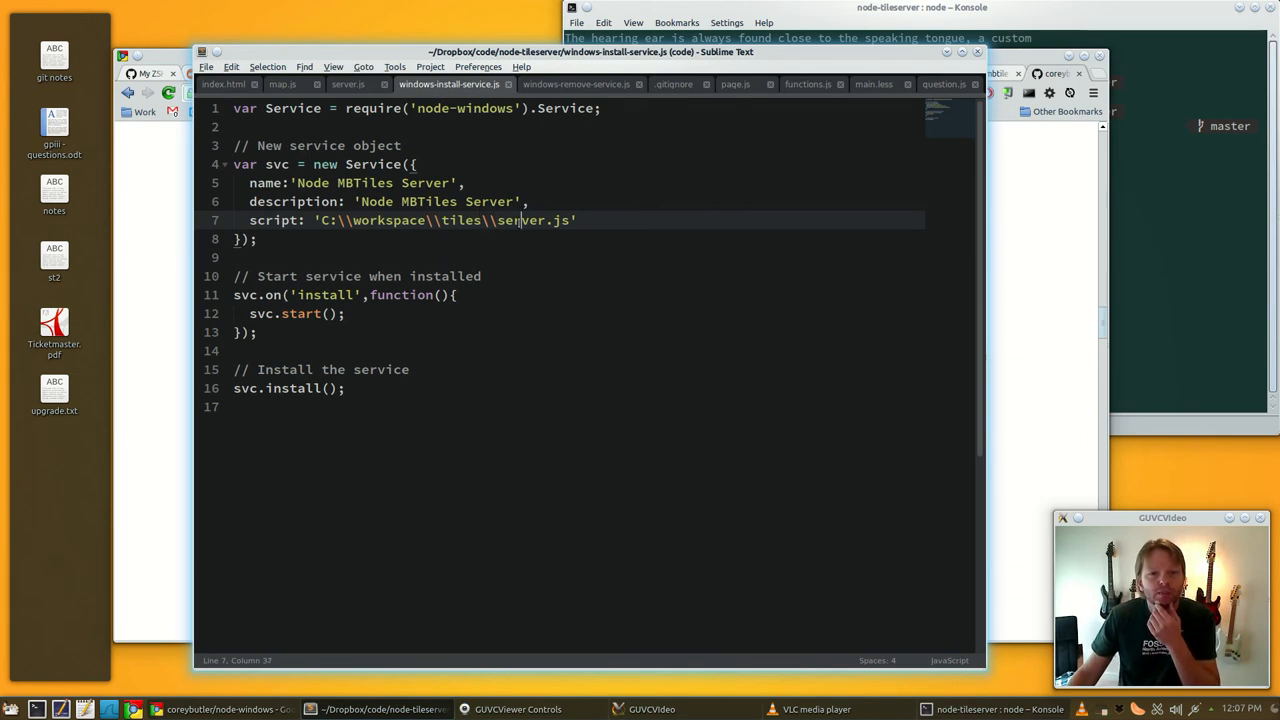
- Select the server file and service names in the install script, then view windows-remove-service.js
double_click(519, 220)
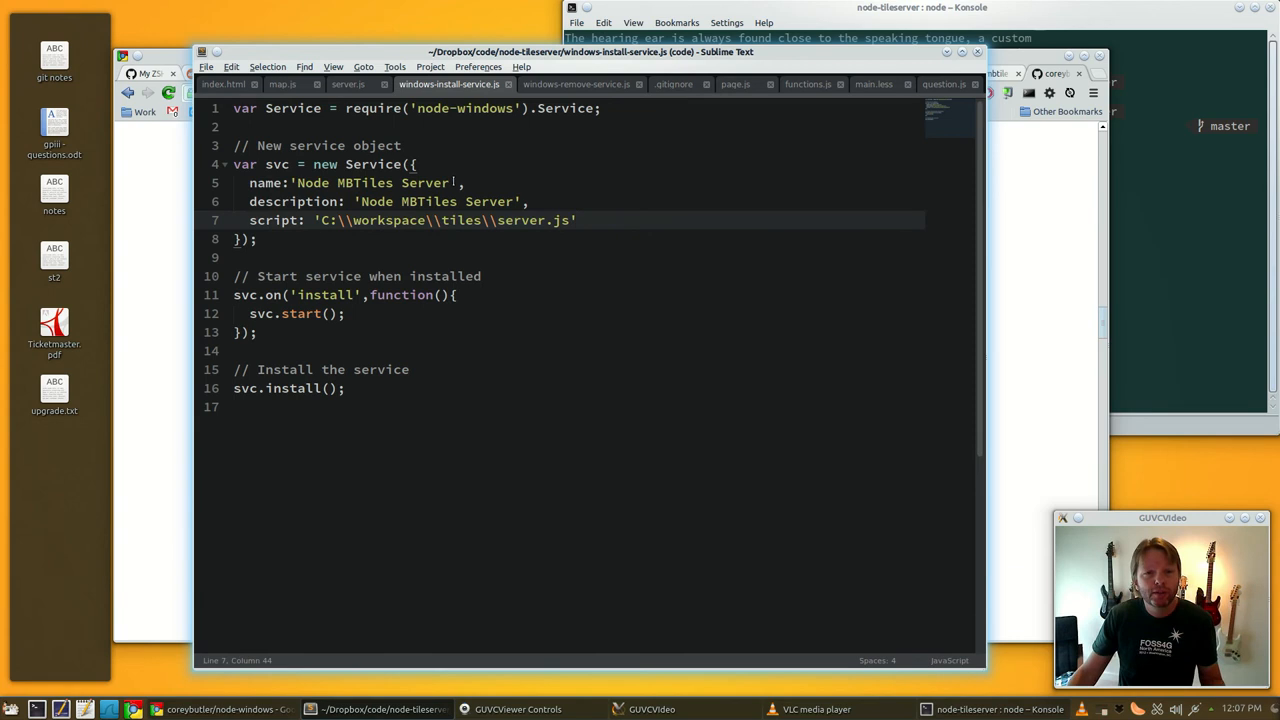
double_click(366, 183)
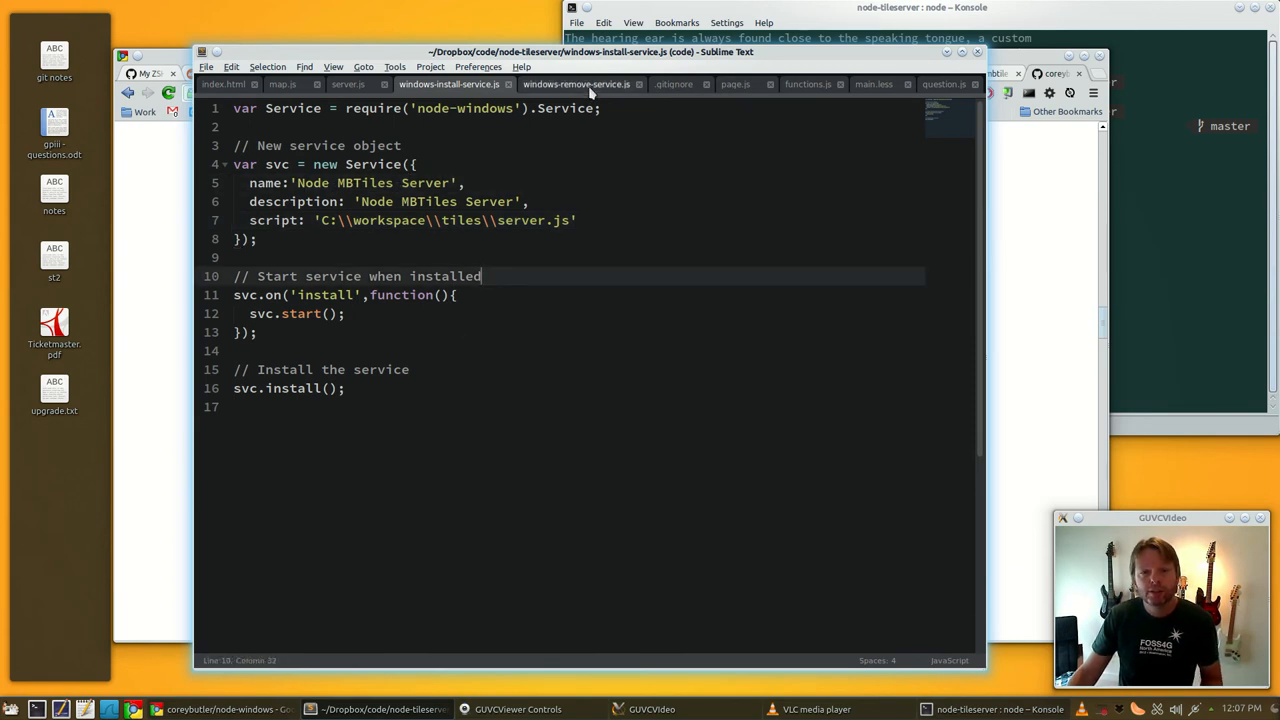
left_click(576, 84)
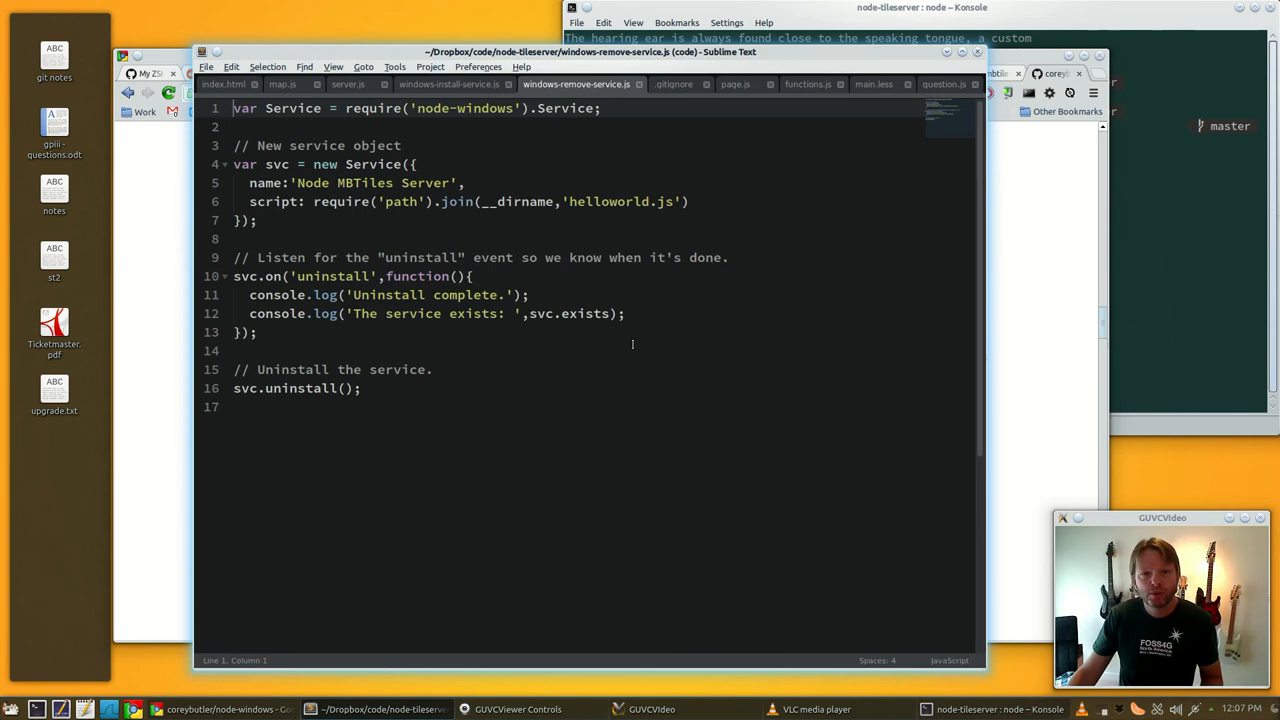
left_click(452, 182)
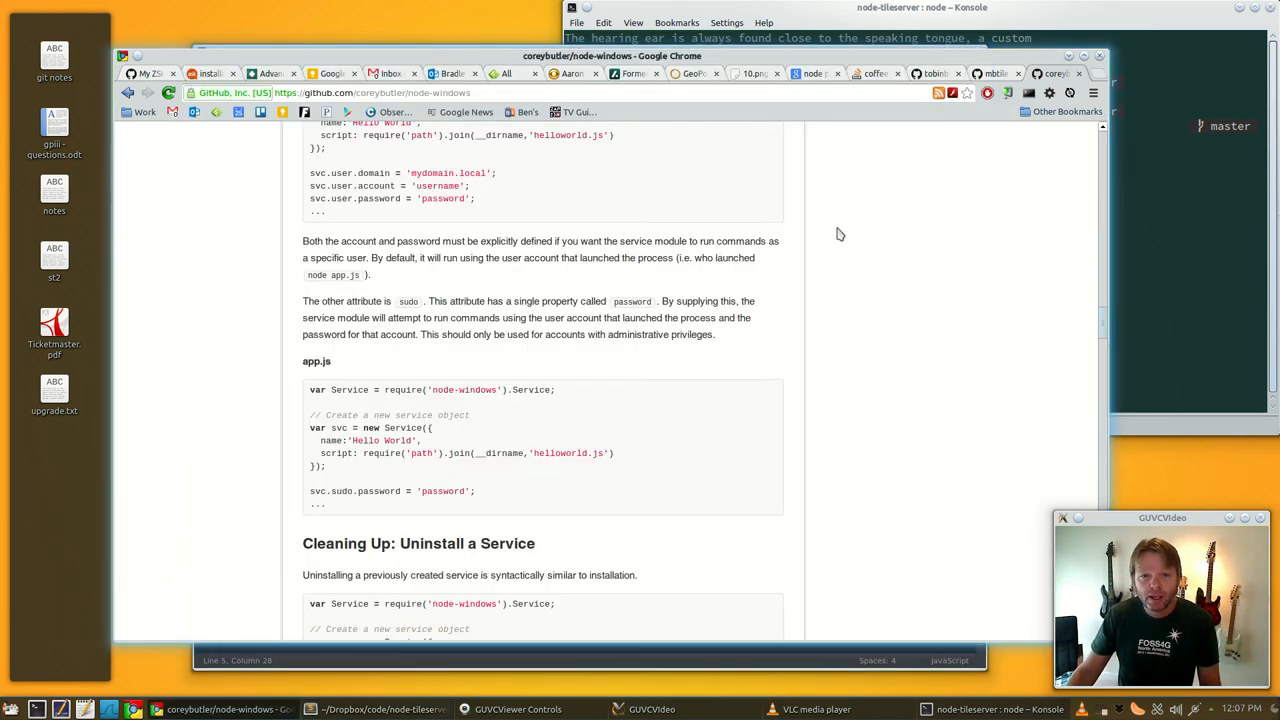
- Switch to the GeoPortal tab showing the Mecklenburg County parcel map
left_click(693, 73)
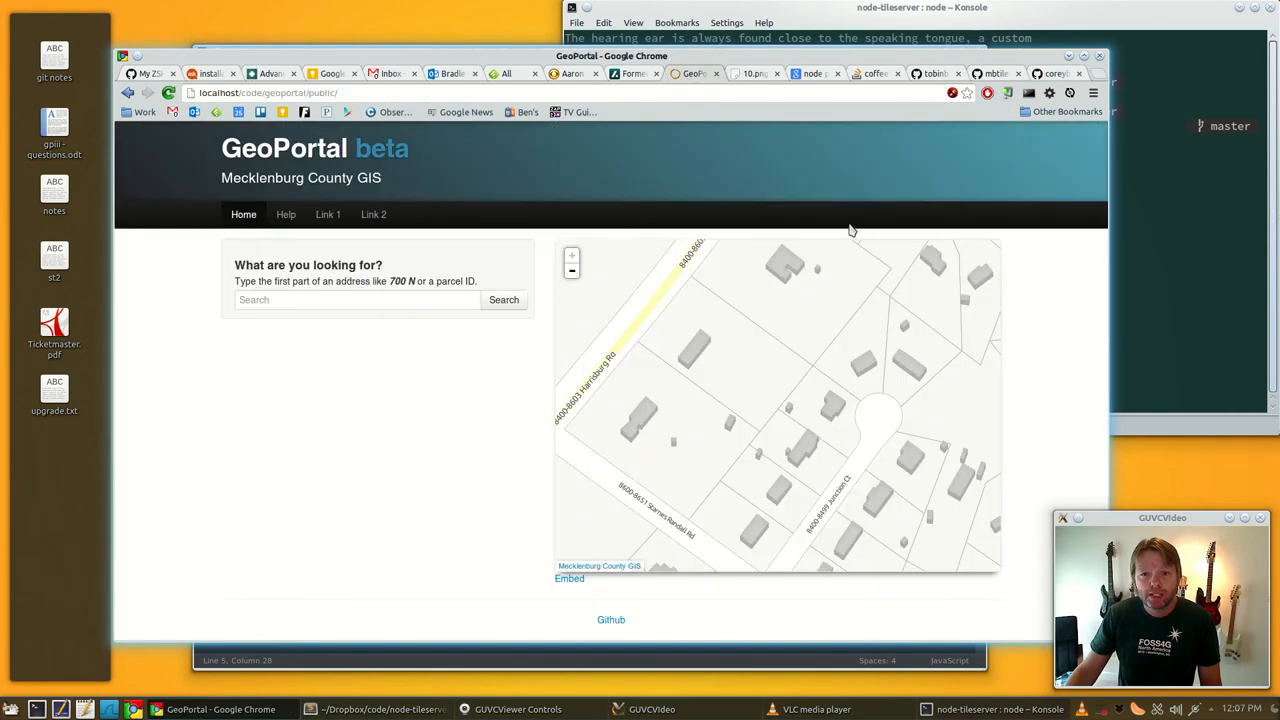
mouse_move(840, 162)
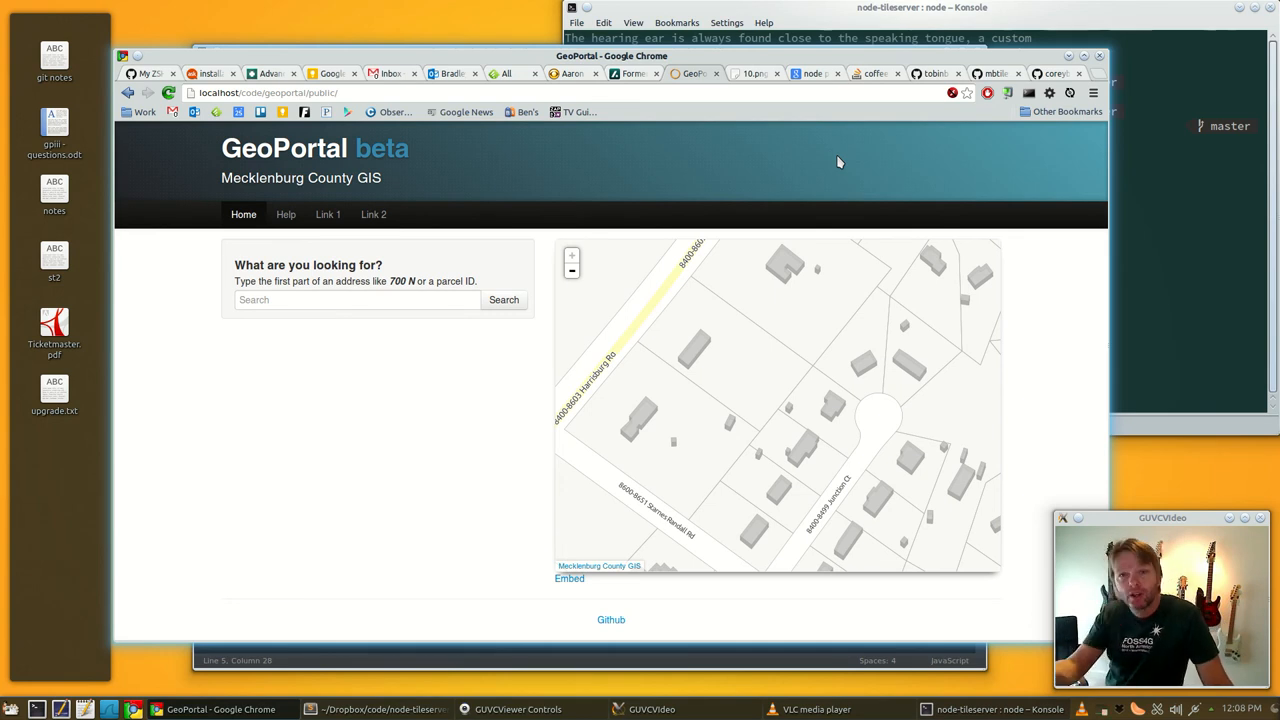
mouse_move(965, 240)
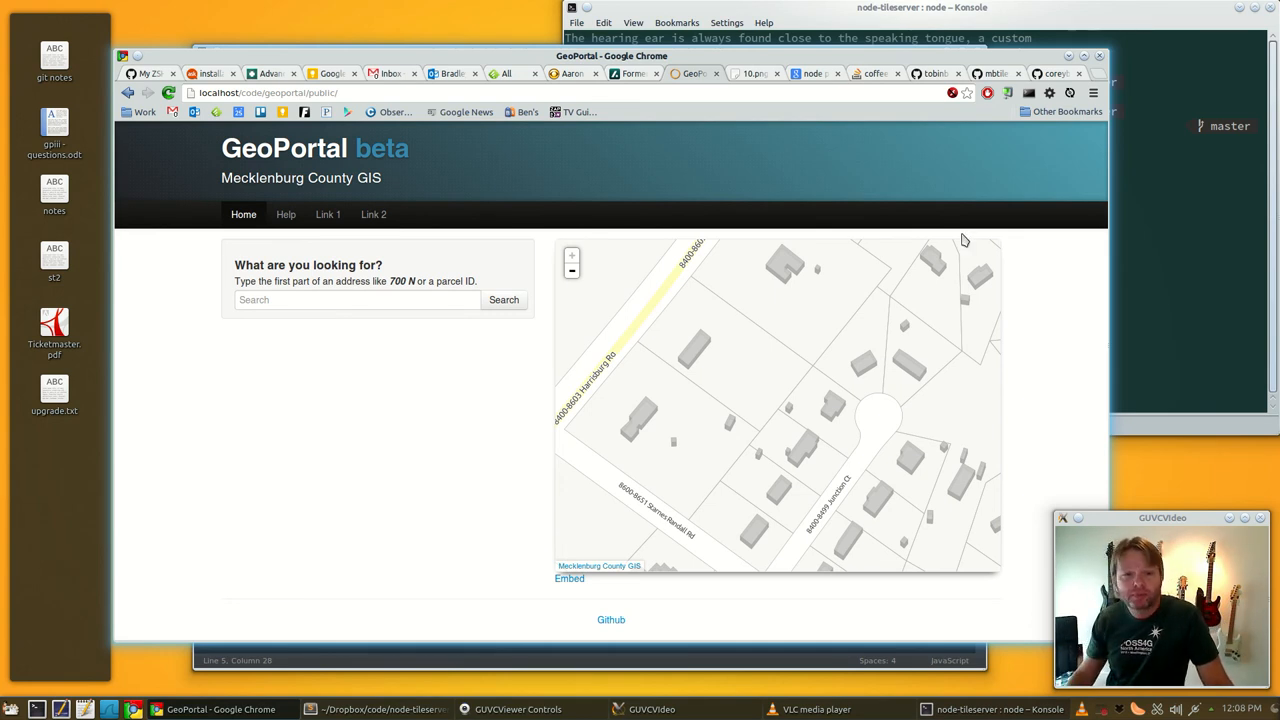
mouse_move(393, 427)
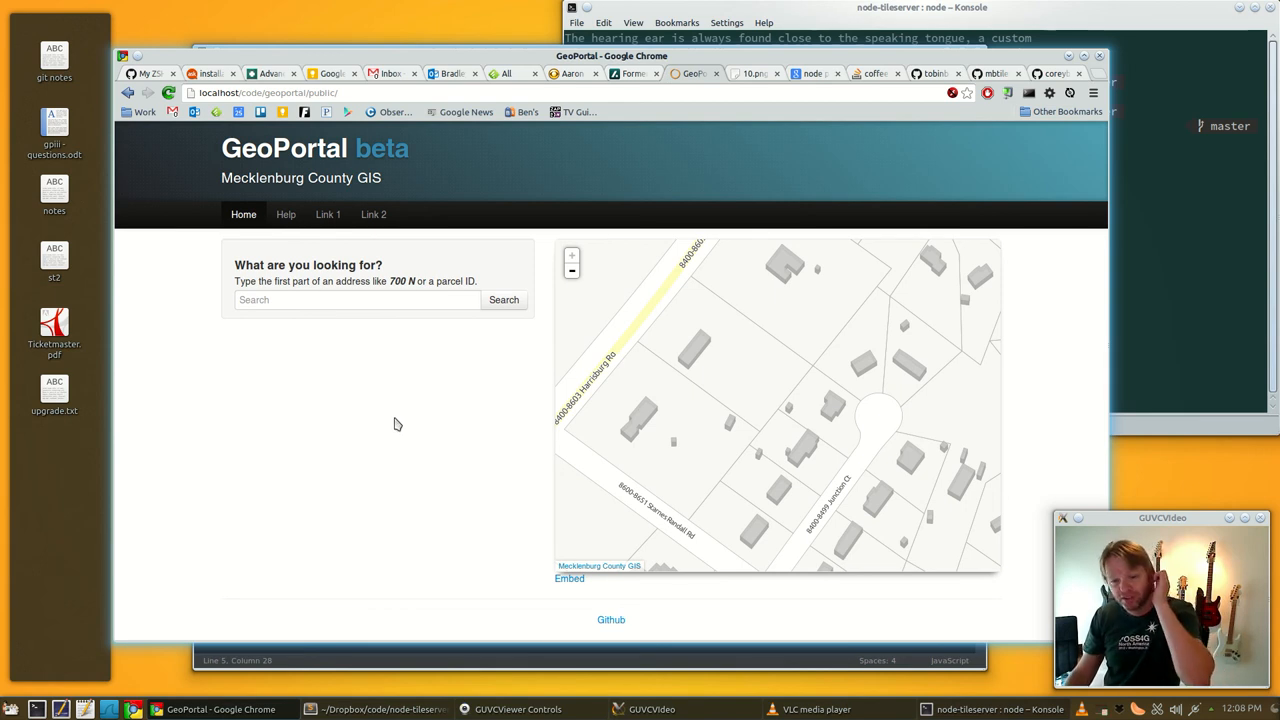
mouse_move(417, 342)
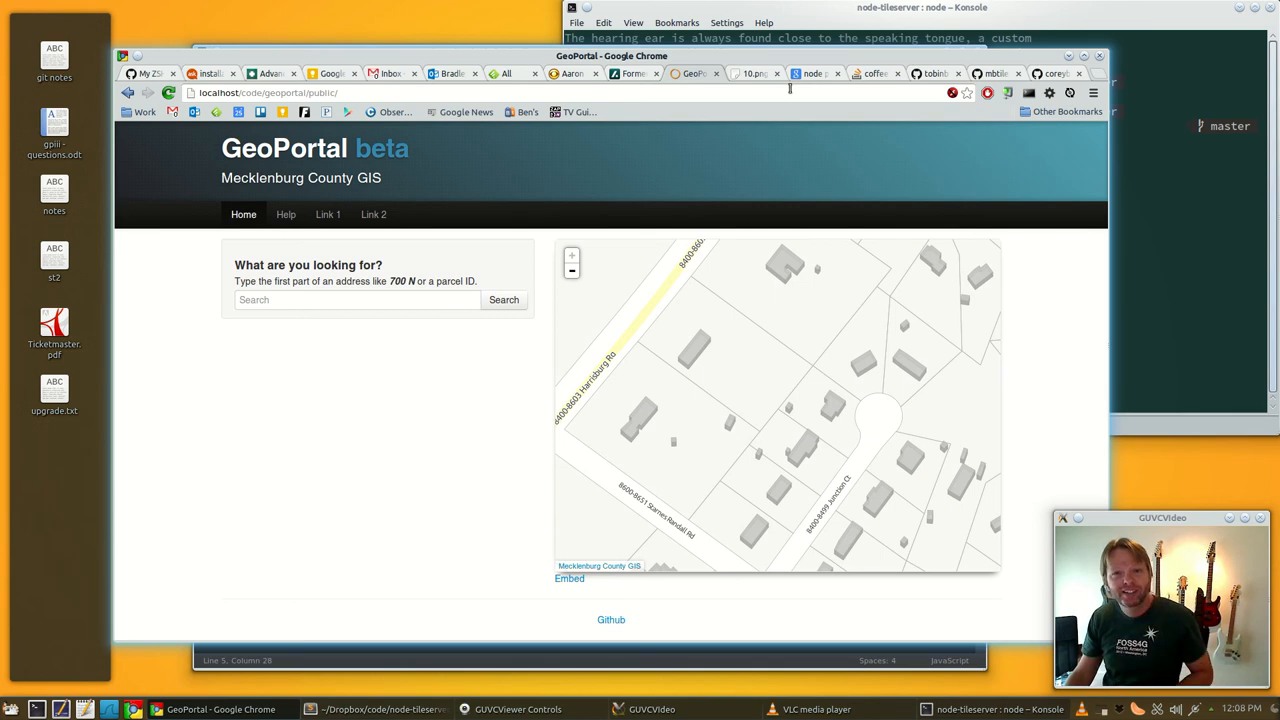
mouse_move(726, 167)
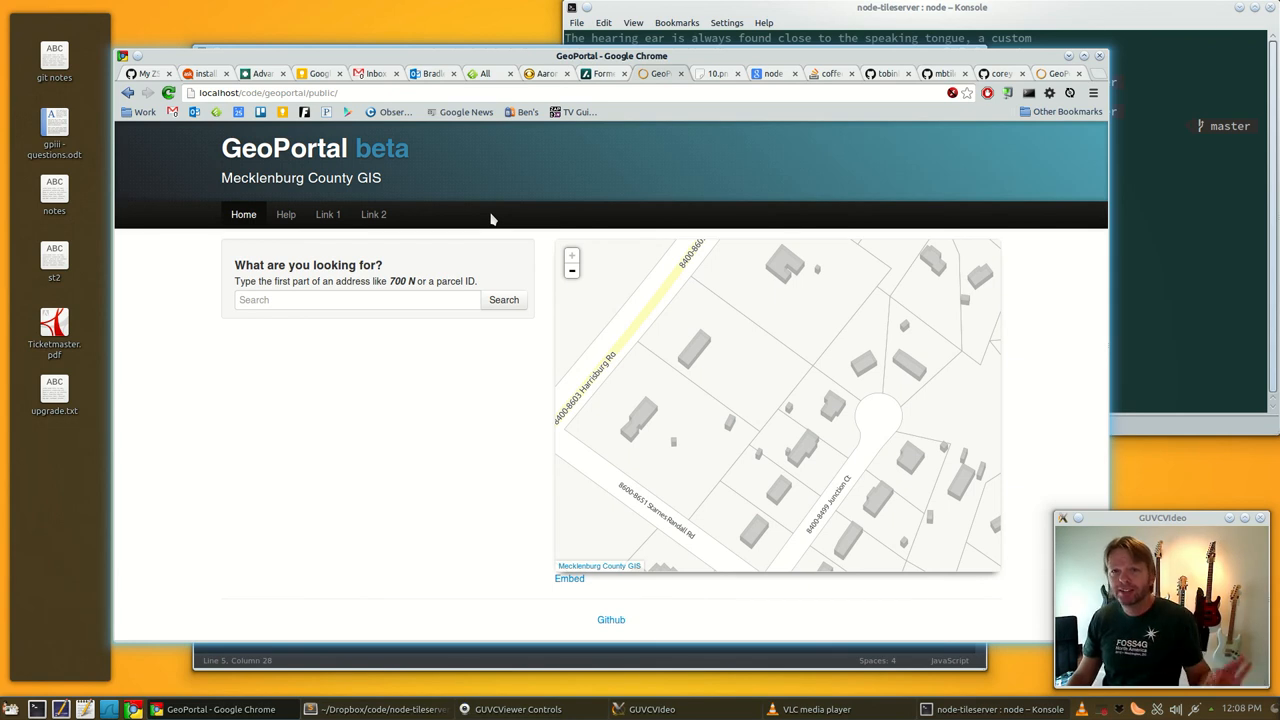
mouse_move(328, 213)
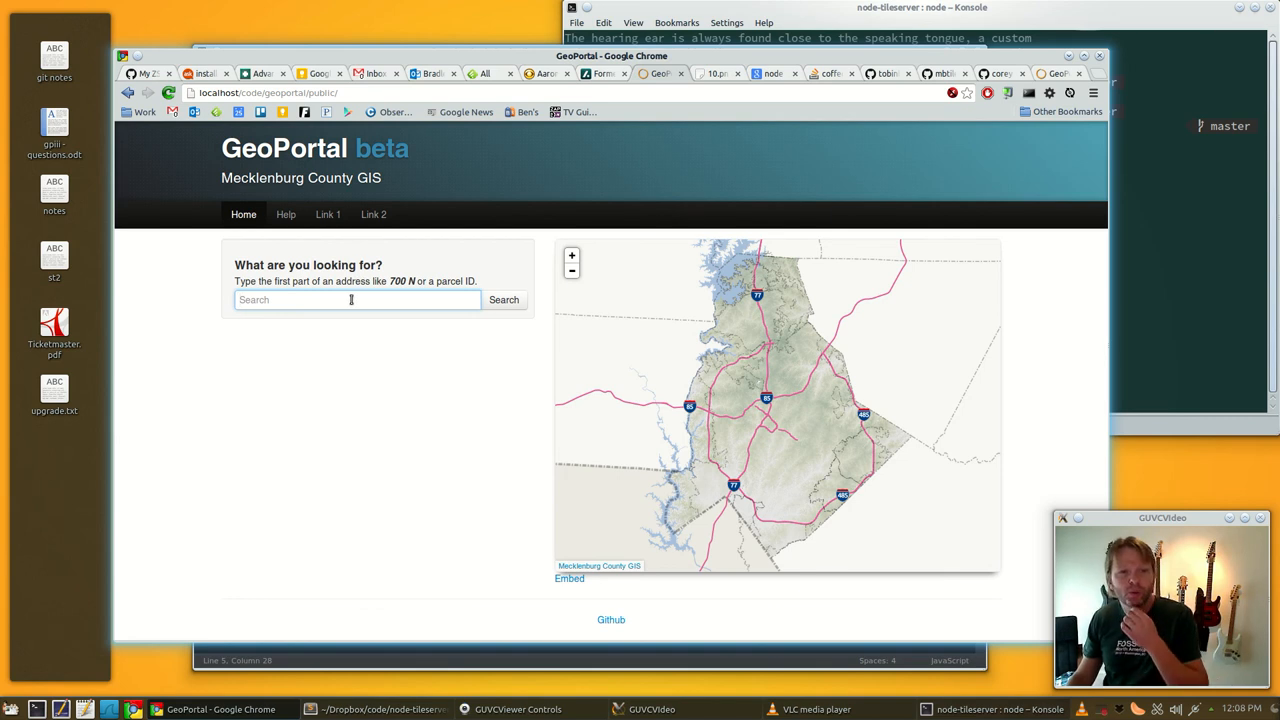
type("5")
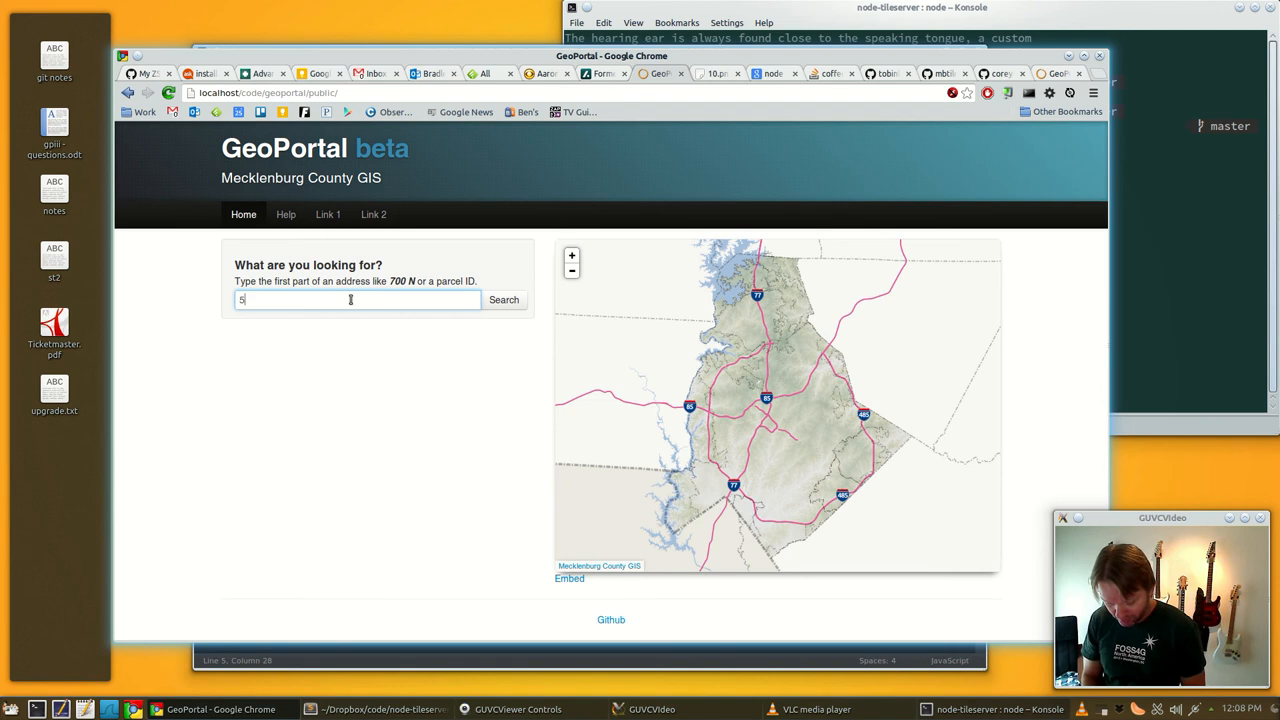
type("501 ru")
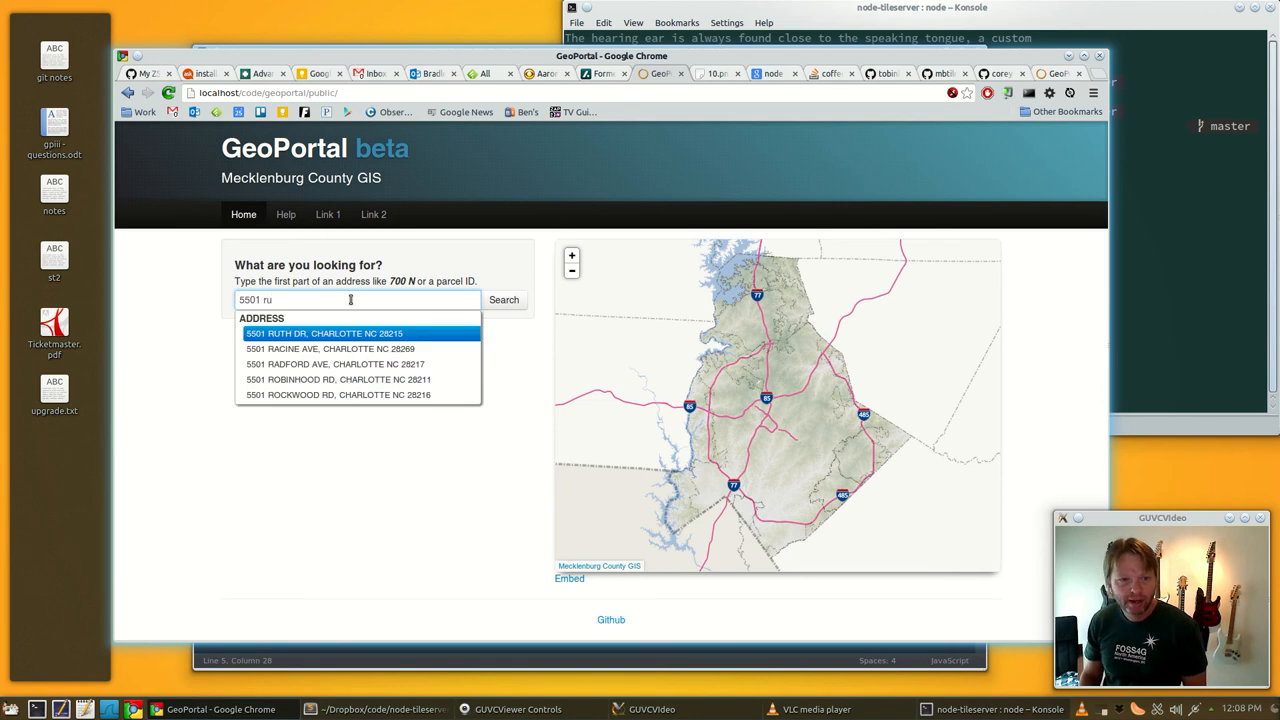
left_click(323, 333)
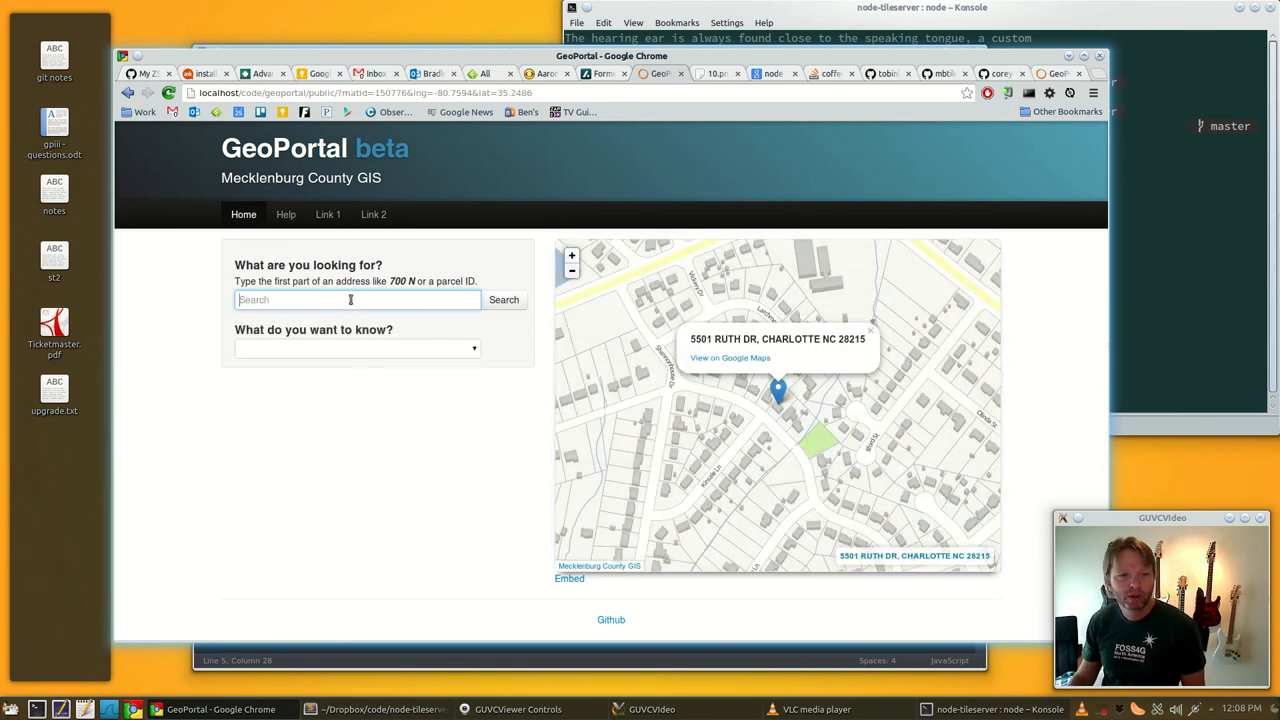
mouse_move(430, 357)
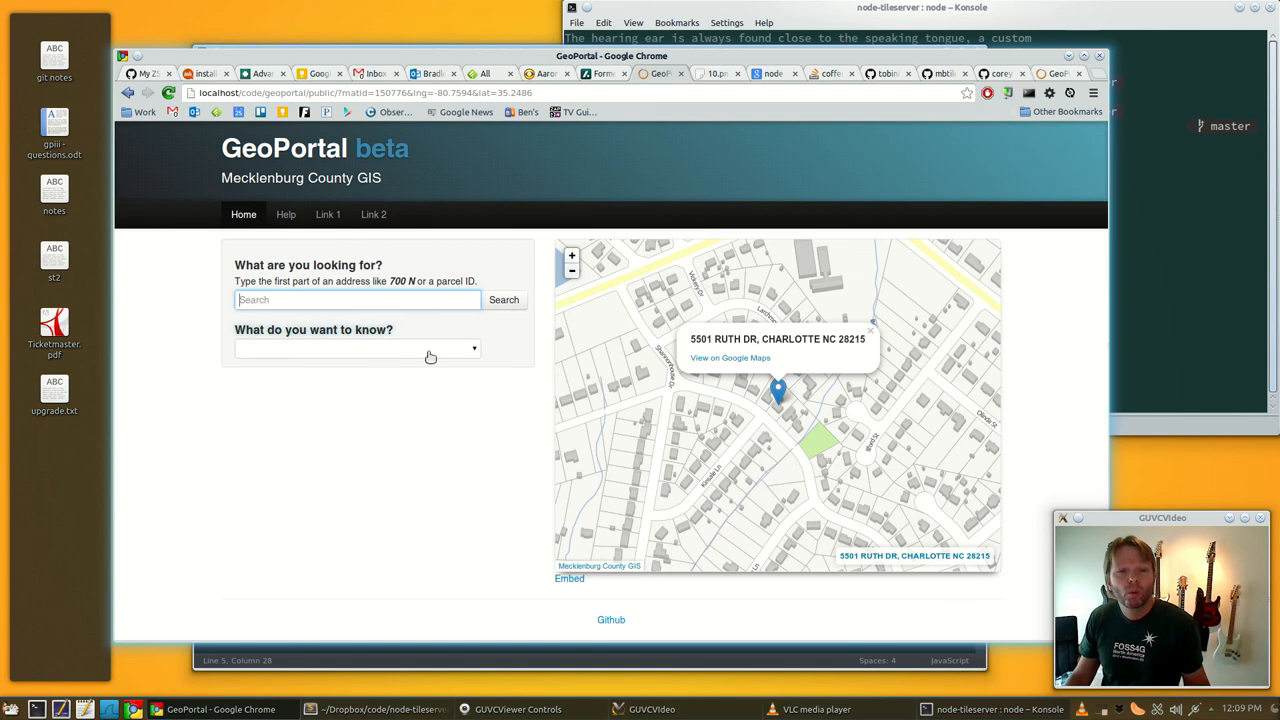
left_click(474, 348)
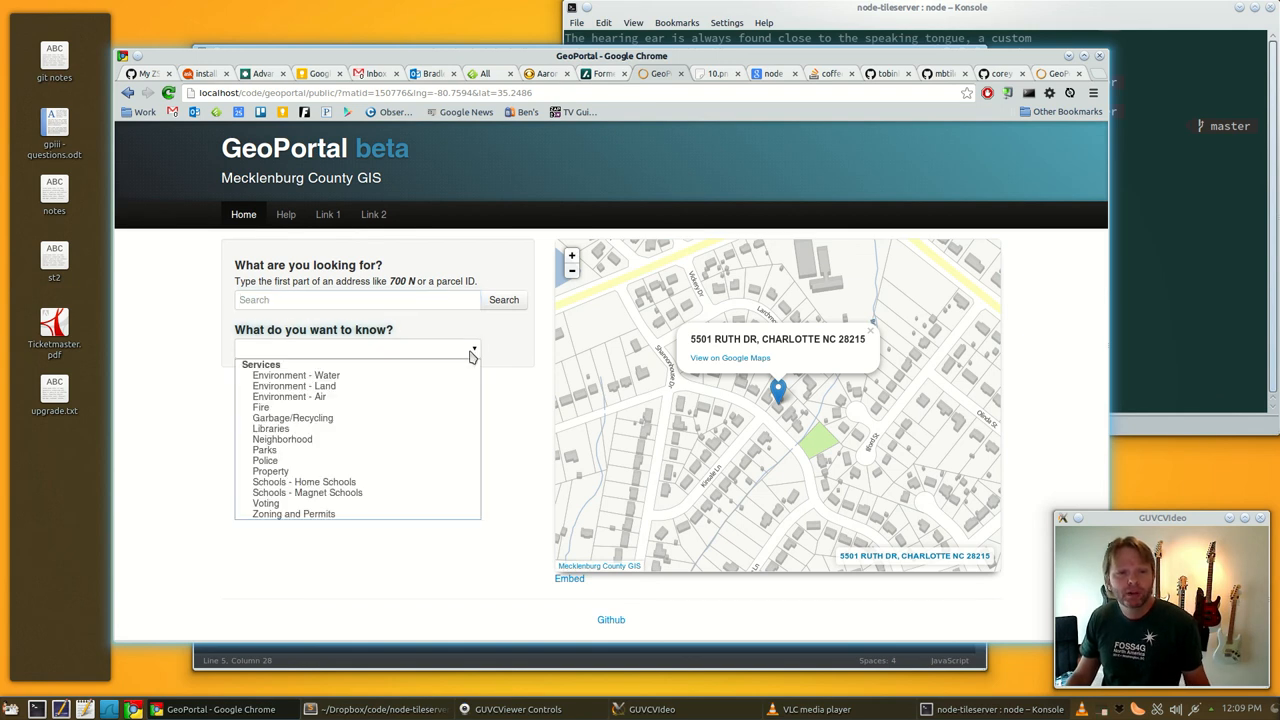
left_click(474, 348)
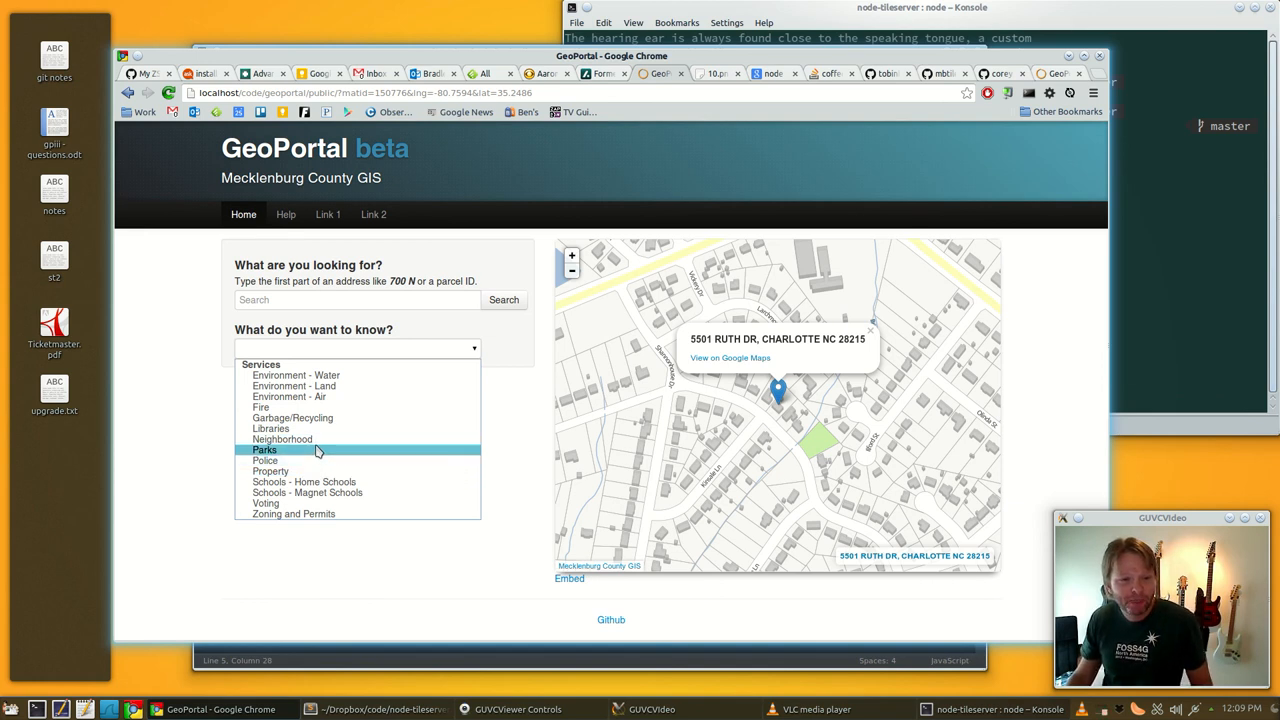
- Choose Parks and show Julian Underwood Neighborhood Park from the Nearest Parks table on the map
left_click(264, 449)
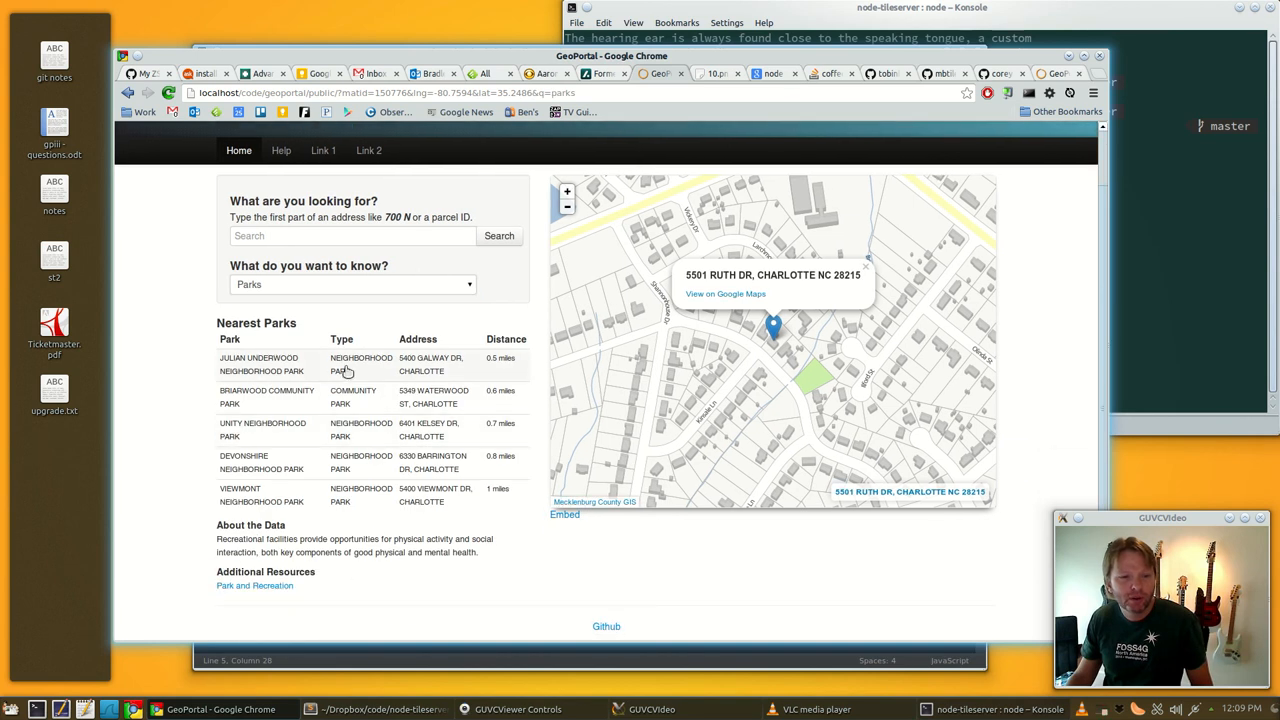
left_click(259, 364)
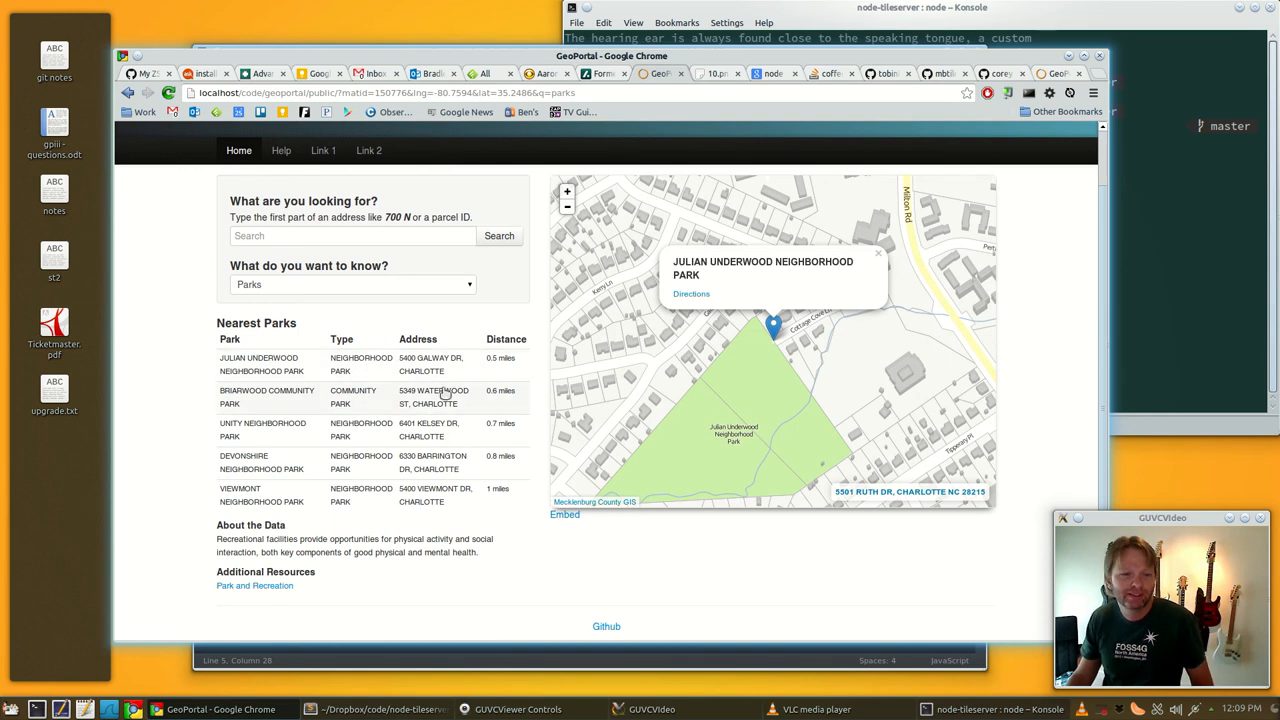
mouse_move(640, 107)
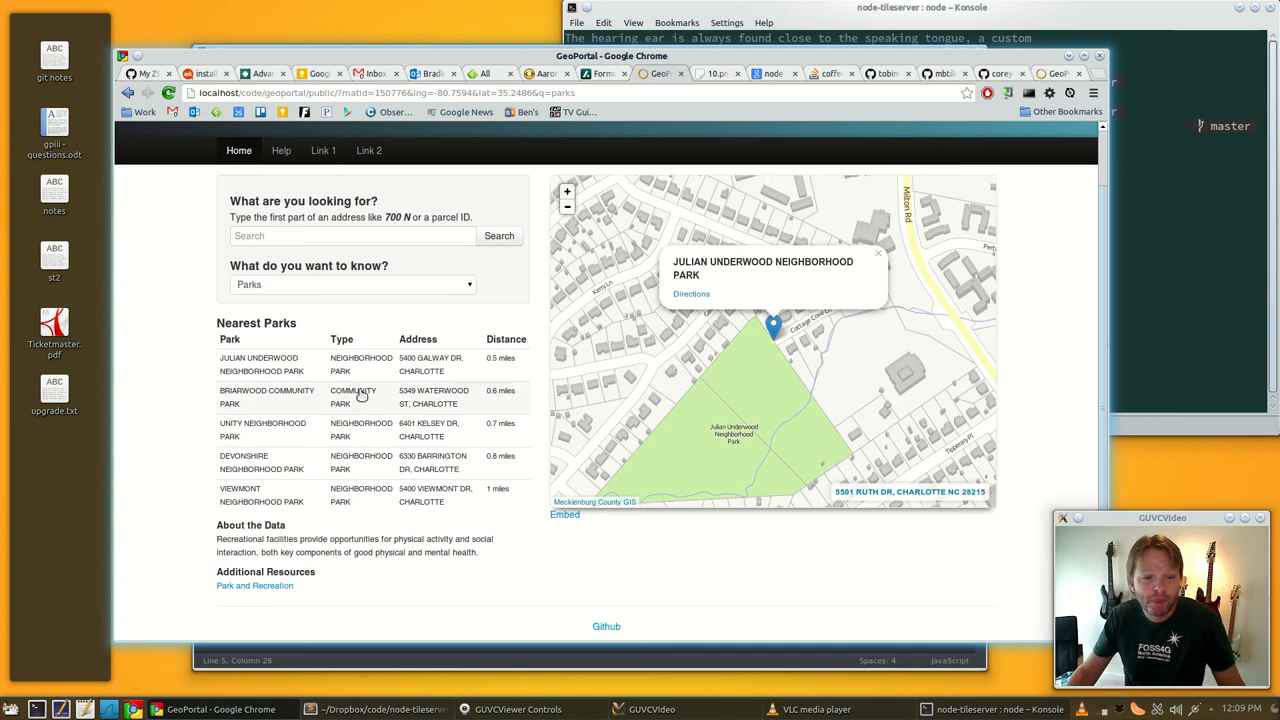
mouse_move(605, 550)
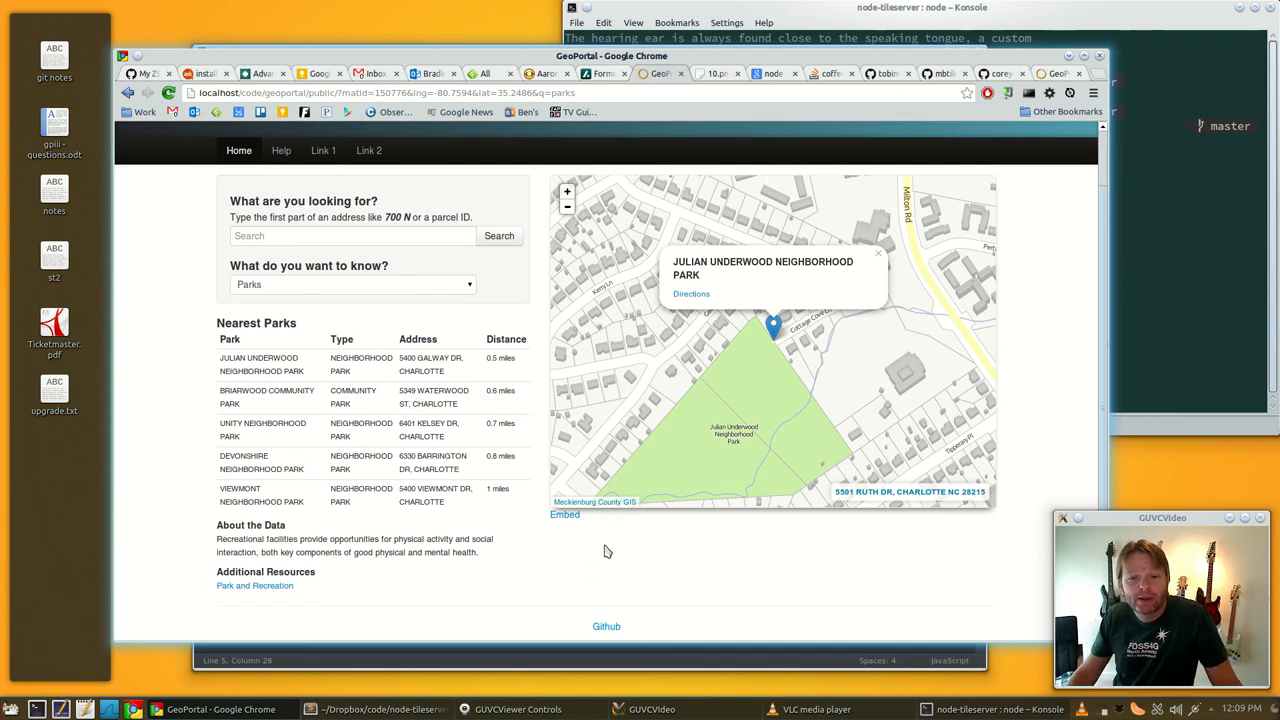
mouse_move(398, 470)
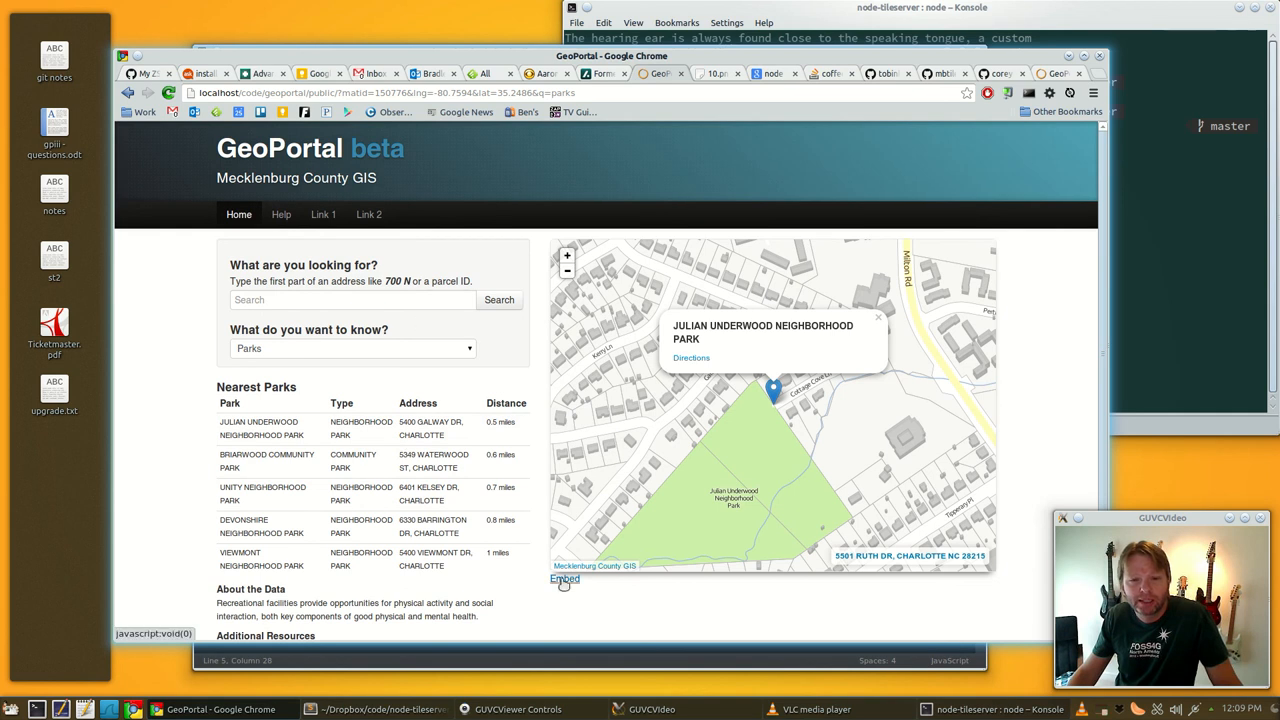
- Start the embed wizard with the map starting at the selected location
left_click(563, 579)
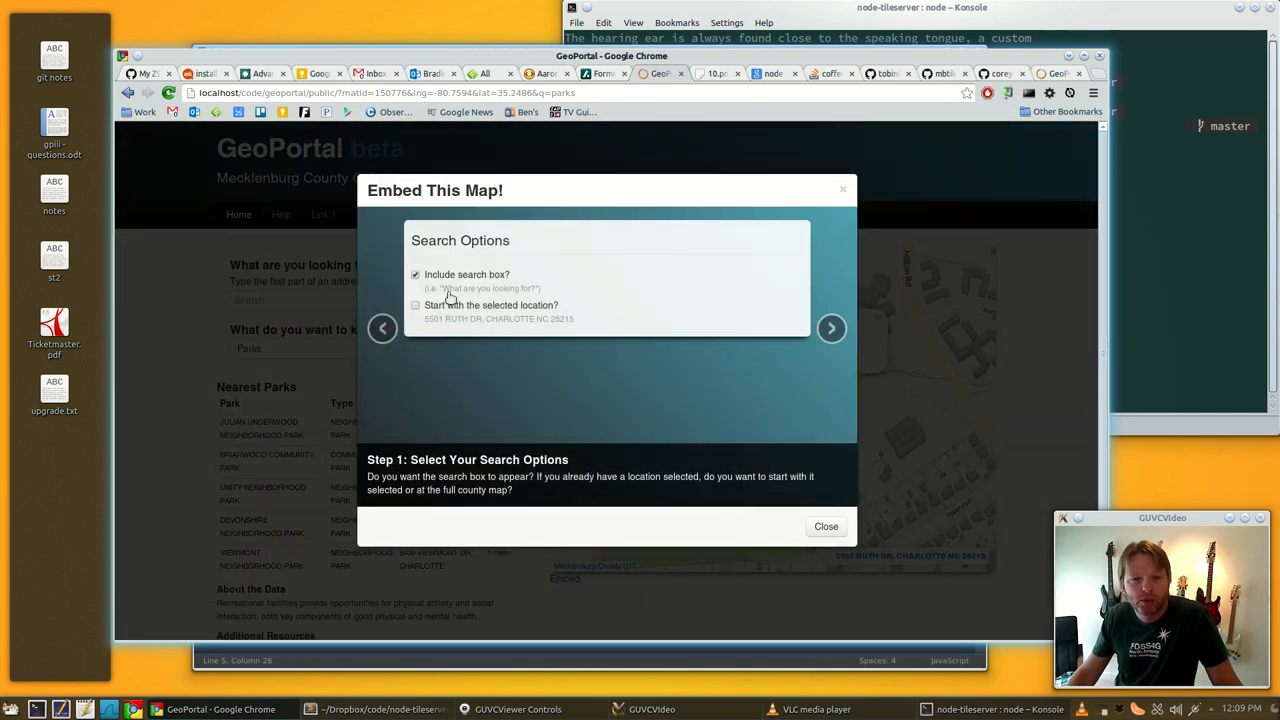
left_click(415, 305)
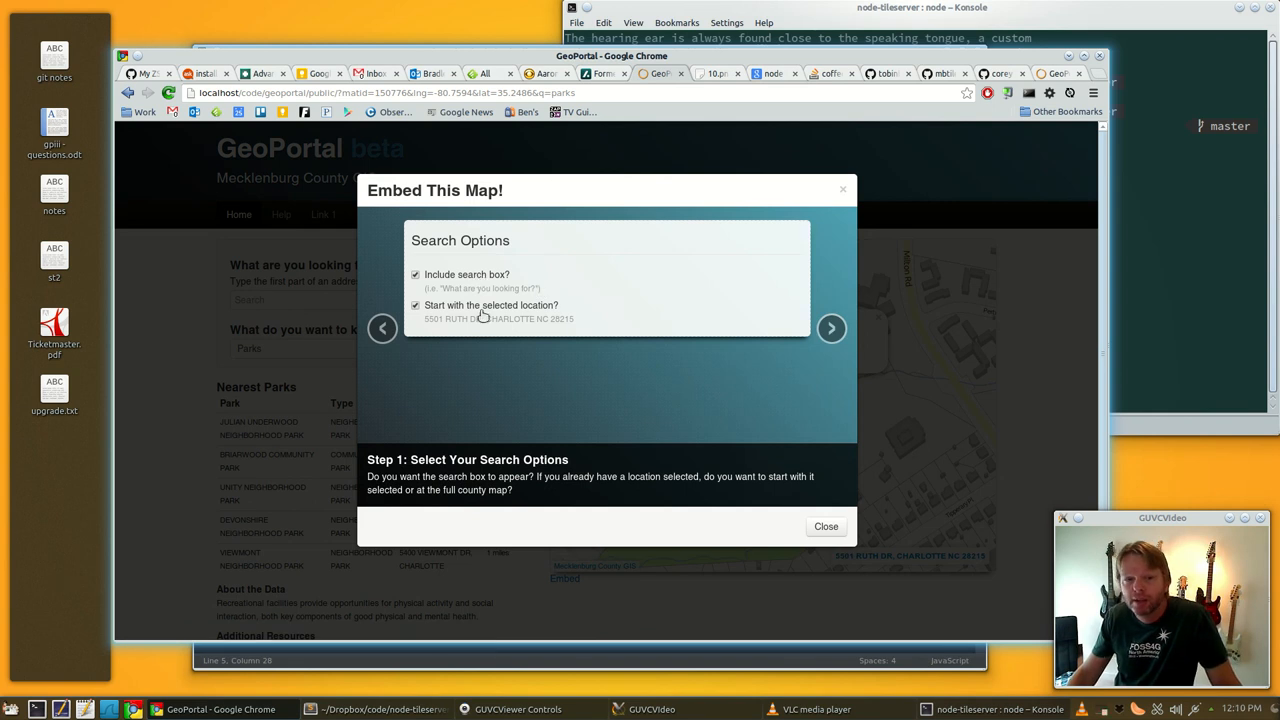
mouse_move(567, 308)
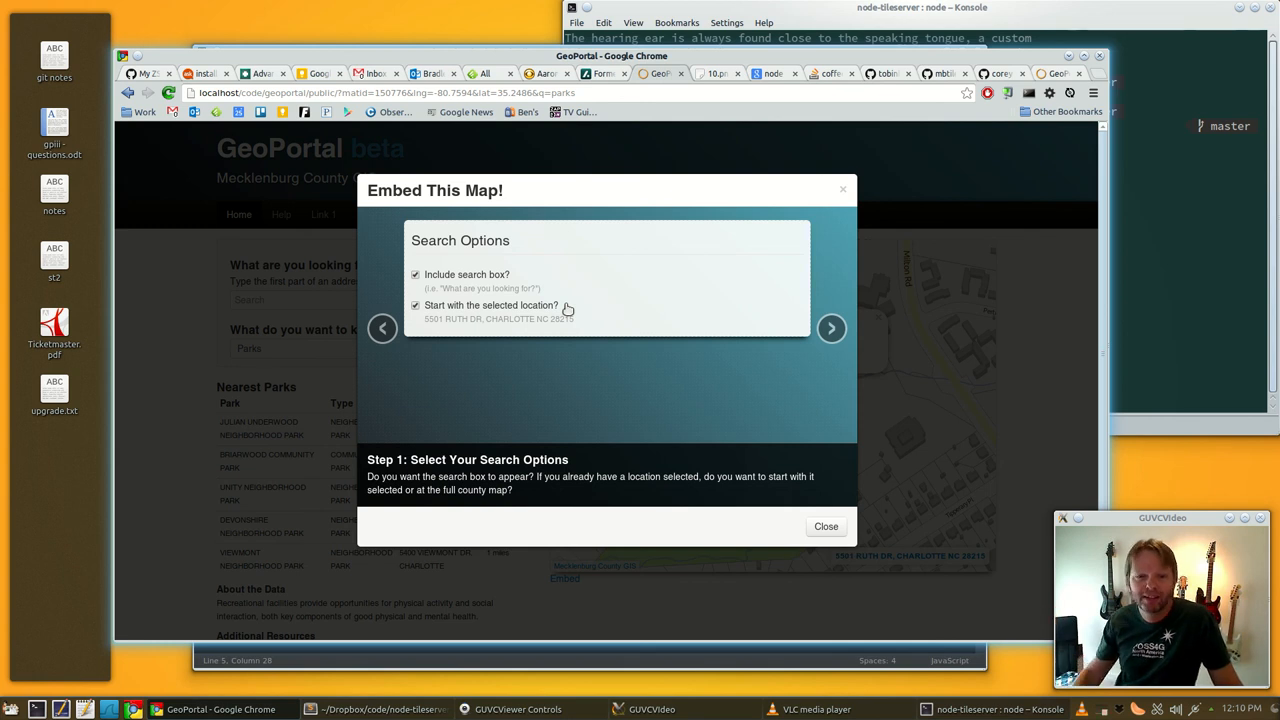
left_click(831, 327)
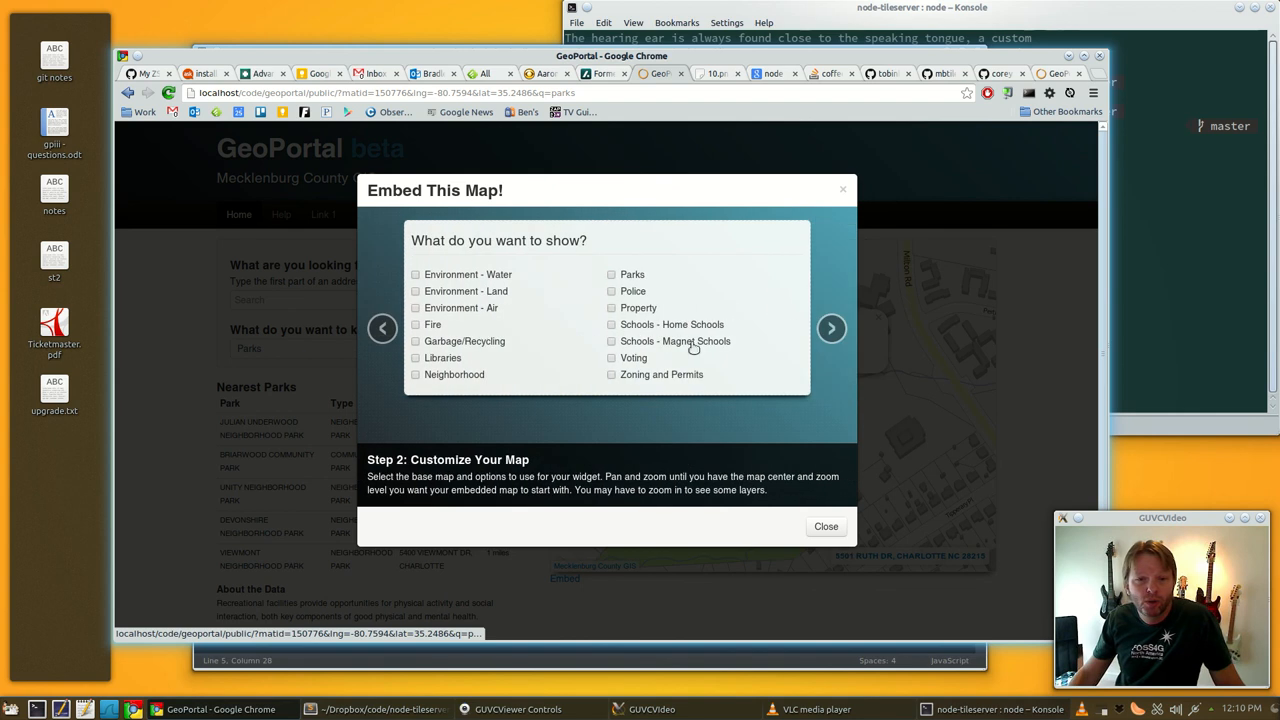
mouse_move(628, 323)
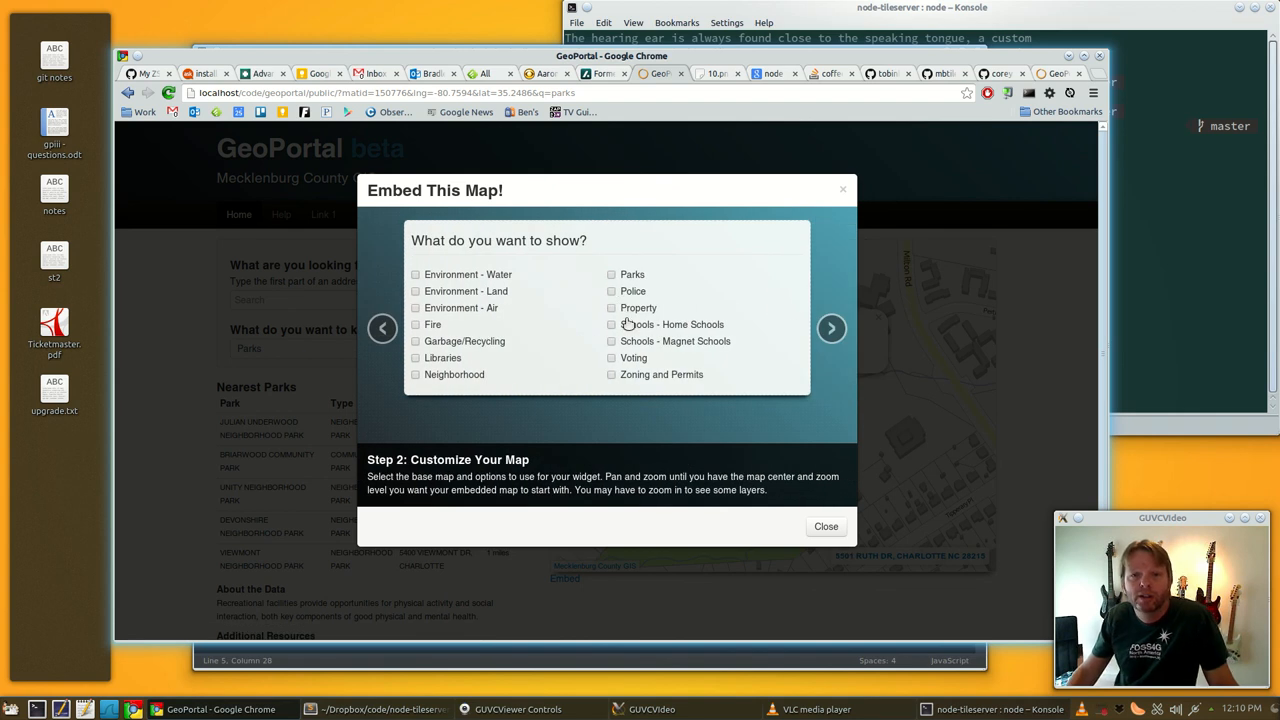
- Include Property, Schools and Garbage/Recycling layers and copy the 835×480 iframe code
left_click(612, 307)
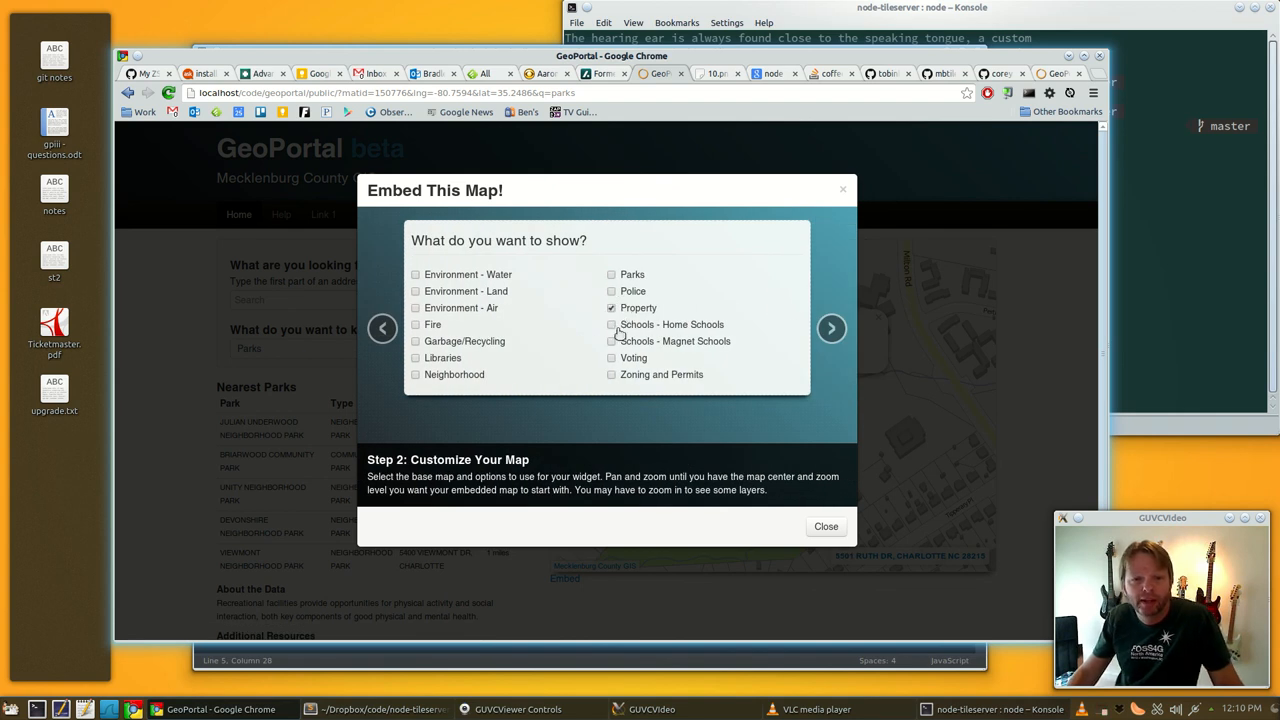
left_click(612, 324)
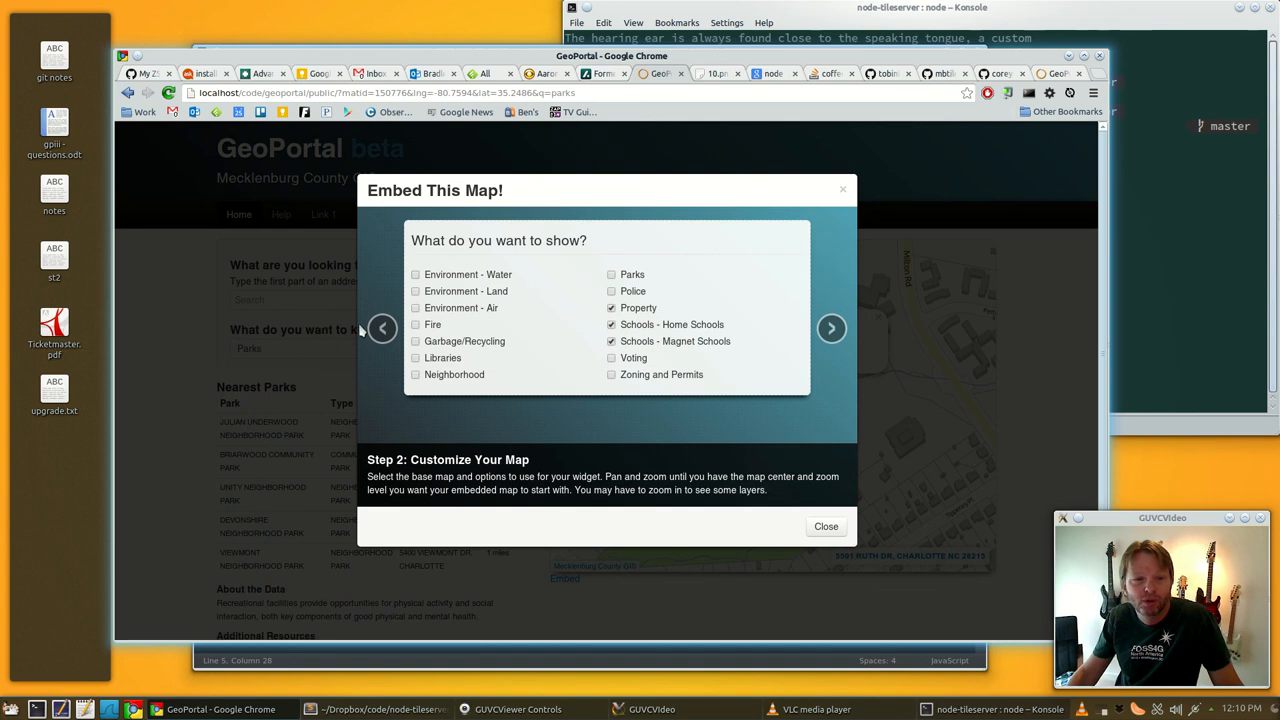
left_click(415, 341)
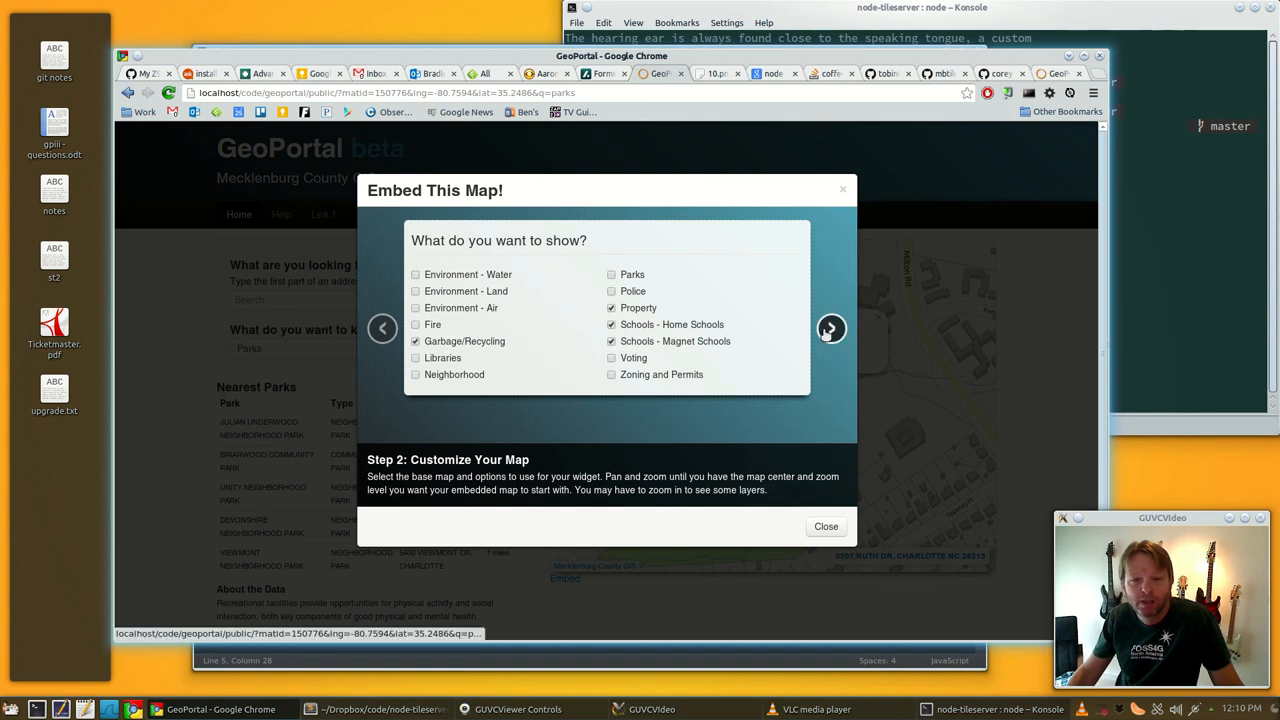
left_click(831, 328)
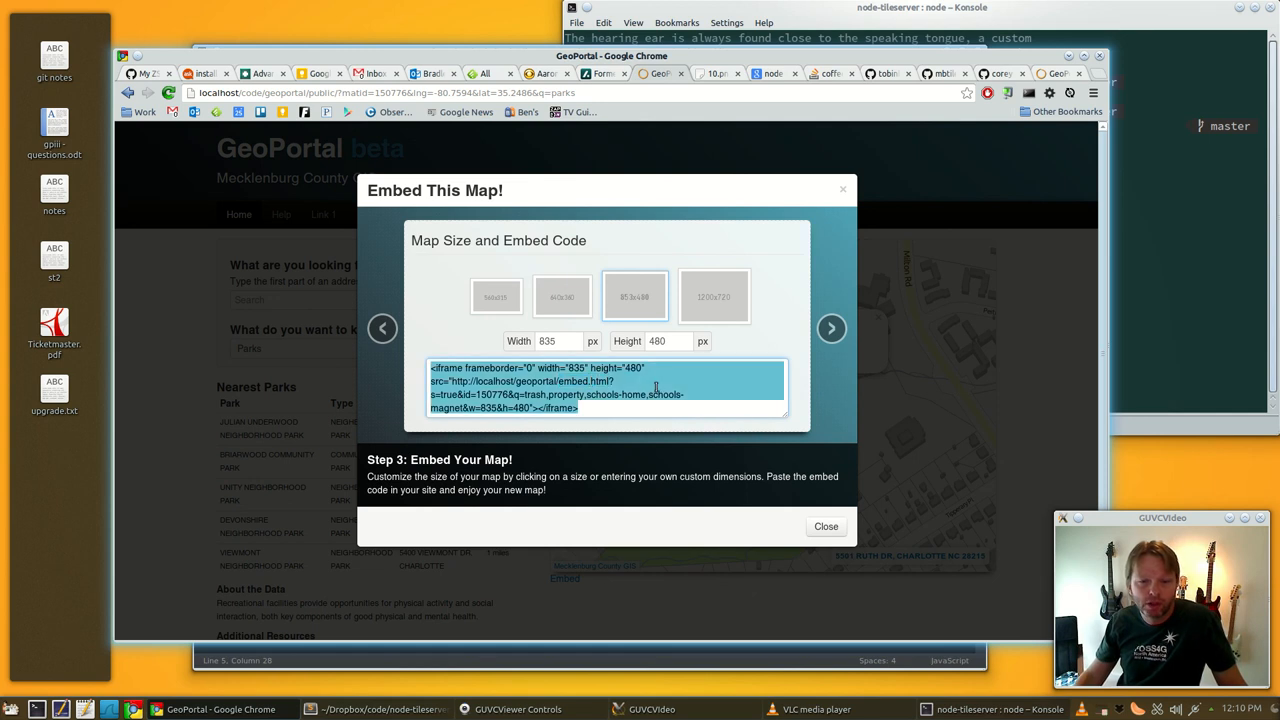
left_click(716, 394)
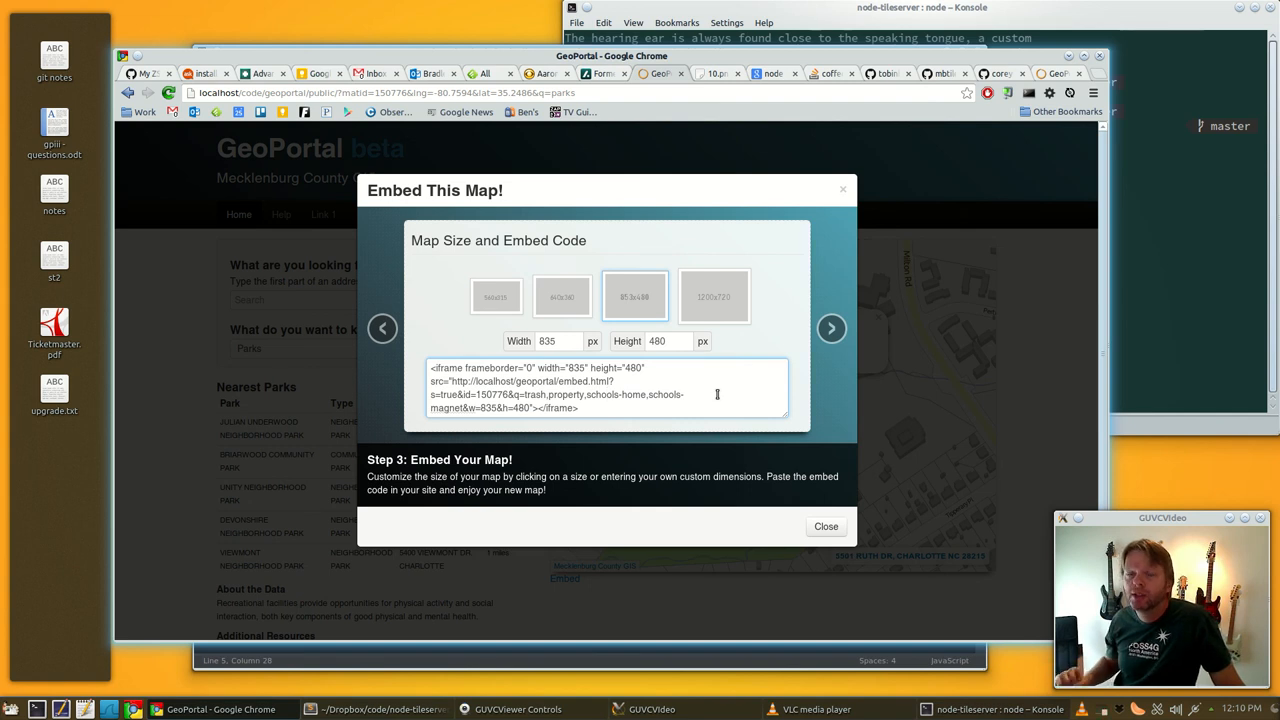
mouse_move(837, 238)
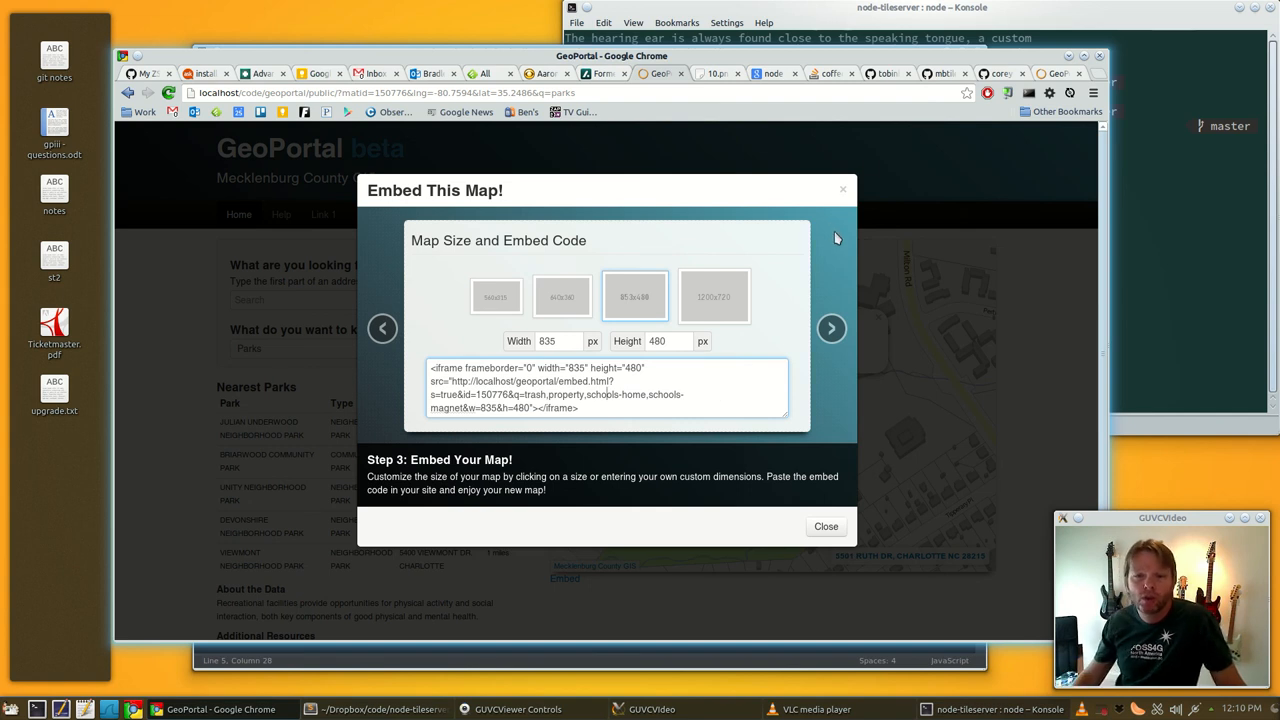
left_click(826, 526)
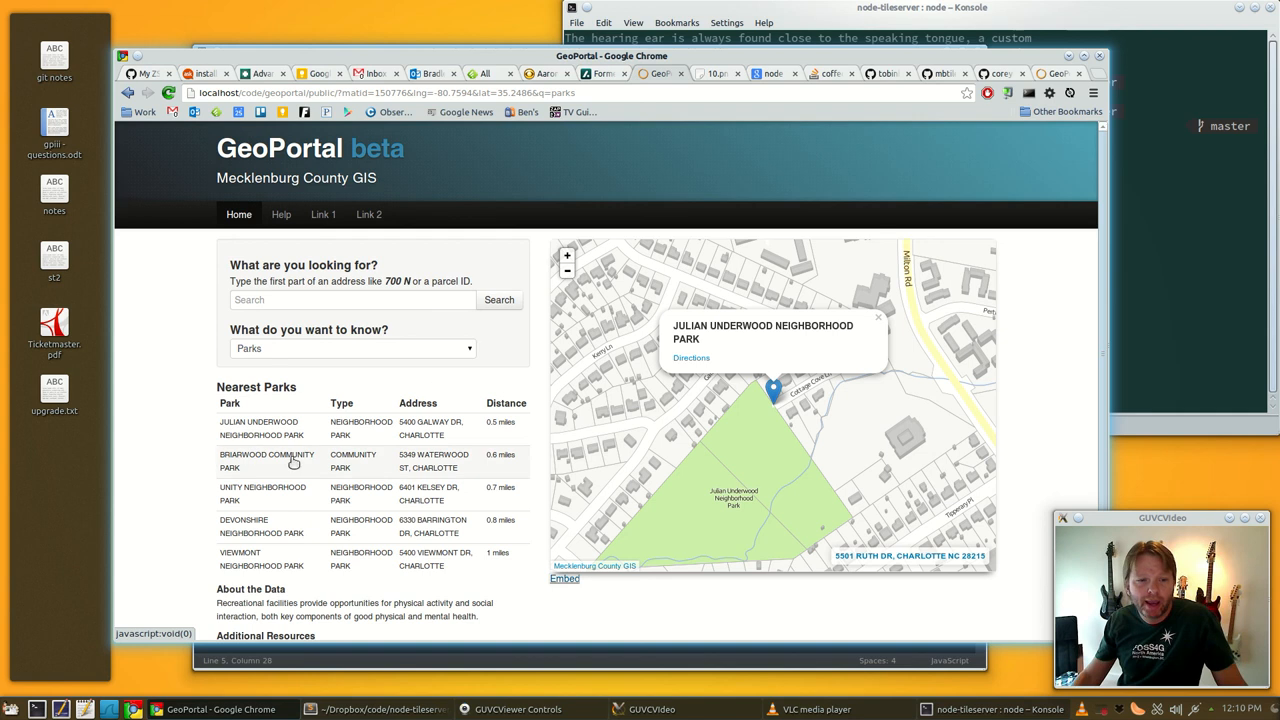
mouse_move(390, 447)
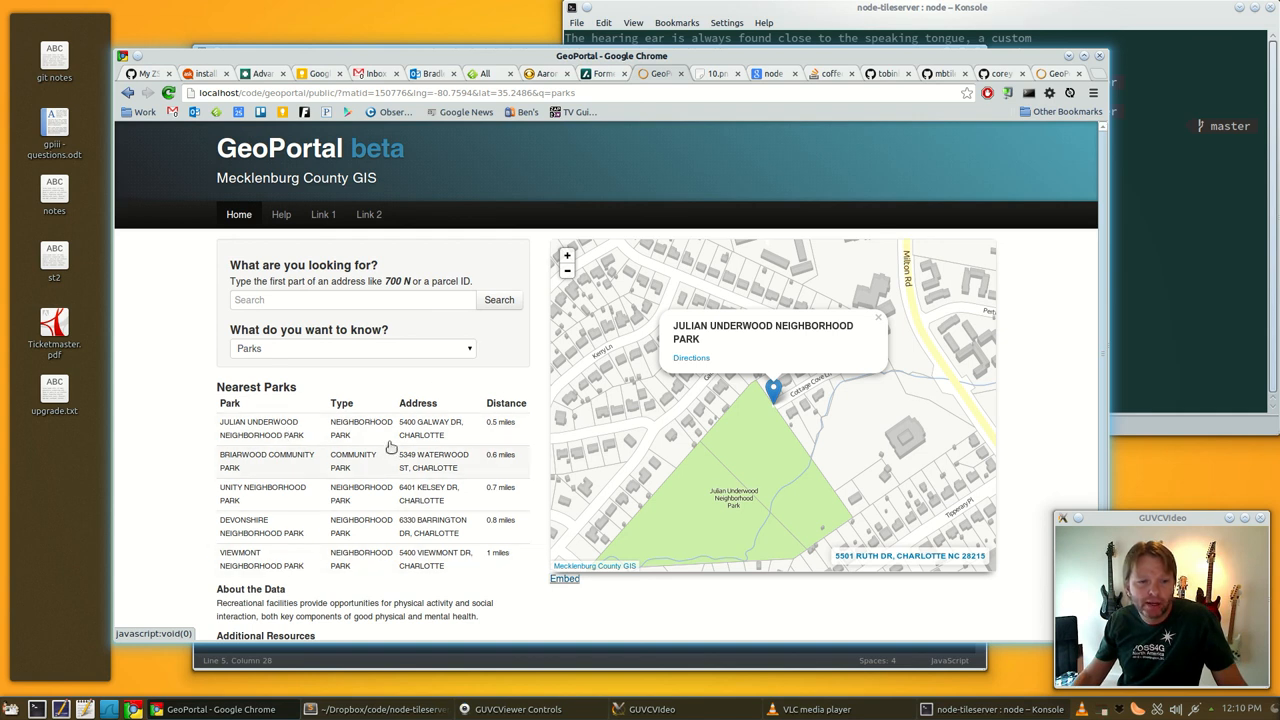
mouse_move(356, 557)
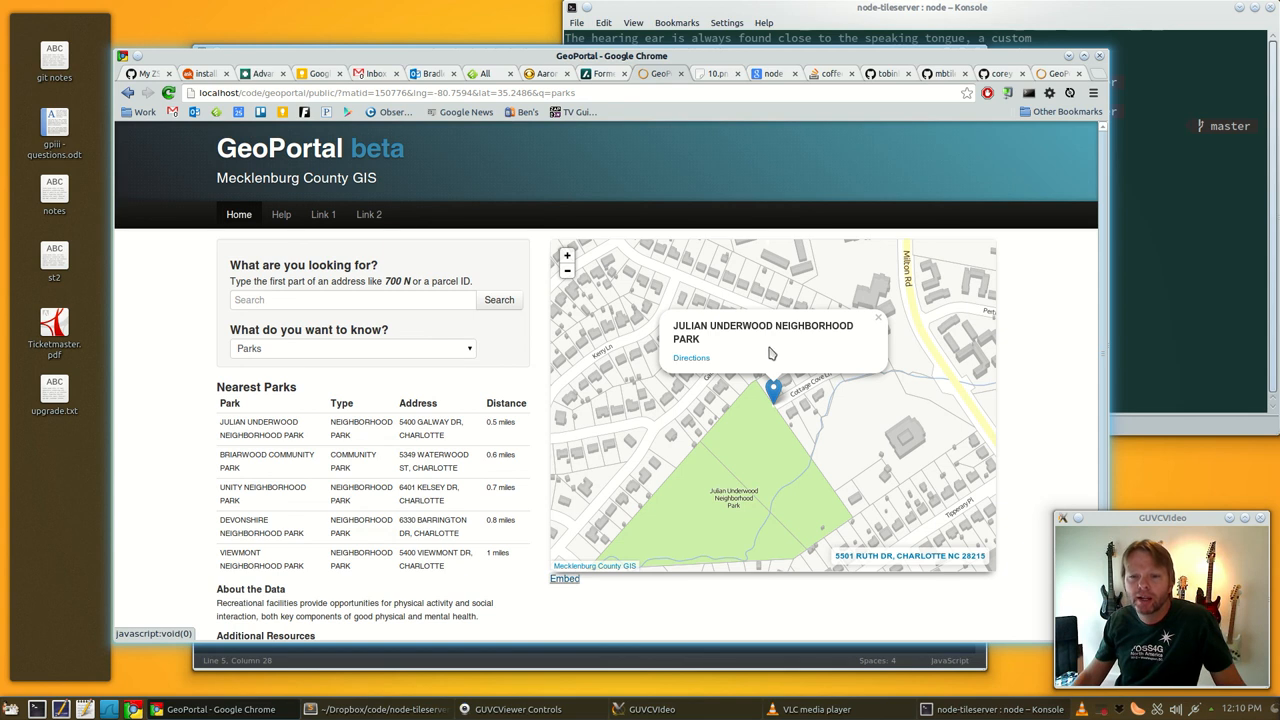
mouse_move(787, 354)
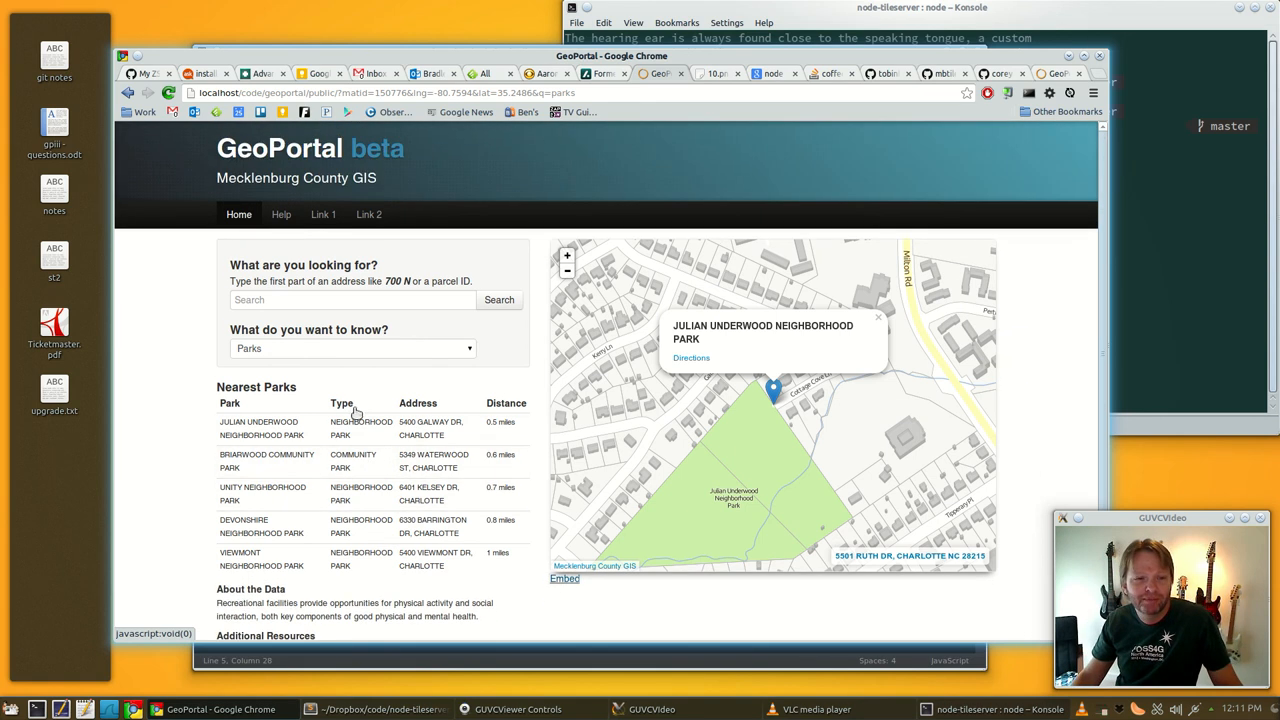
- Switch to the GitHub tab showing chelm/mbtiles-server's server.js
left_click(351, 348)
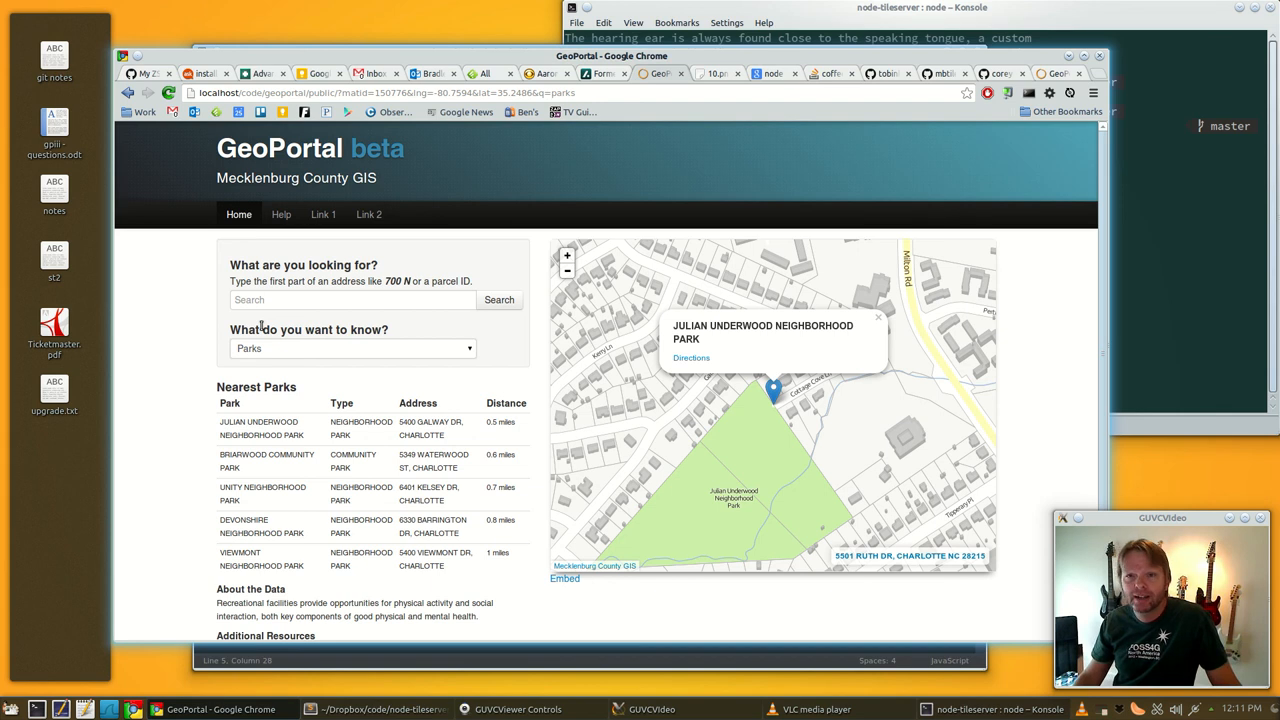
left_click(1000, 73)
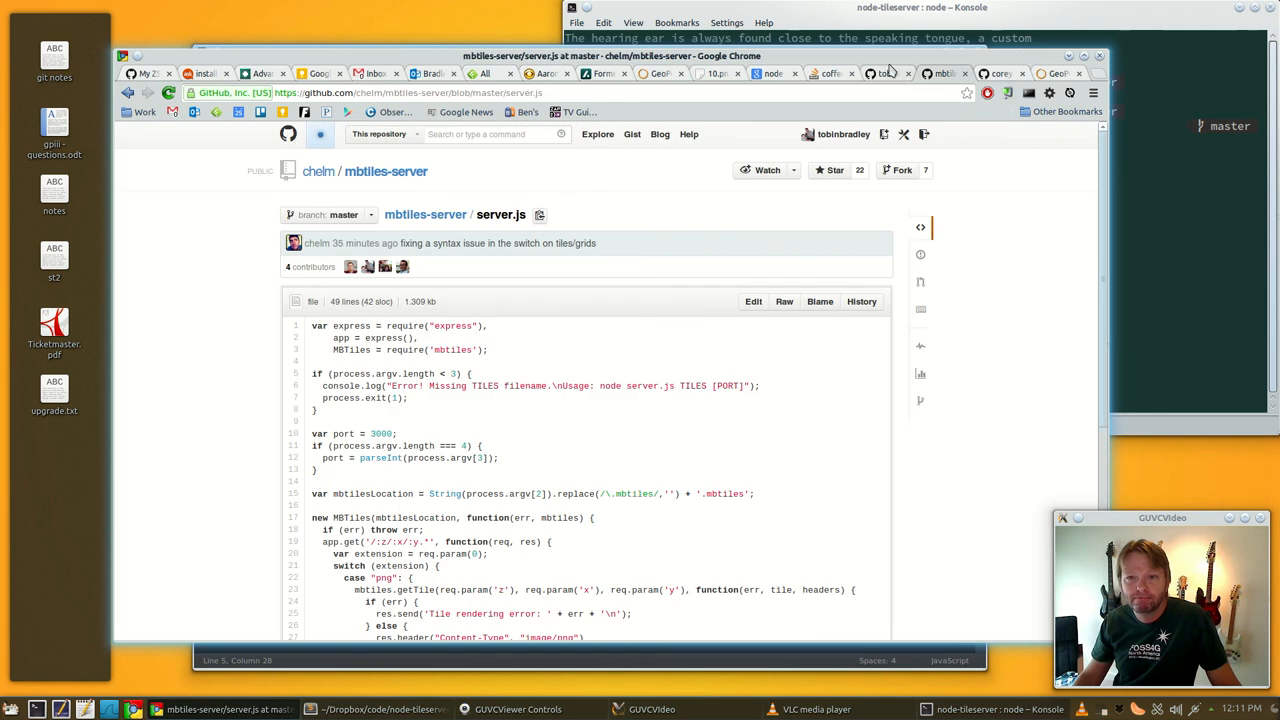
mouse_move(310, 190)
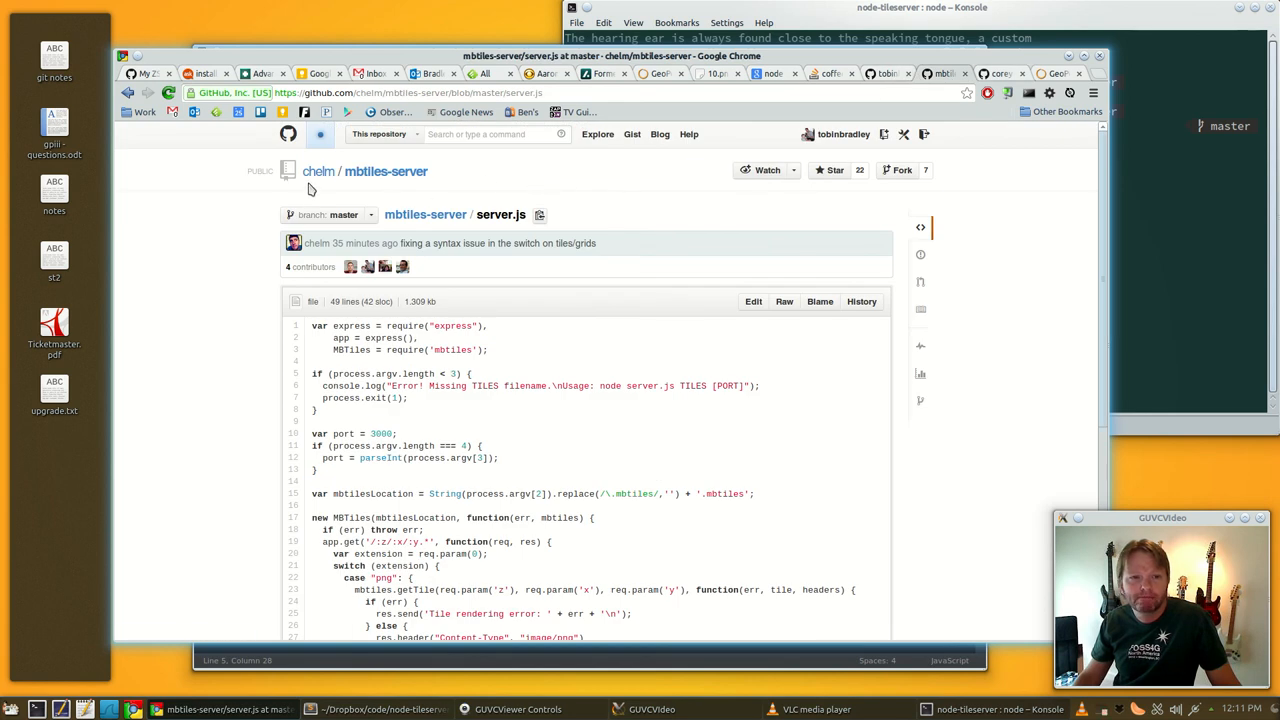
- Go via the Gmail tab to the coreybutler/node-windows repository and scroll its README
left_click(374, 73)
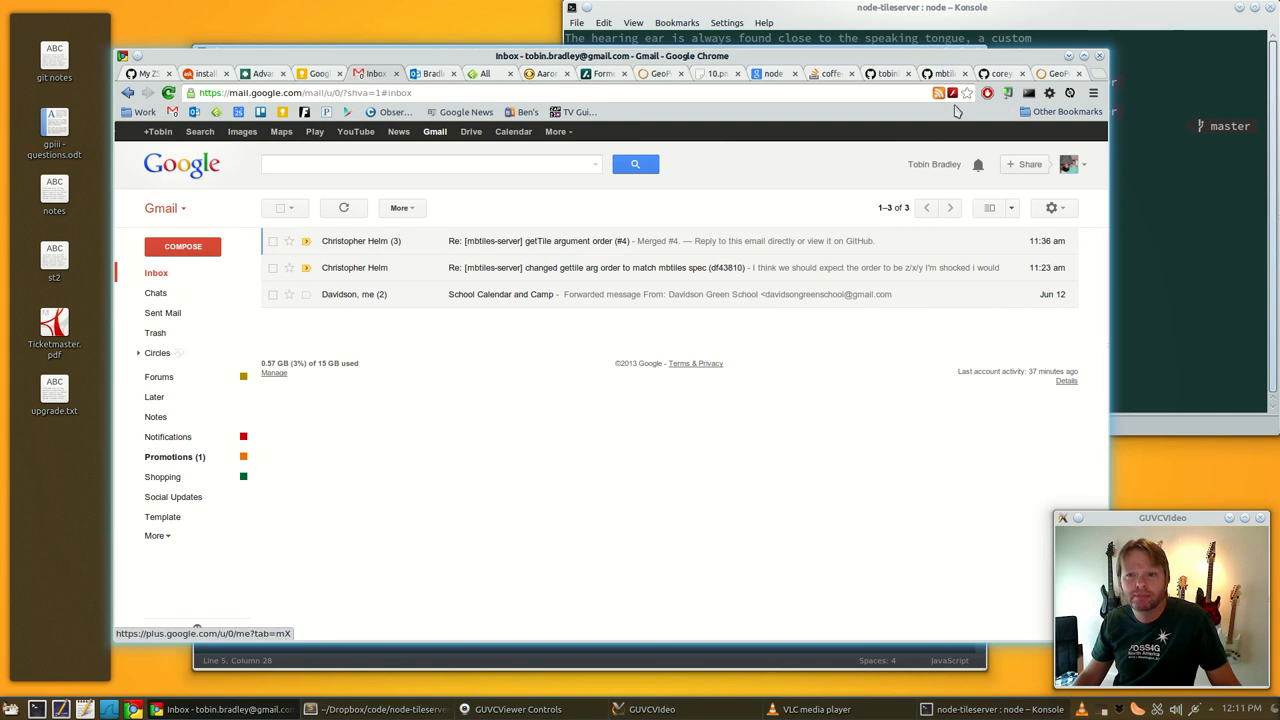
left_click(999, 73)
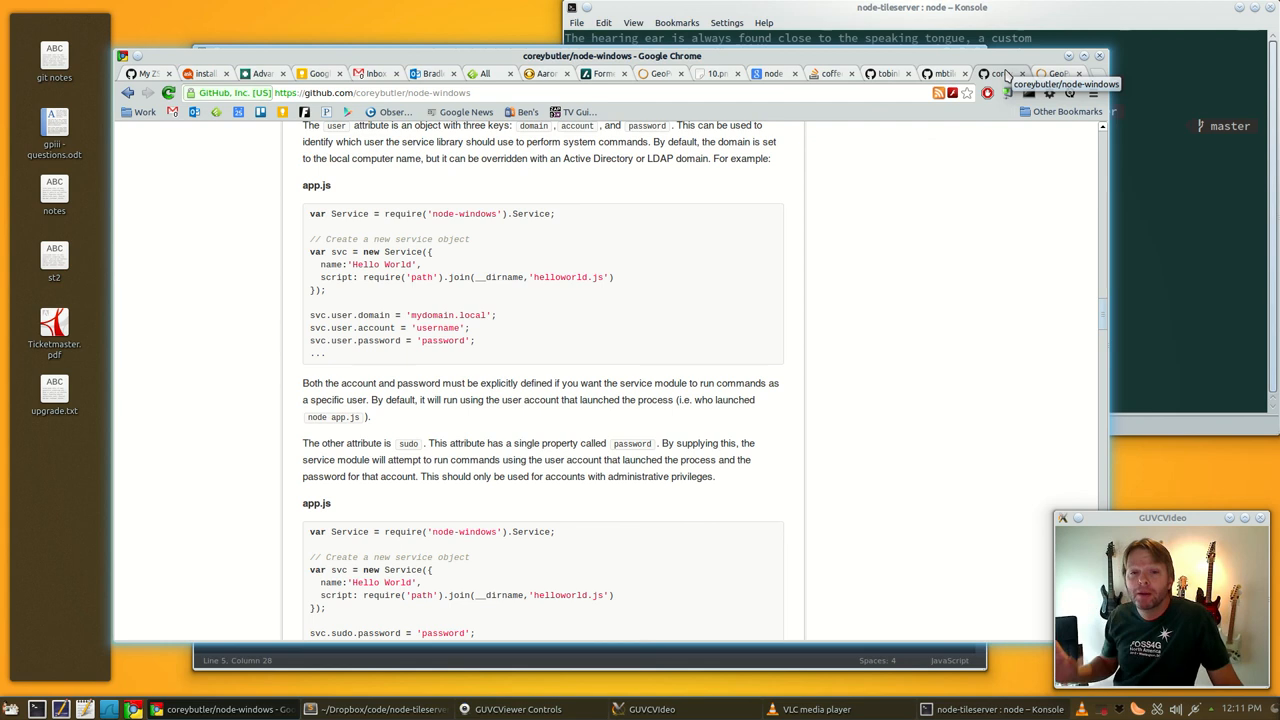
scroll("up", 3)
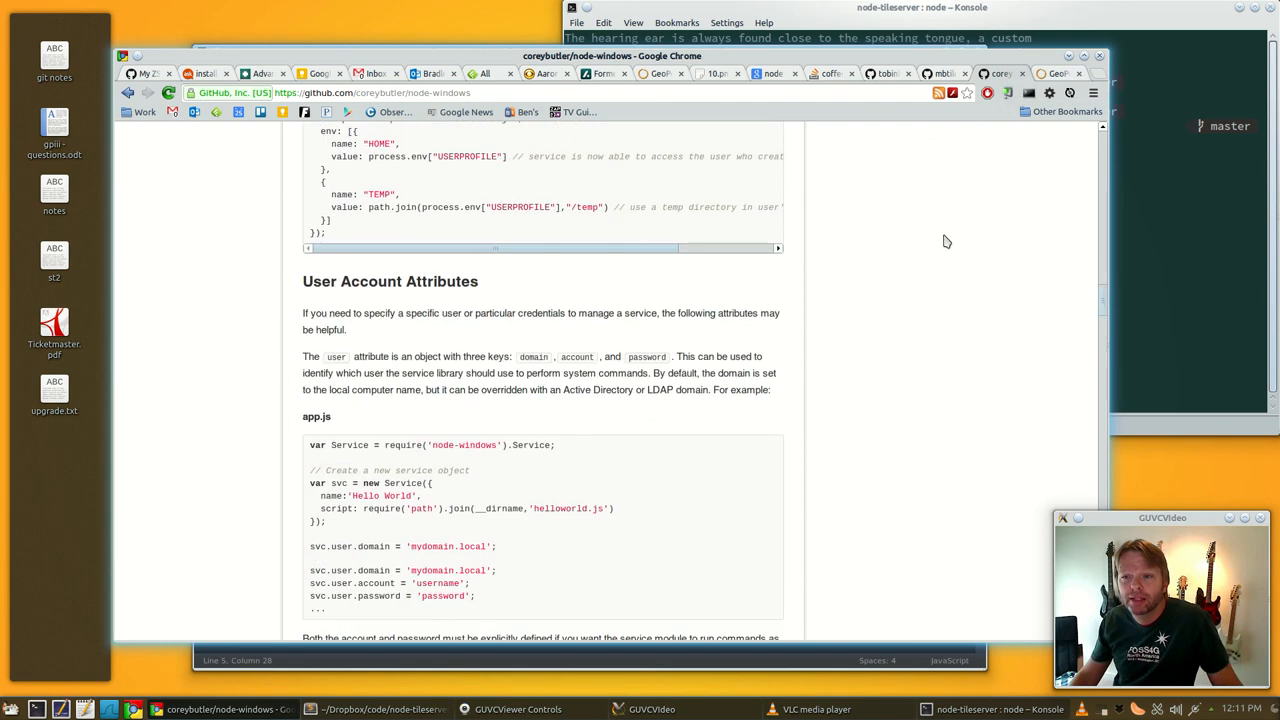
scroll("down", 3)
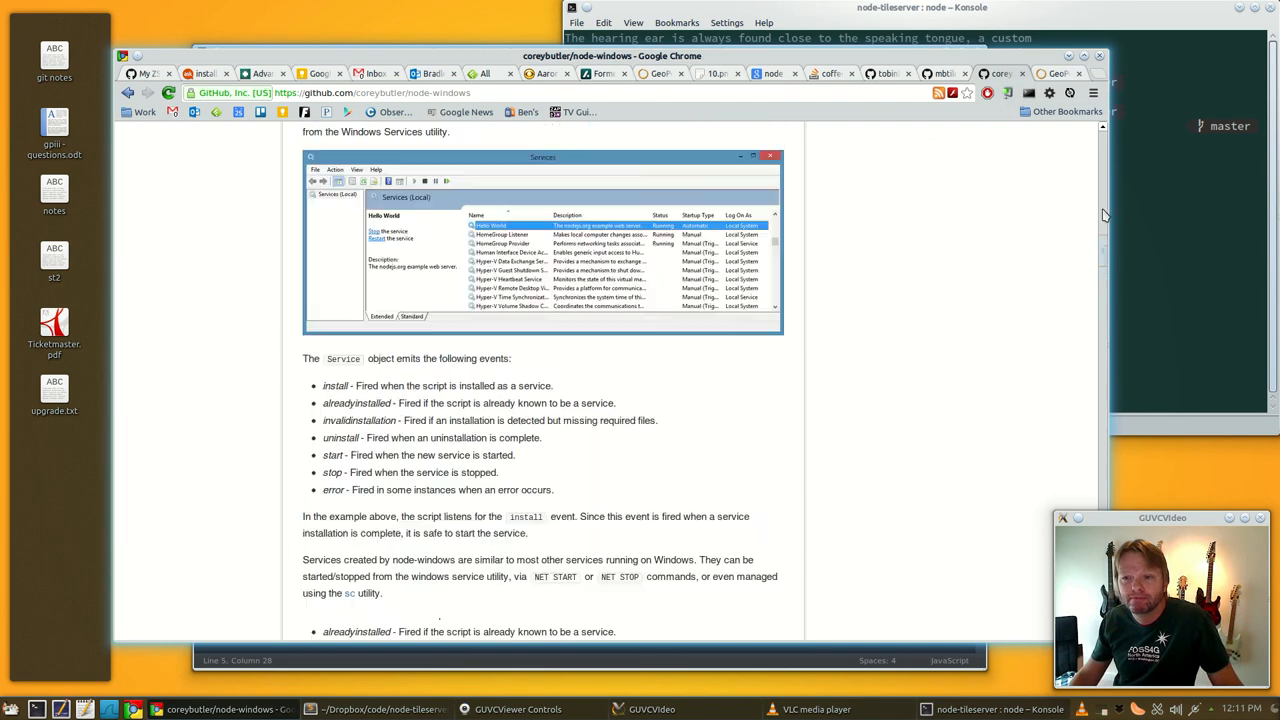
scroll("up", 3)
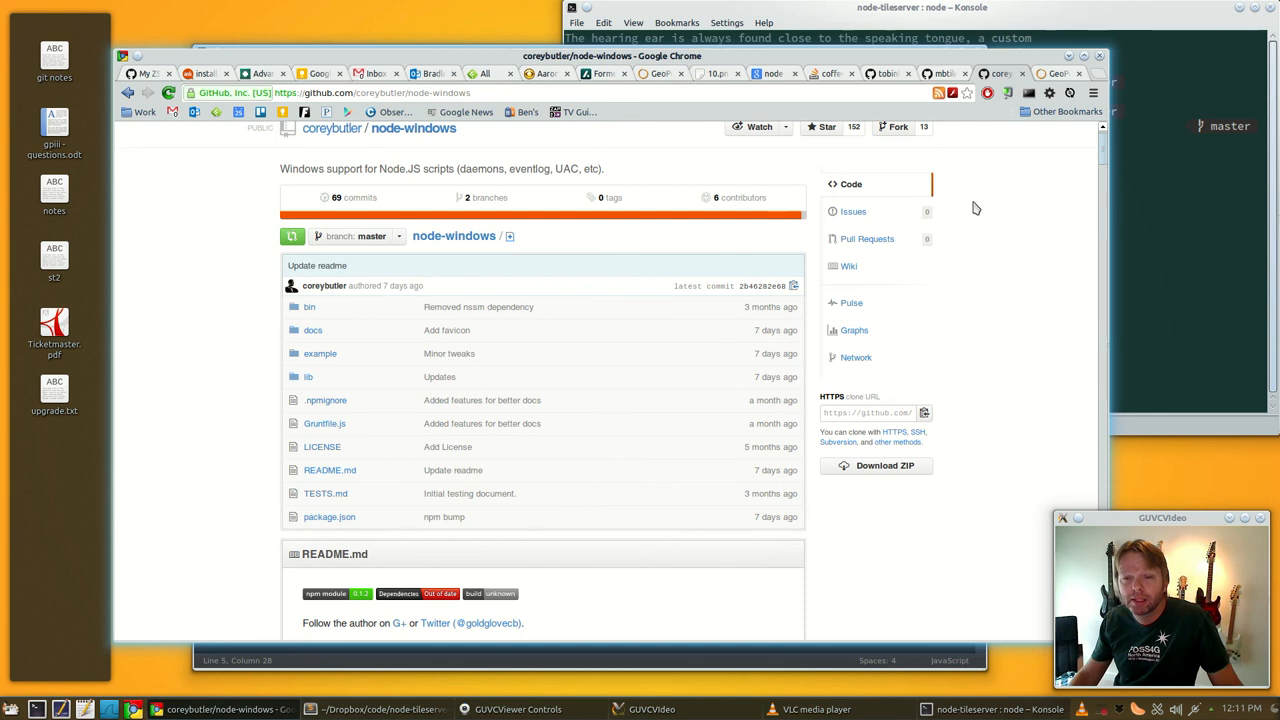